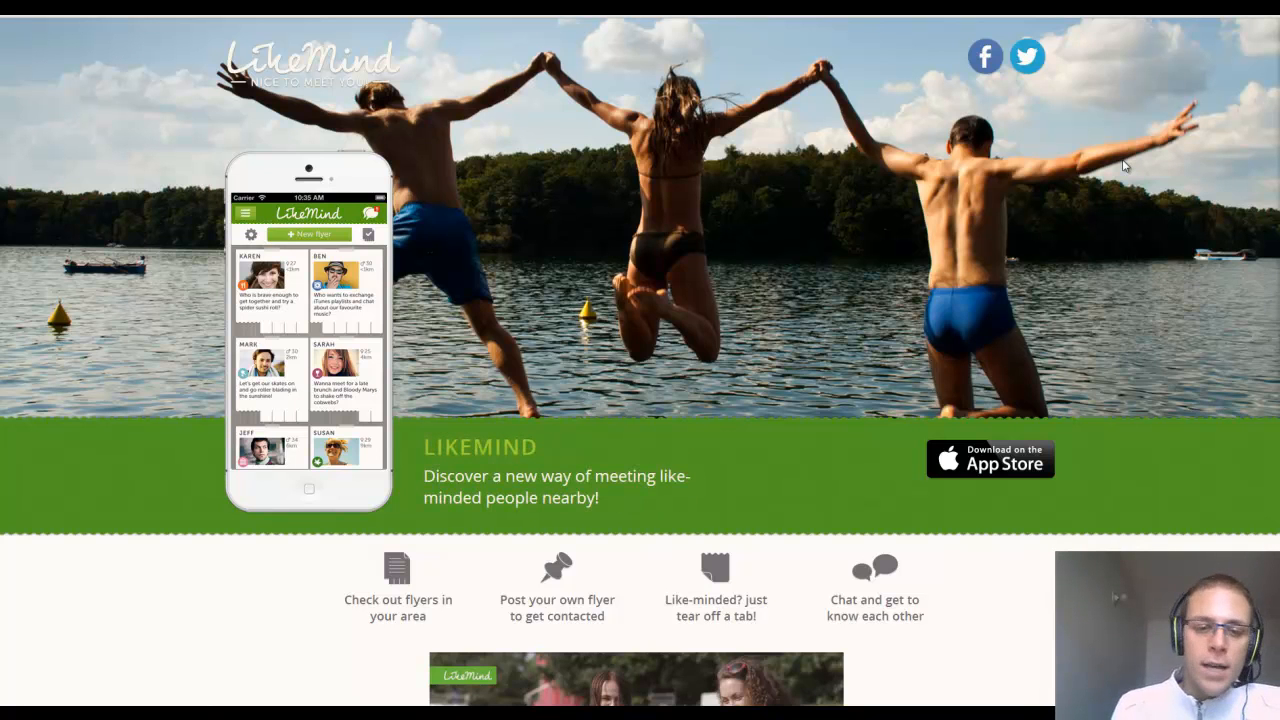
{"action": "mouse_move", "coordinate": [958, 187]}
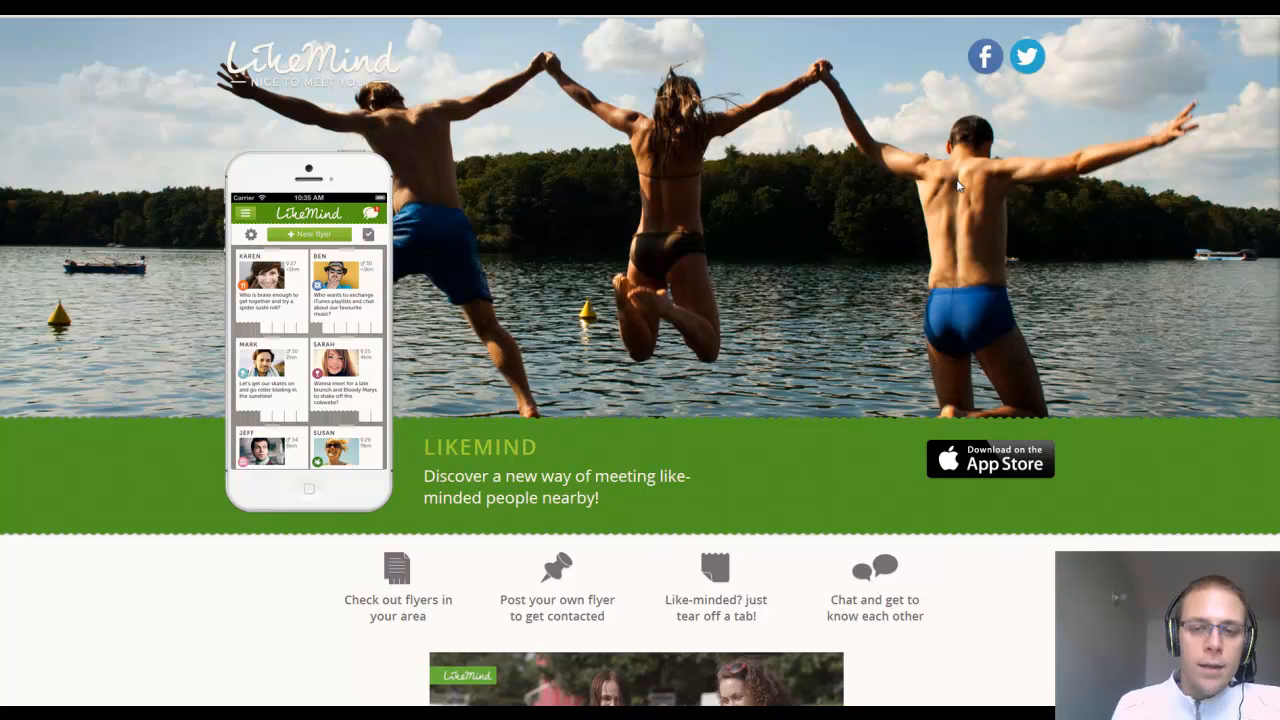
- Scroll the LikeMind site, then go to LikeMind's Facebook page
{"action": "scroll", "scroll_direction": "down", "scroll_amount": 3}
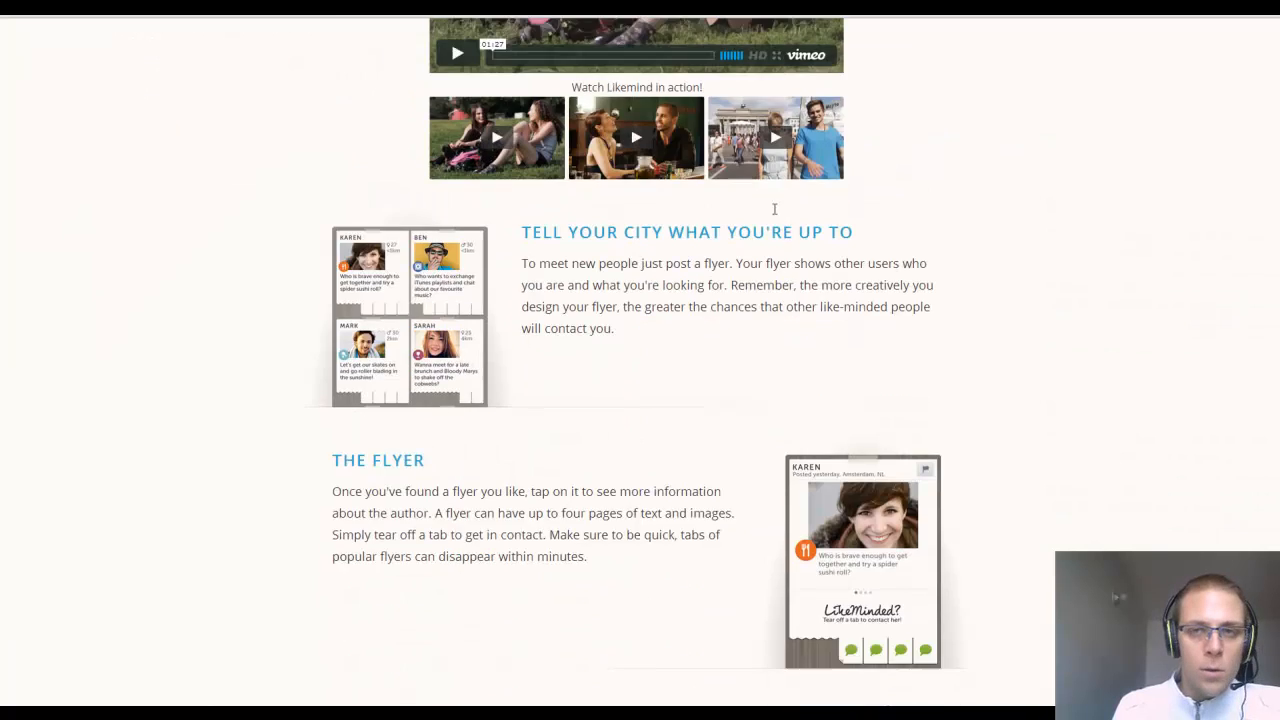
{"action": "scroll", "scroll_direction": "down", "scroll_amount": 3}
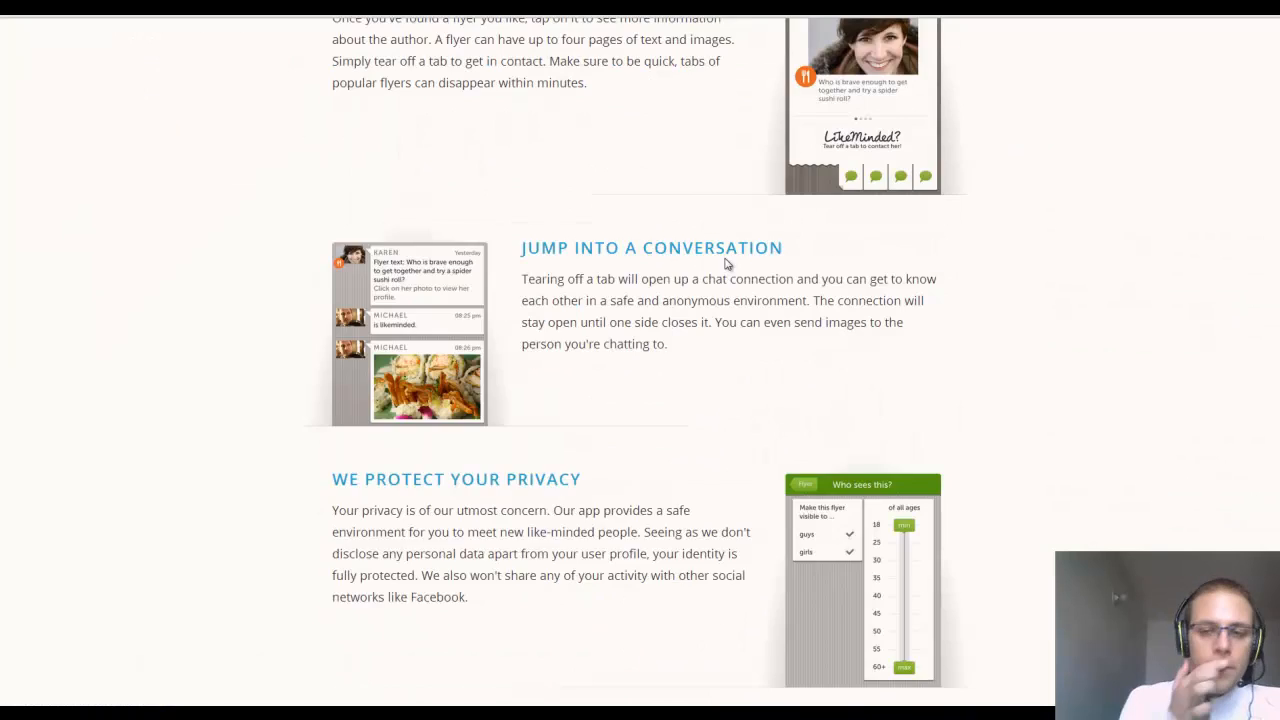
{"action": "scroll", "scroll_direction": "up", "scroll_amount": 3}
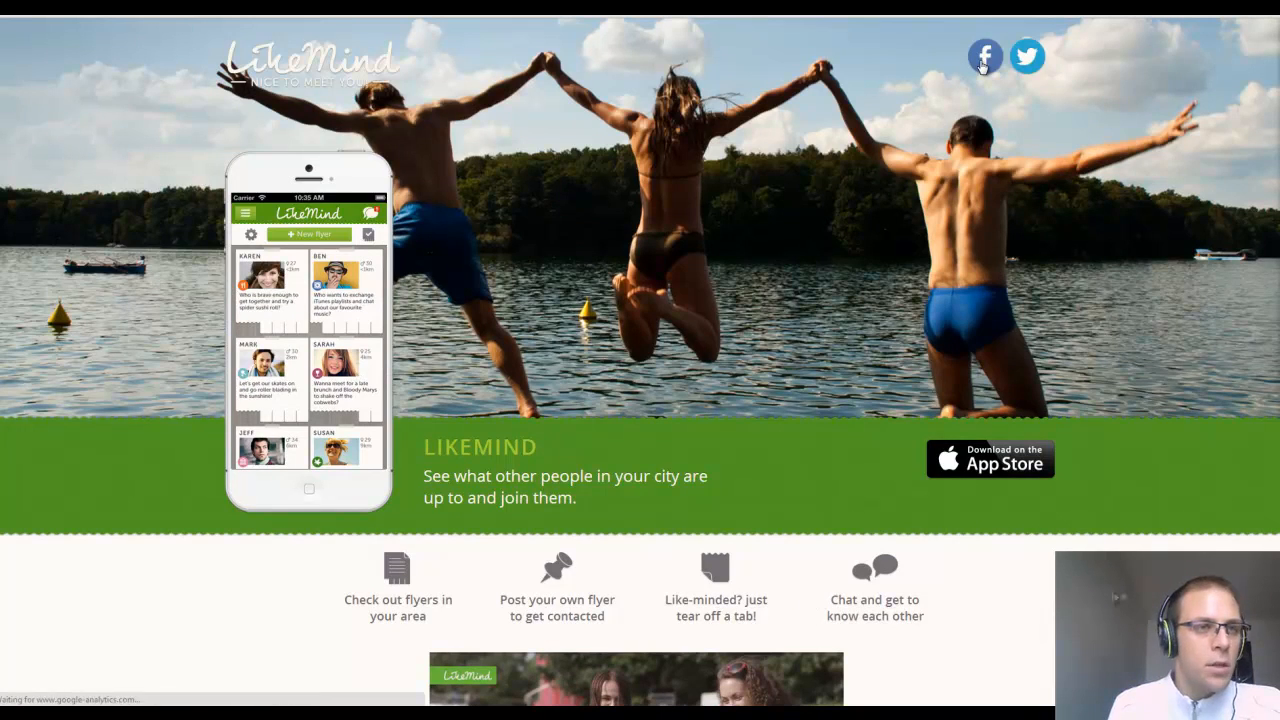
{"action": "left_click", "coordinate": [984, 56]}
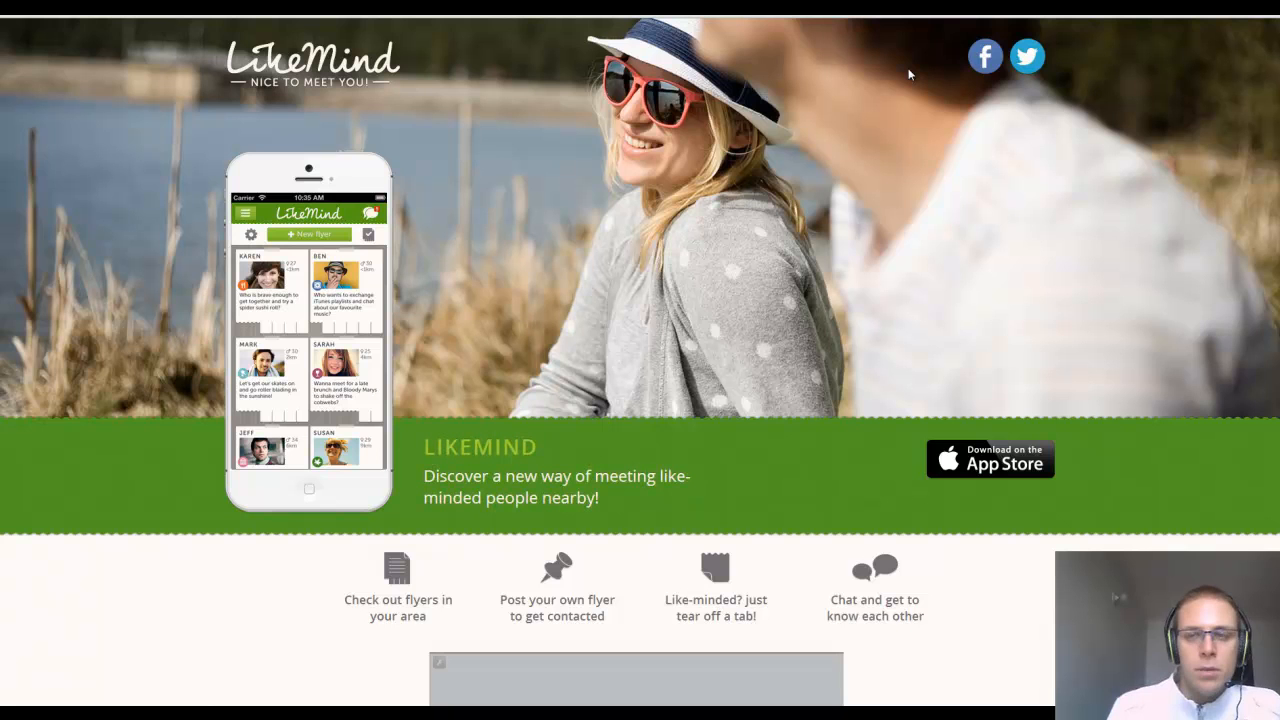
{"action": "mouse_move", "coordinate": [931, 123]}
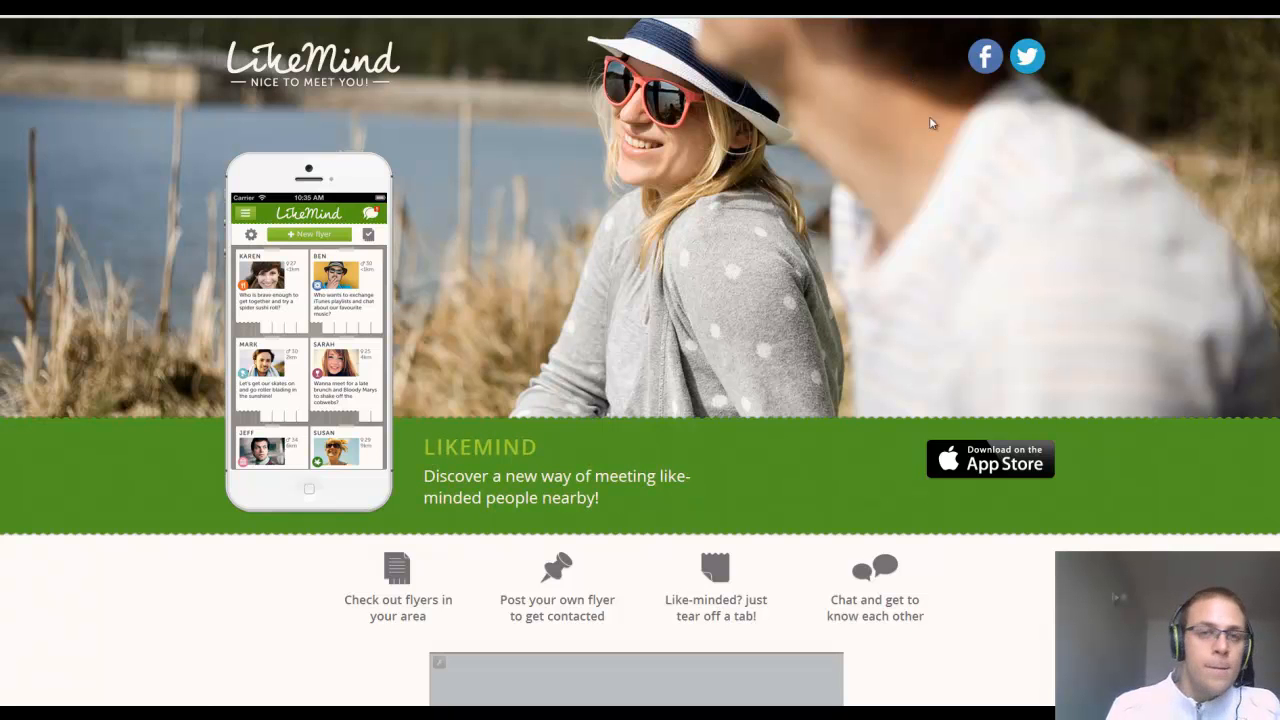
{"action": "mouse_move", "coordinate": [1133, 59]}
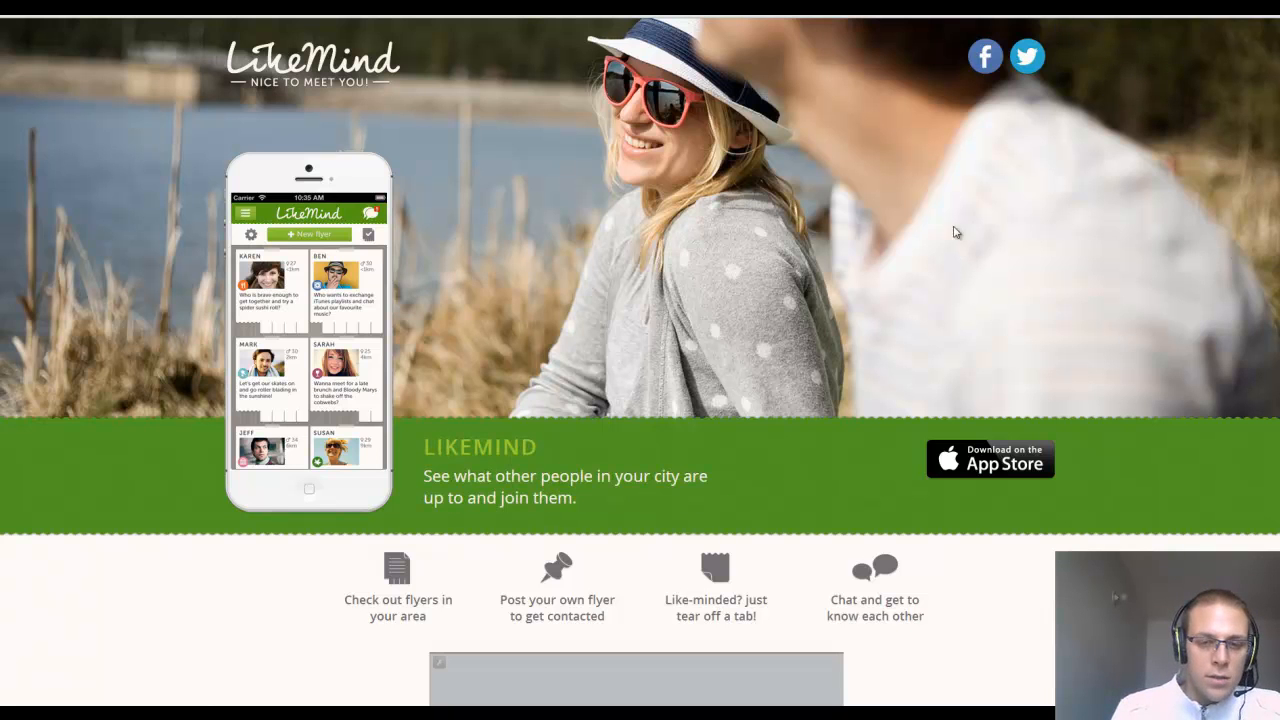
{"action": "mouse_move", "coordinate": [990, 144]}
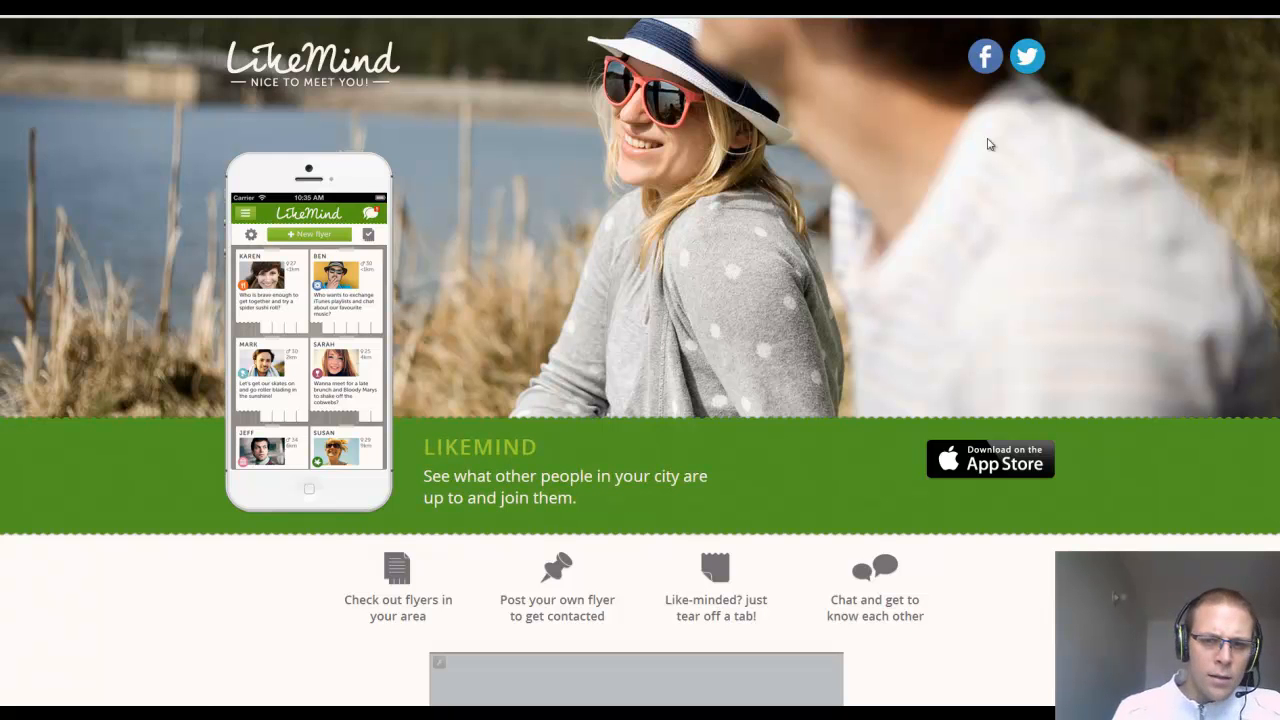
- Scroll down past the Twitter popup to the app download offer and About, Contact, Press footer
{"action": "scroll", "scroll_direction": "down", "scroll_amount": 3}
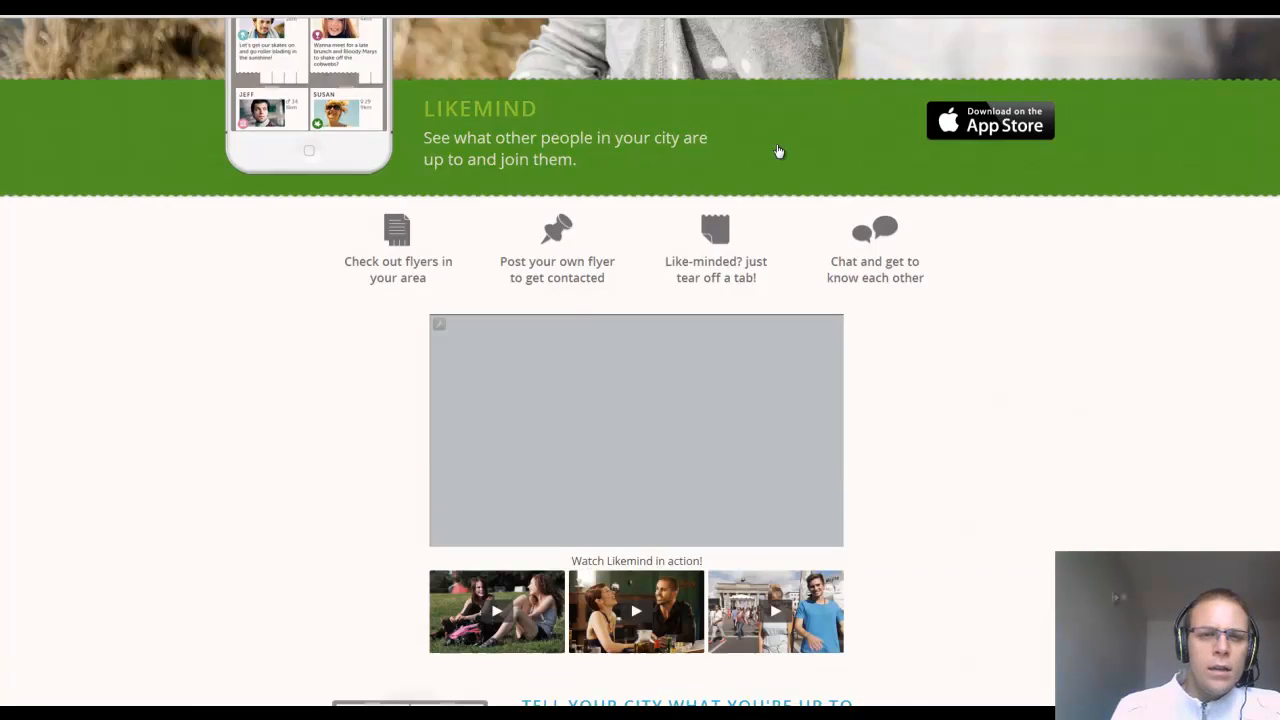
{"action": "scroll", "scroll_direction": "up", "scroll_amount": 3}
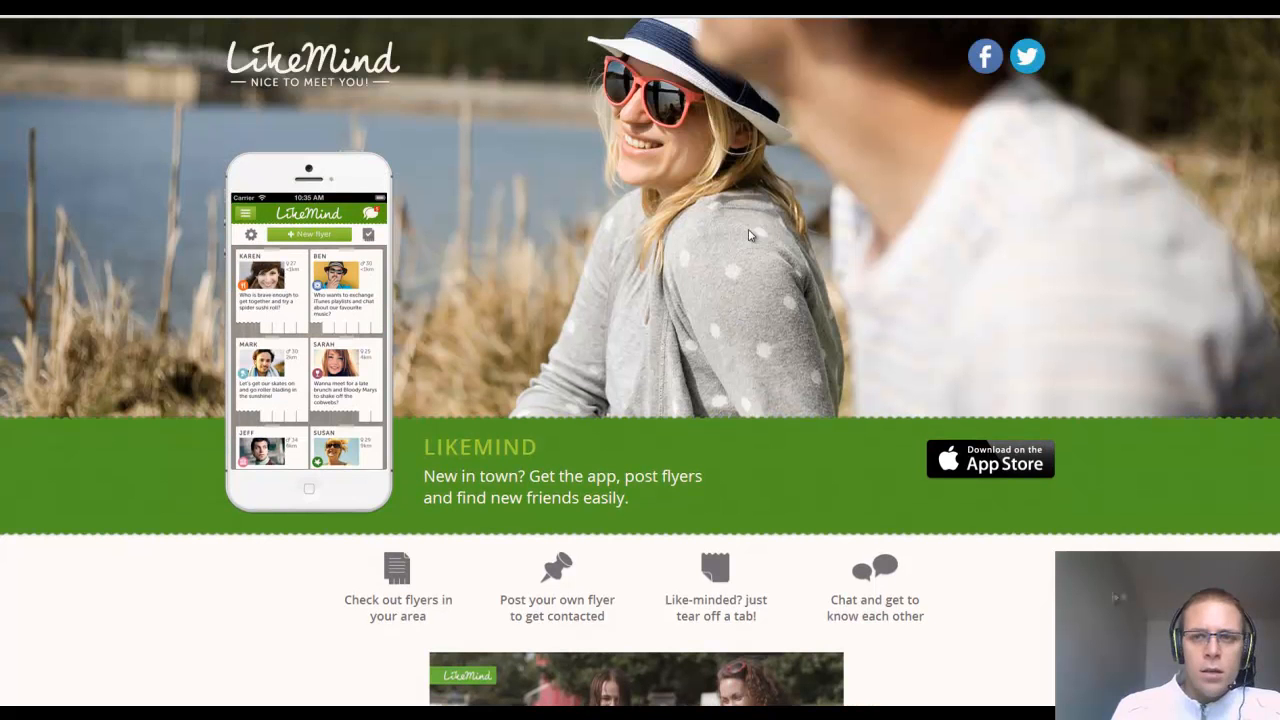
{"action": "mouse_move", "coordinate": [905, 118]}
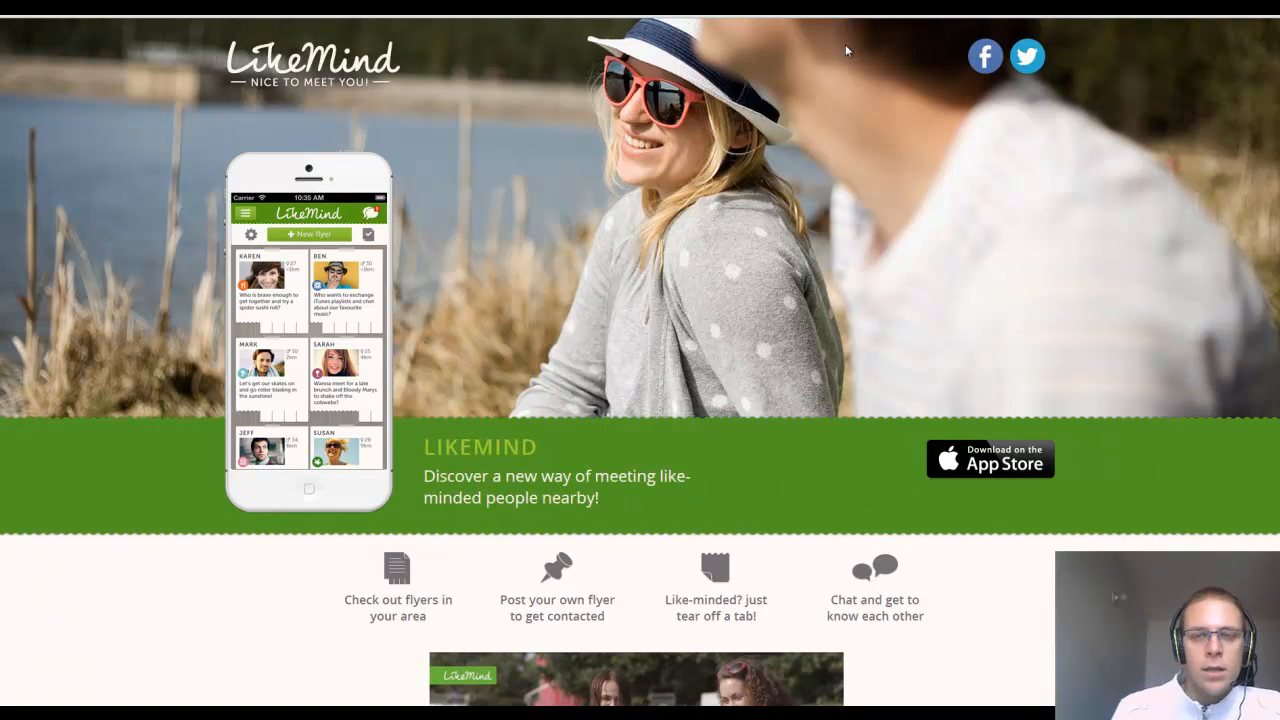
{"action": "mouse_move", "coordinate": [927, 55]}
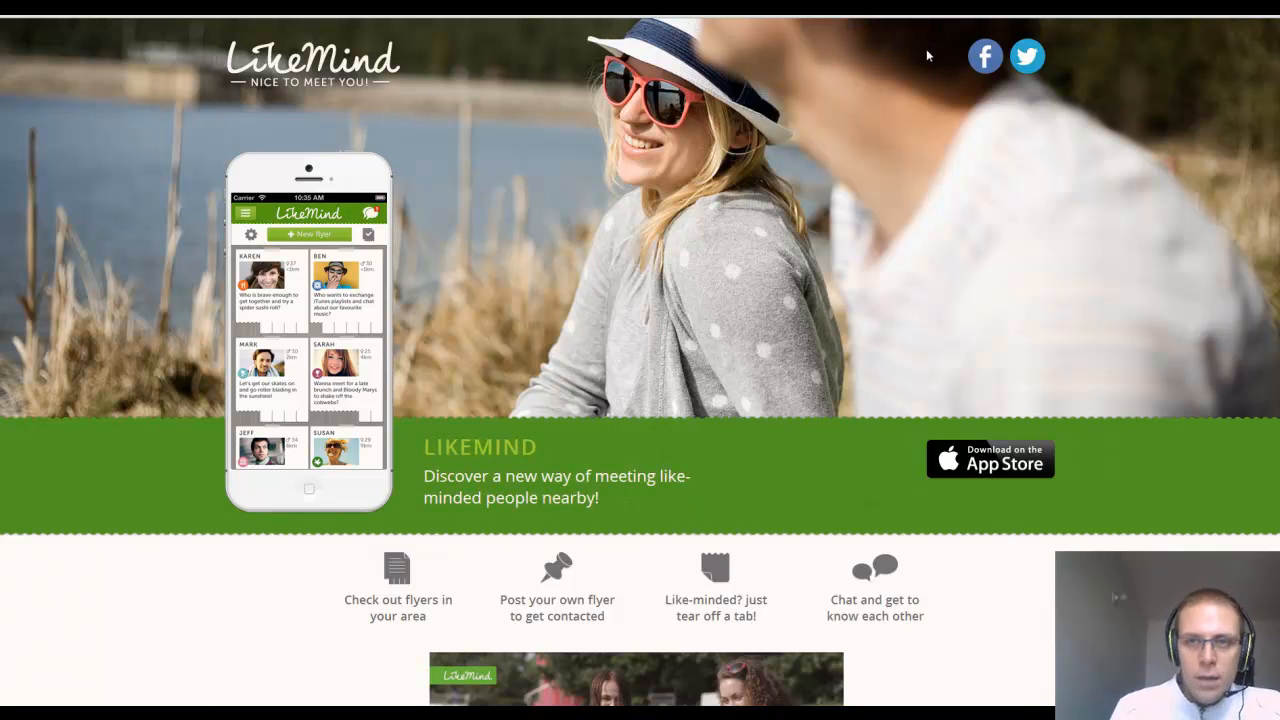
{"action": "mouse_move", "coordinate": [900, 59]}
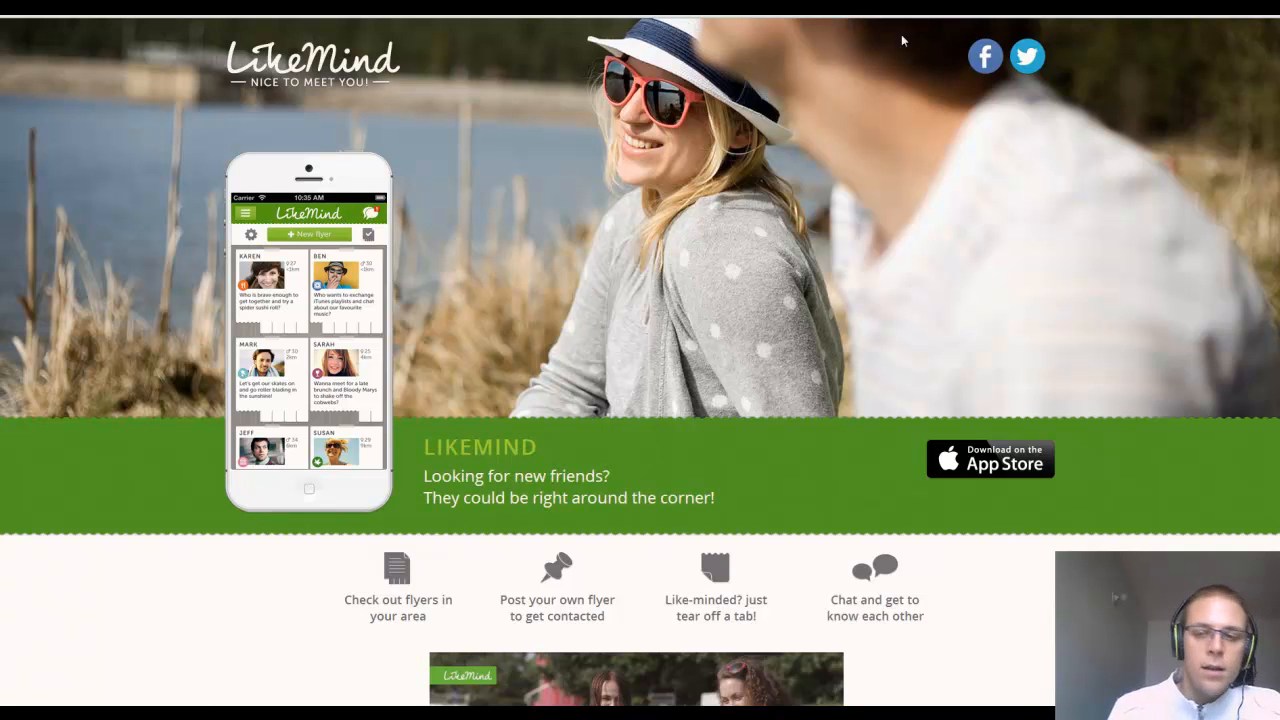
{"action": "mouse_move", "coordinate": [937, 78]}
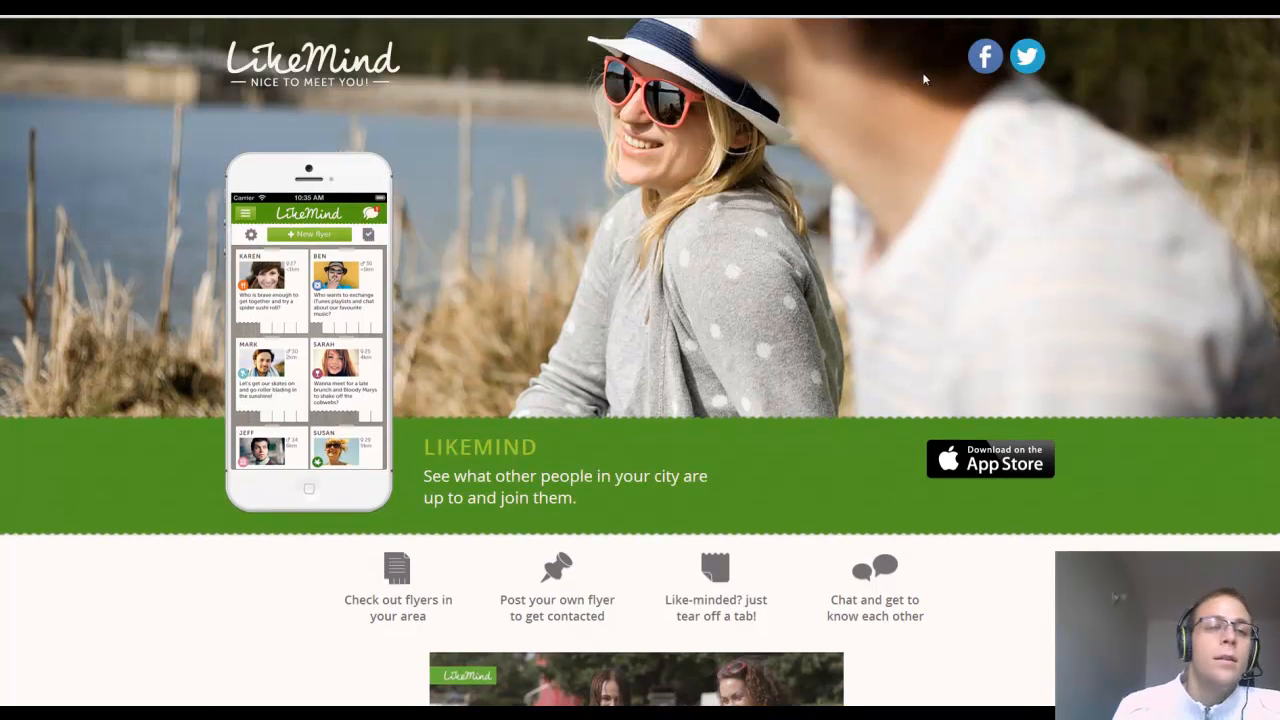
{"action": "mouse_move", "coordinate": [988, 96]}
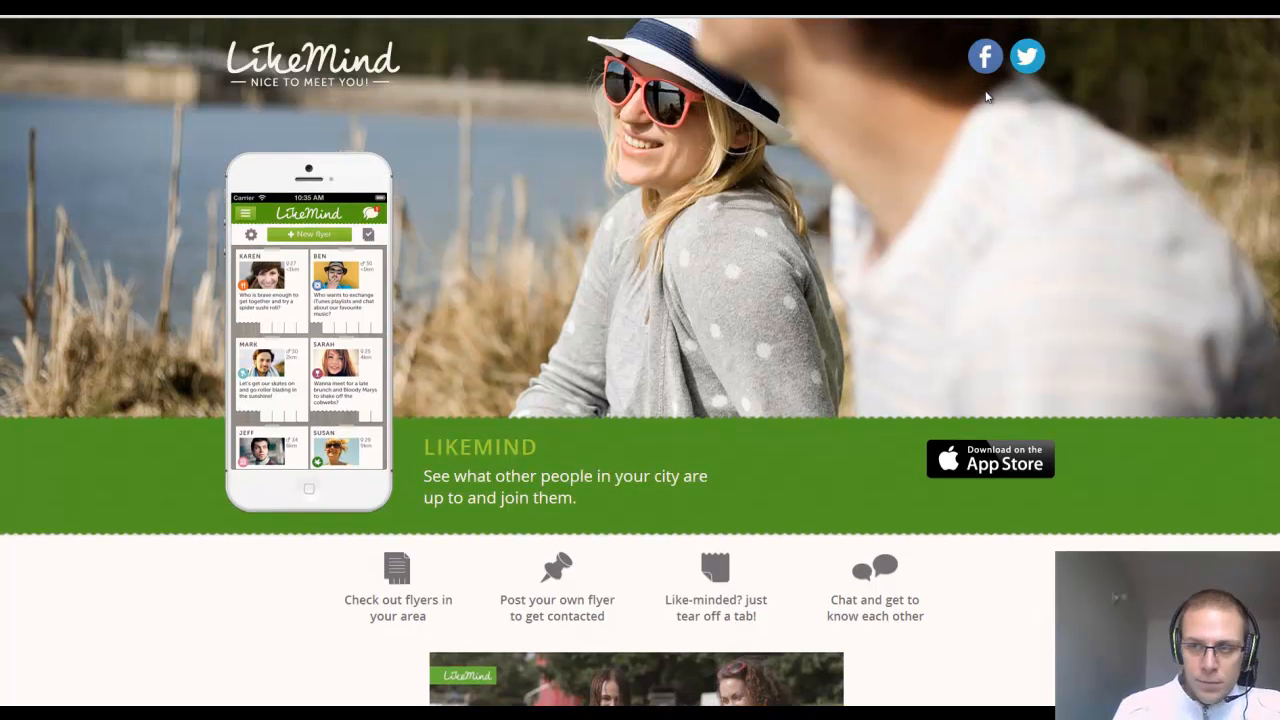
{"action": "scroll", "scroll_direction": "down", "scroll_amount": 3}
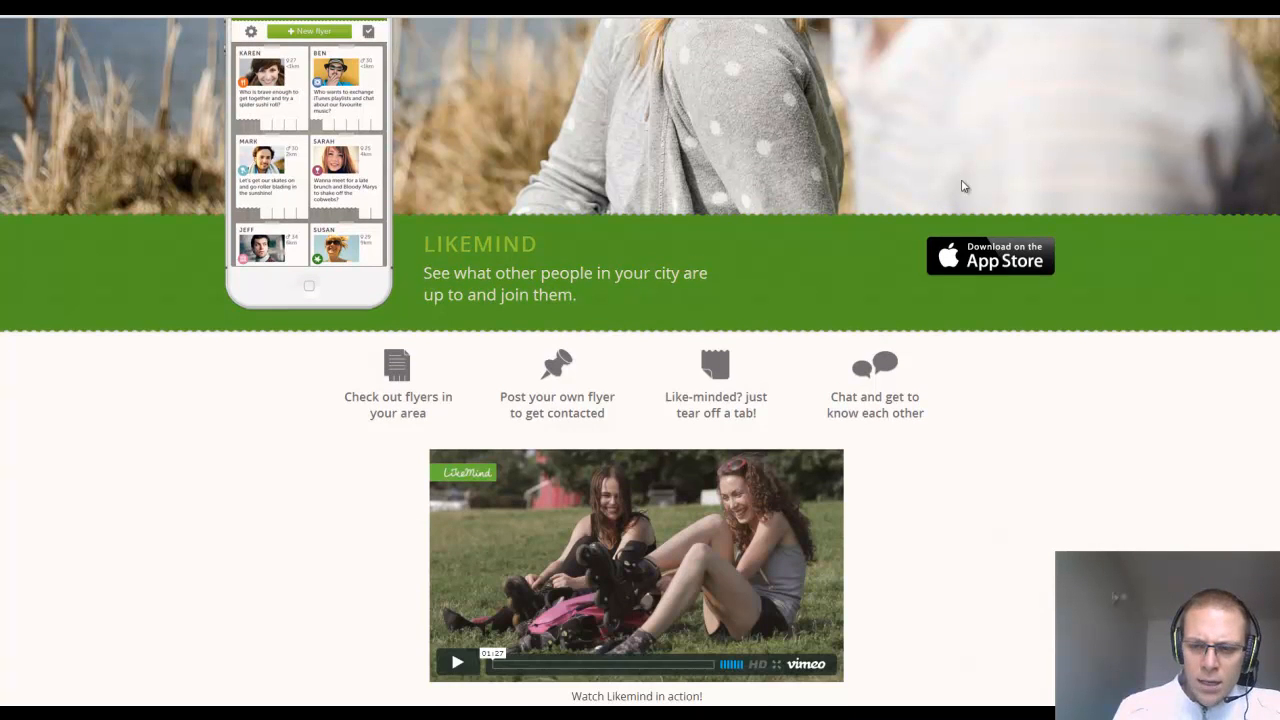
{"action": "scroll", "scroll_direction": "down", "scroll_amount": 3}
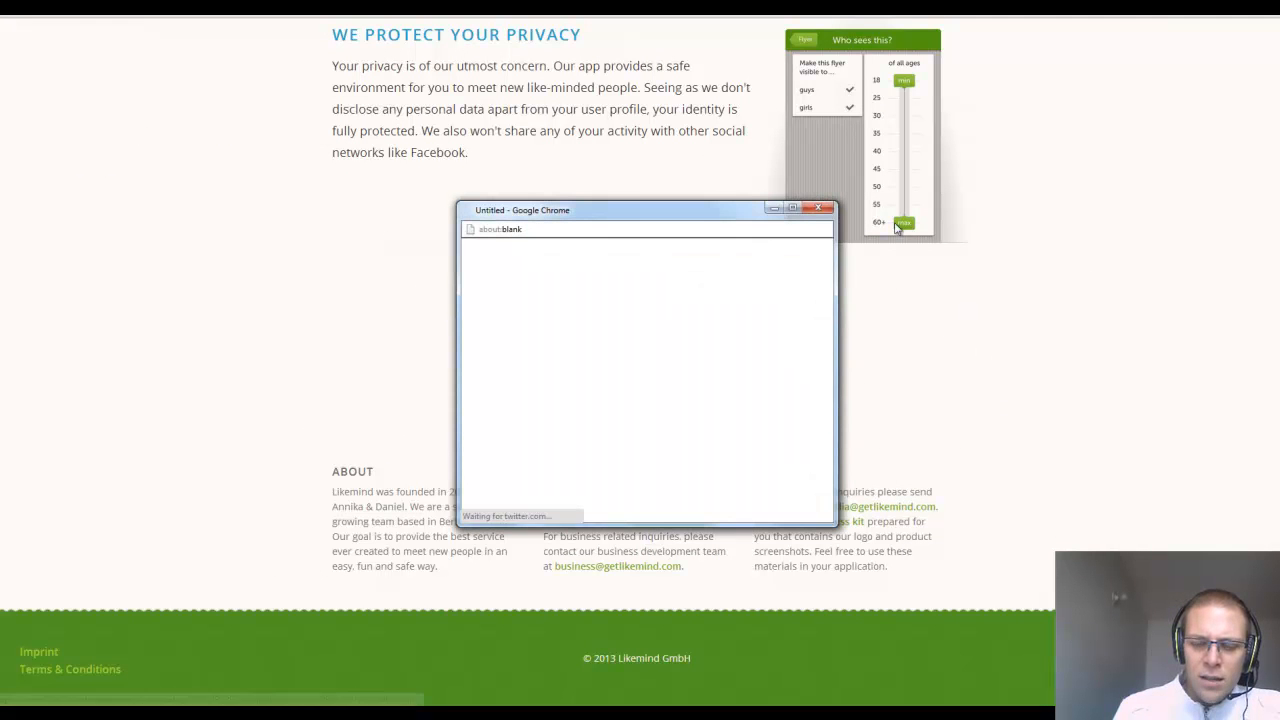
{"action": "left_click", "coordinate": [819, 208]}
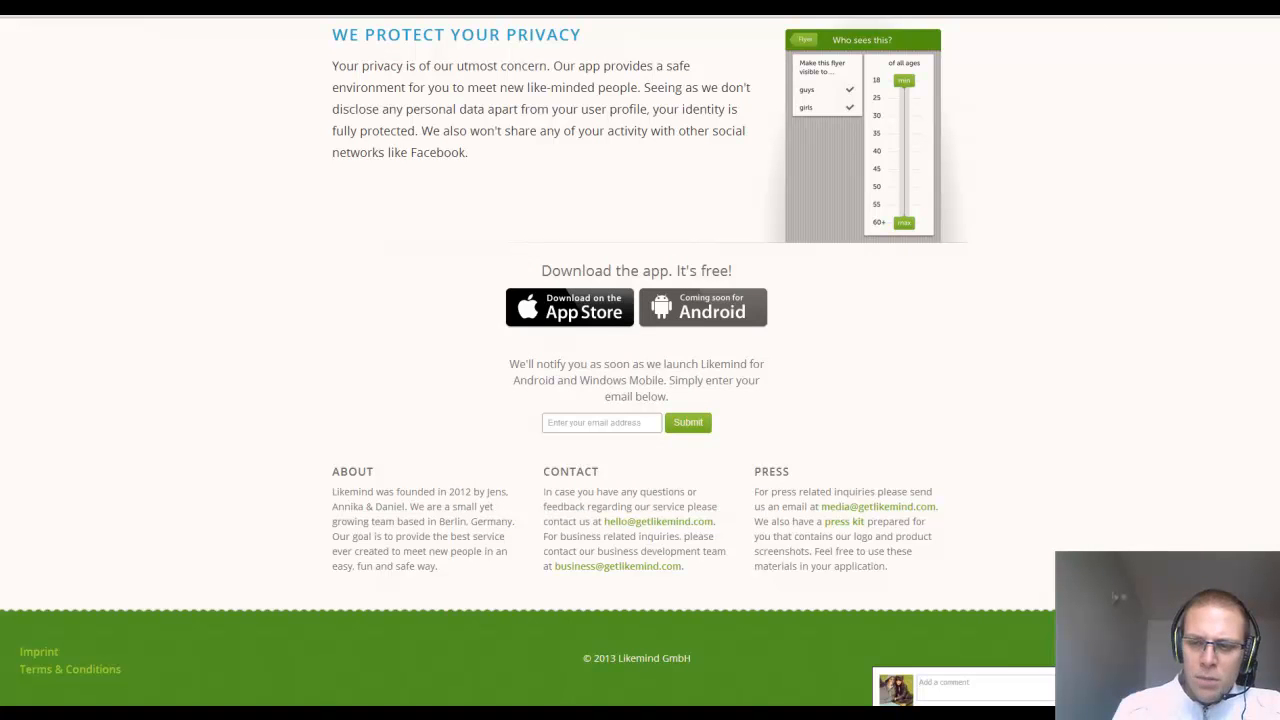
{"action": "scroll", "scroll_direction": "down", "scroll_amount": 3}
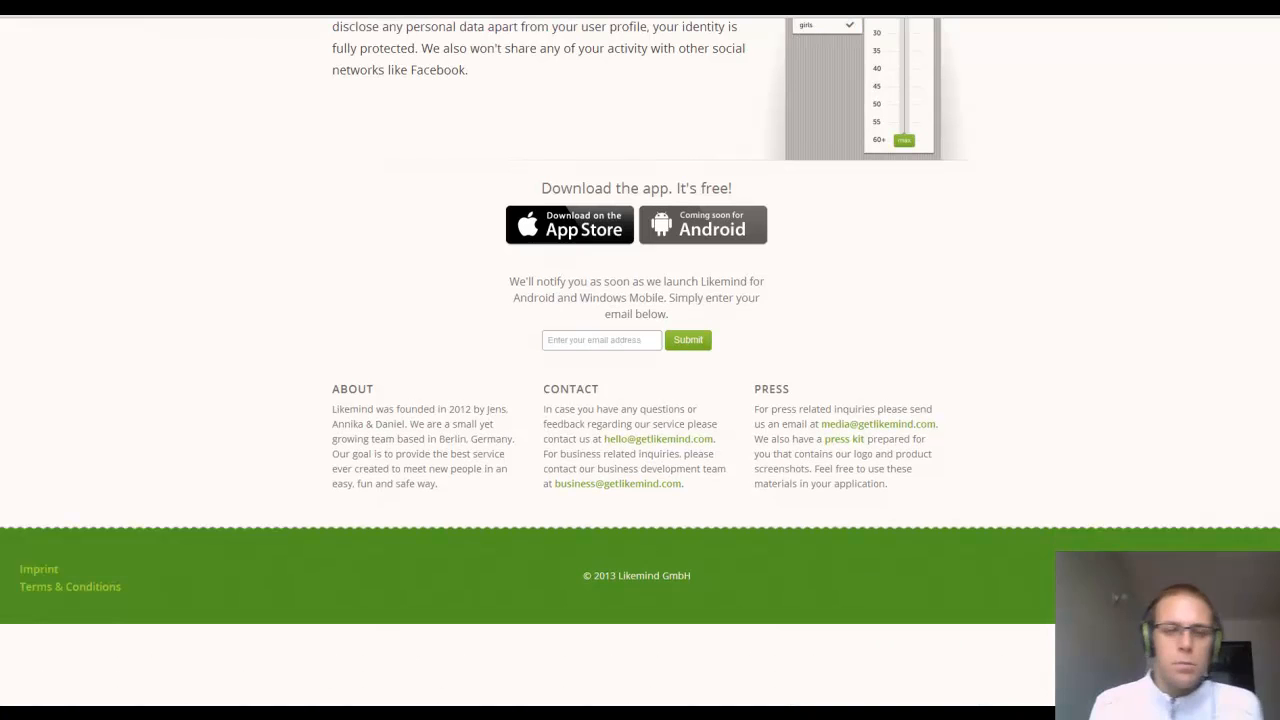
{"action": "scroll", "scroll_direction": "up", "scroll_amount": 3}
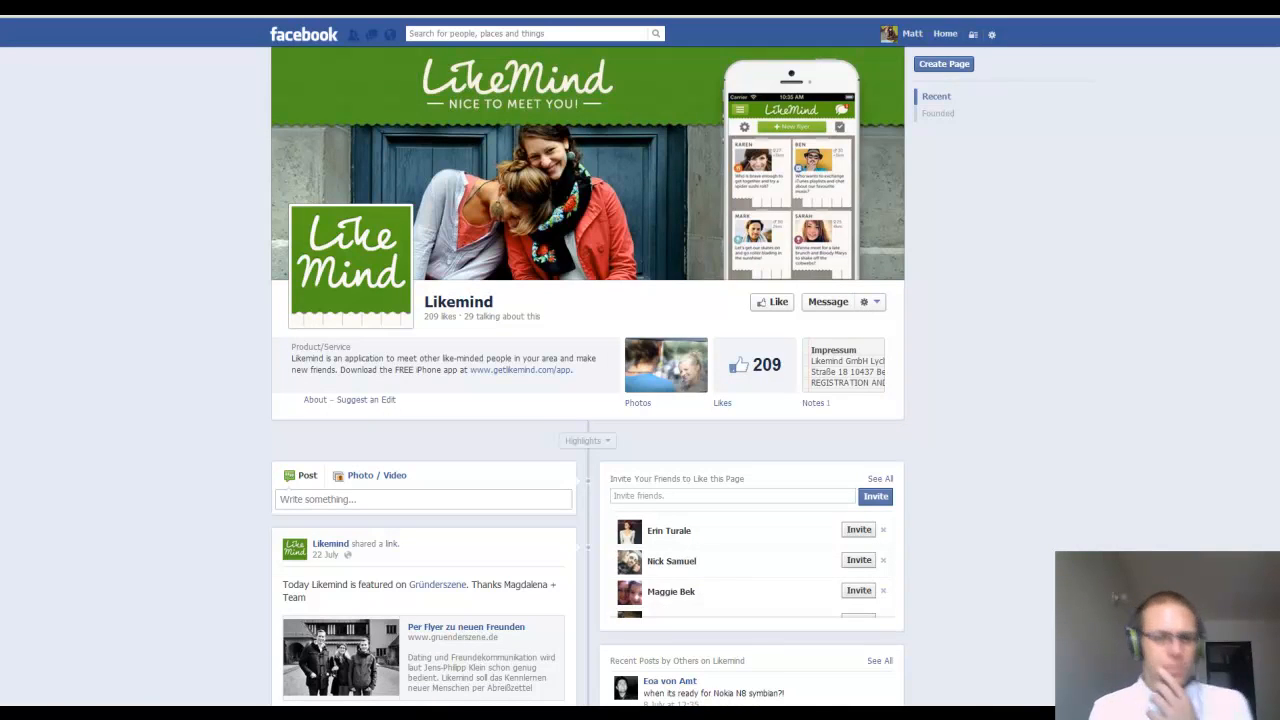
{"action": "mouse_move", "coordinate": [1127, 165]}
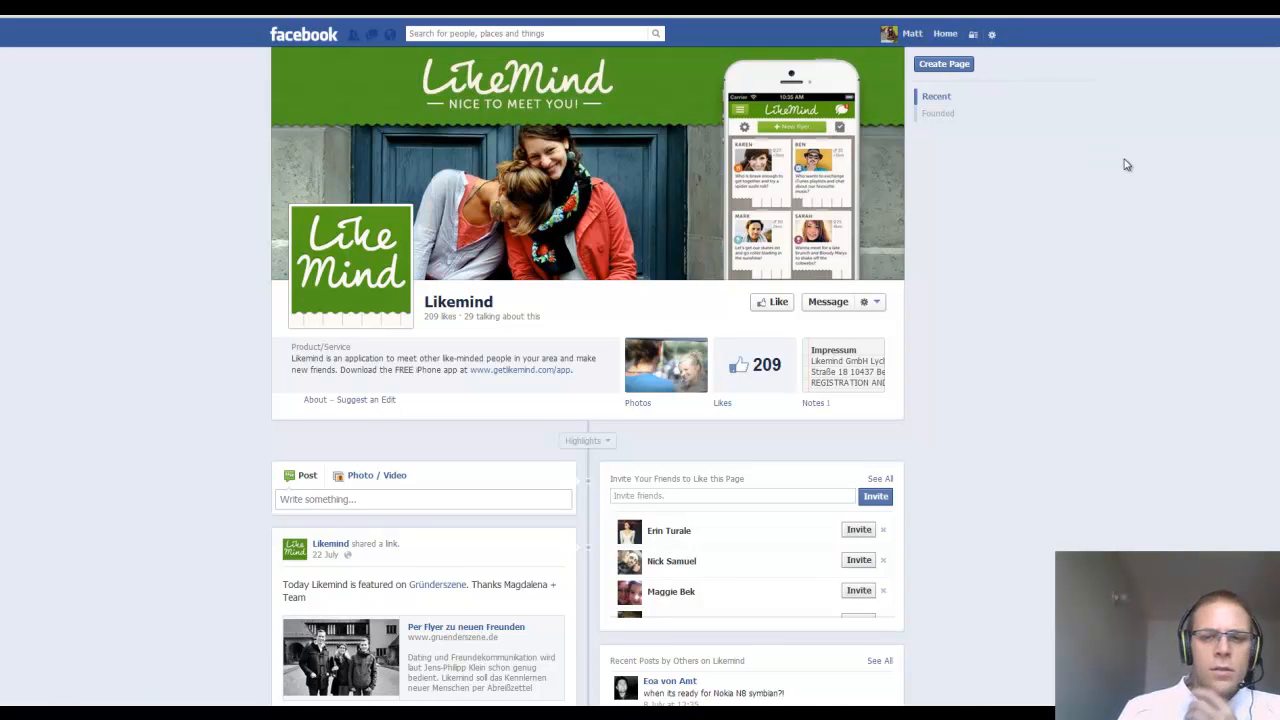
{"action": "mouse_move", "coordinate": [573, 286]}
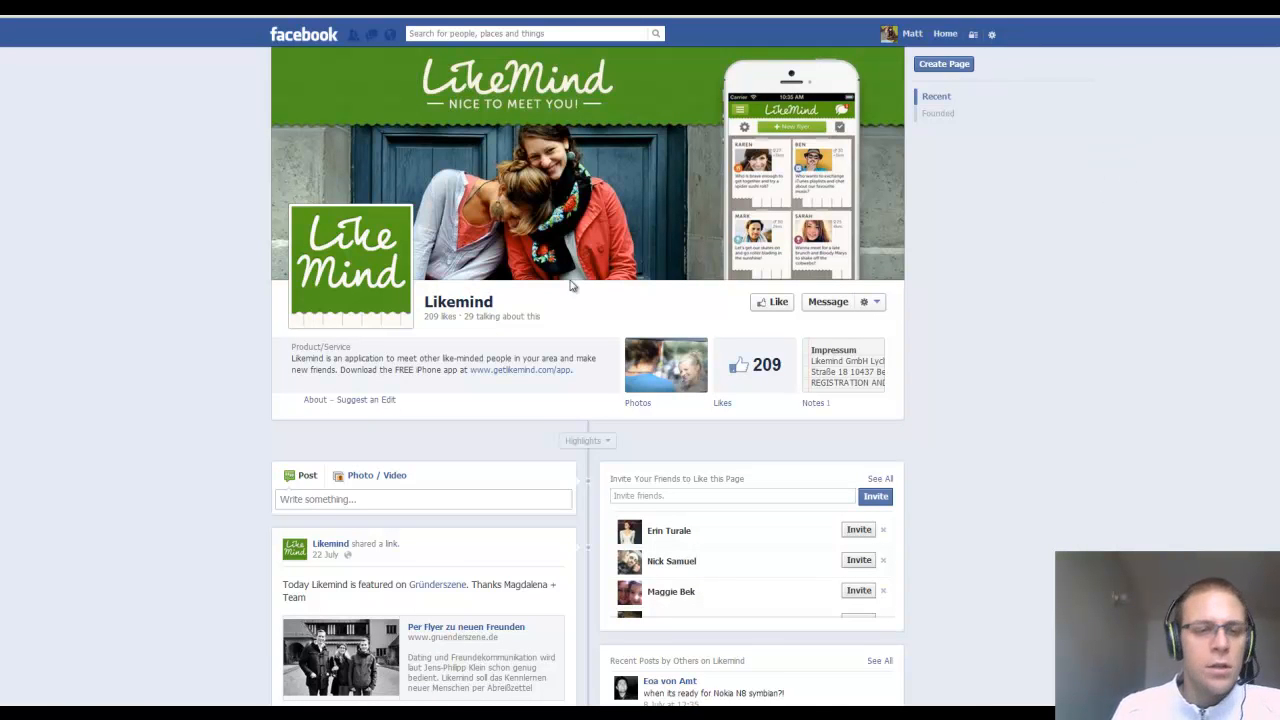
{"action": "mouse_move", "coordinate": [734, 321]}
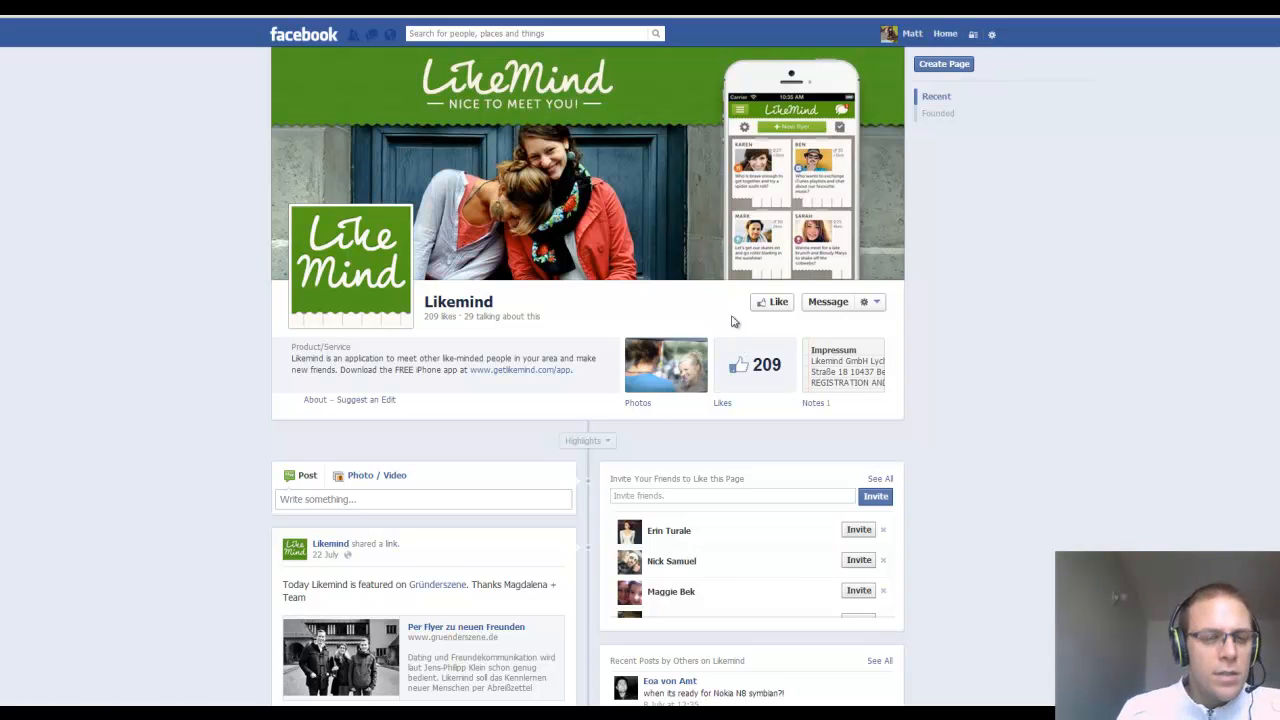
{"action": "mouse_move", "coordinate": [655, 278]}
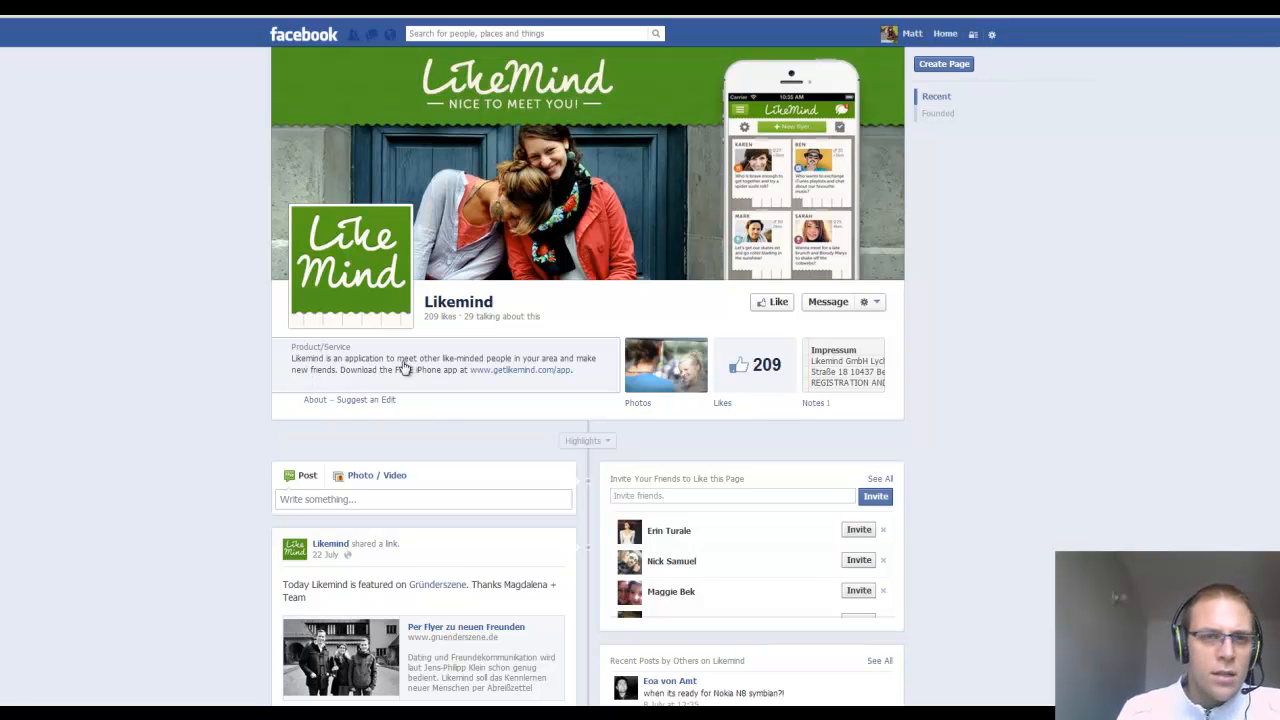
- View the Likemind About details (founded 2012, website), then return to the main page
{"action": "left_click", "coordinate": [315, 399]}
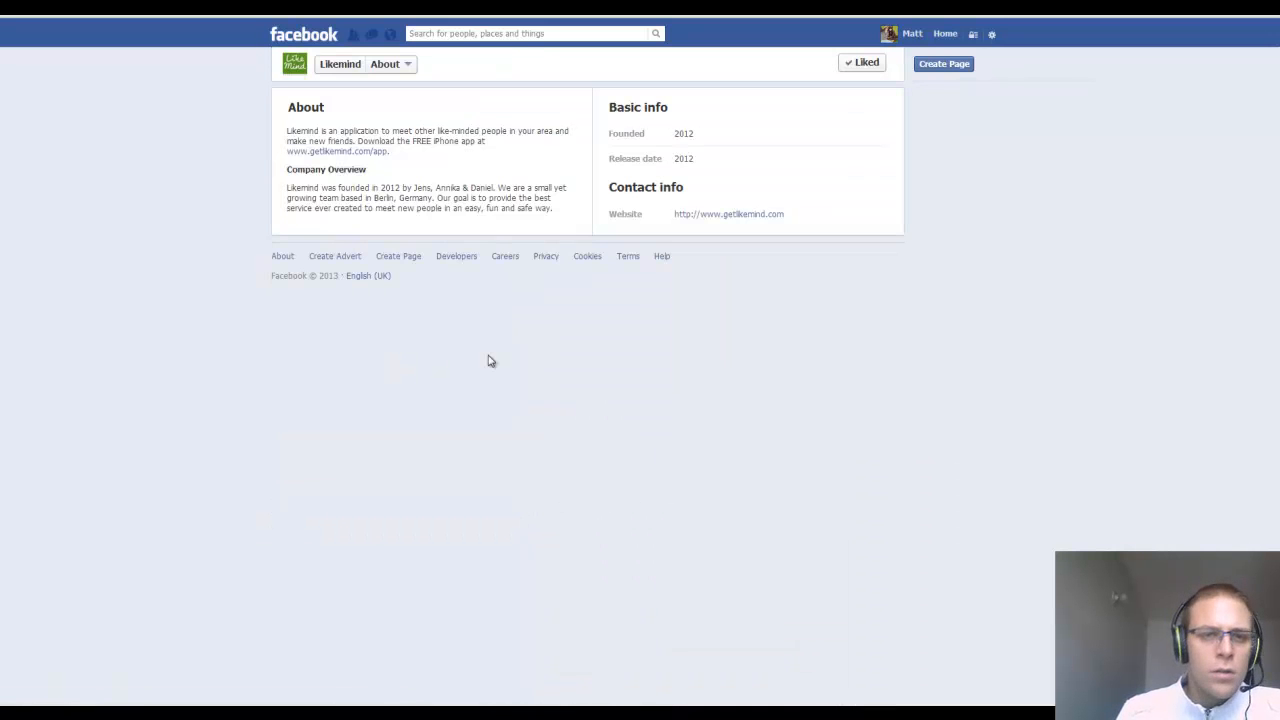
{"action": "mouse_move", "coordinate": [280, 240]}
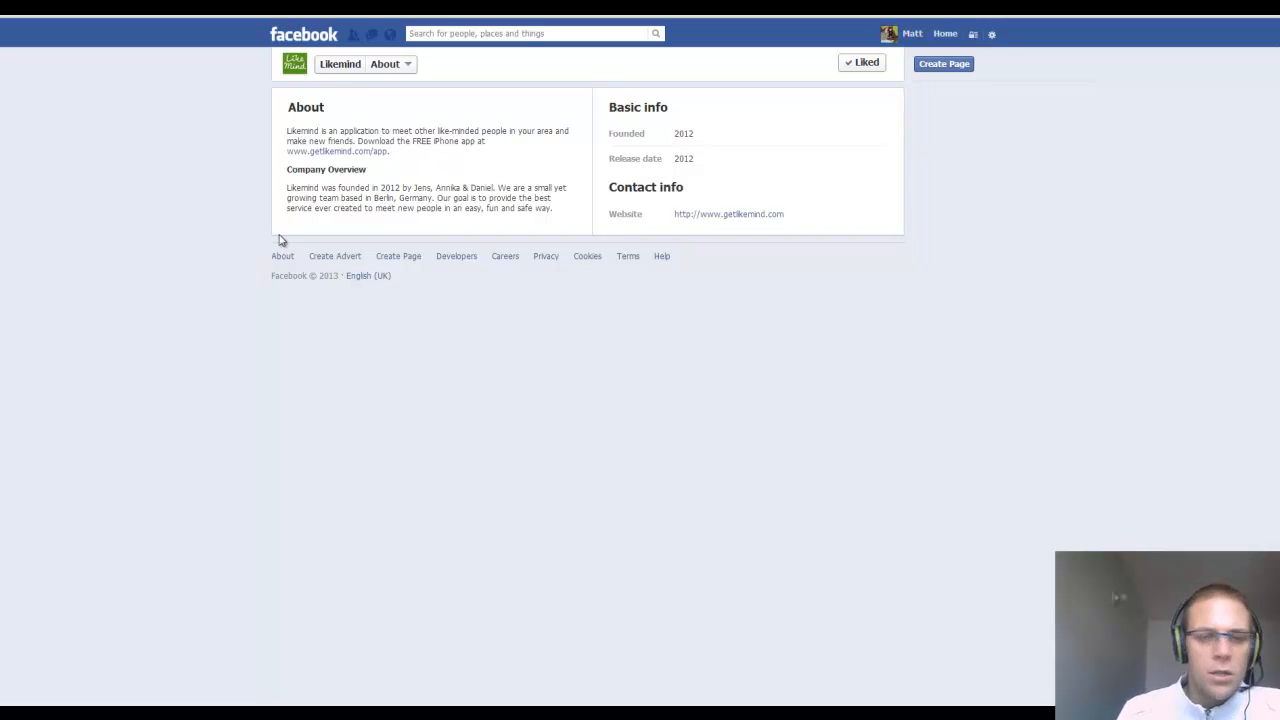
{"action": "mouse_move", "coordinate": [332, 235]}
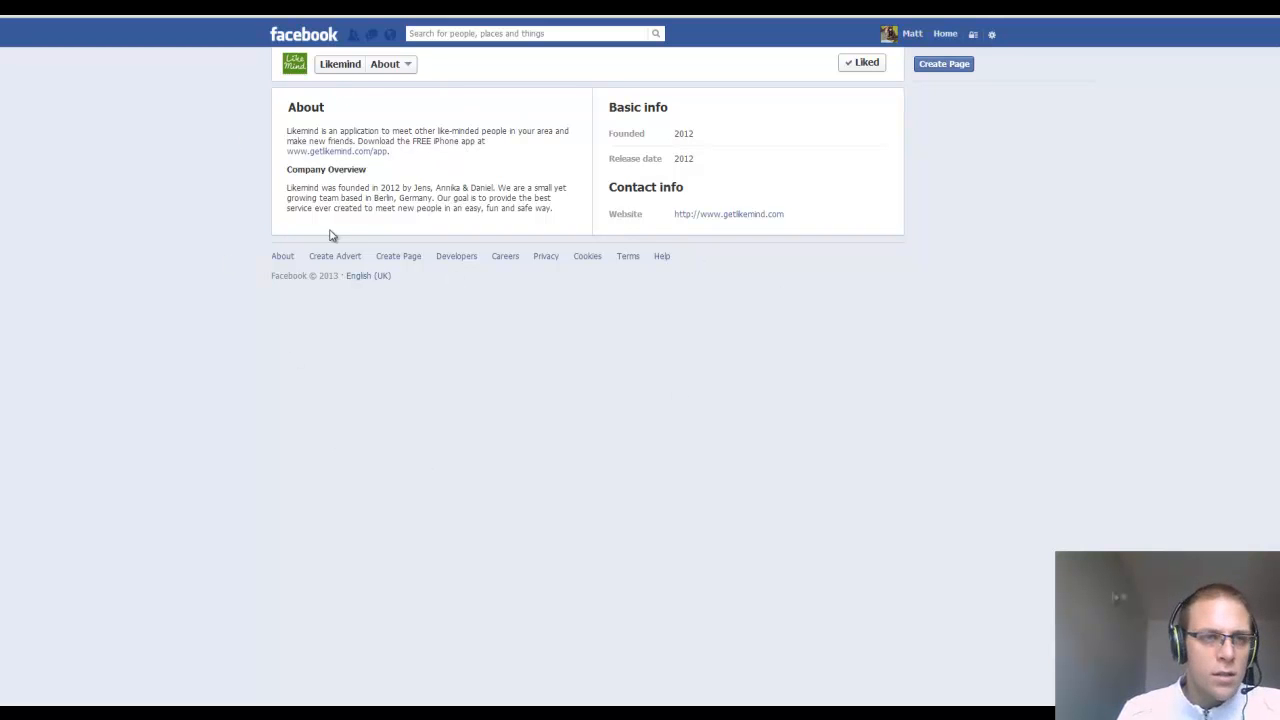
{"action": "mouse_move", "coordinate": [401, 209]}
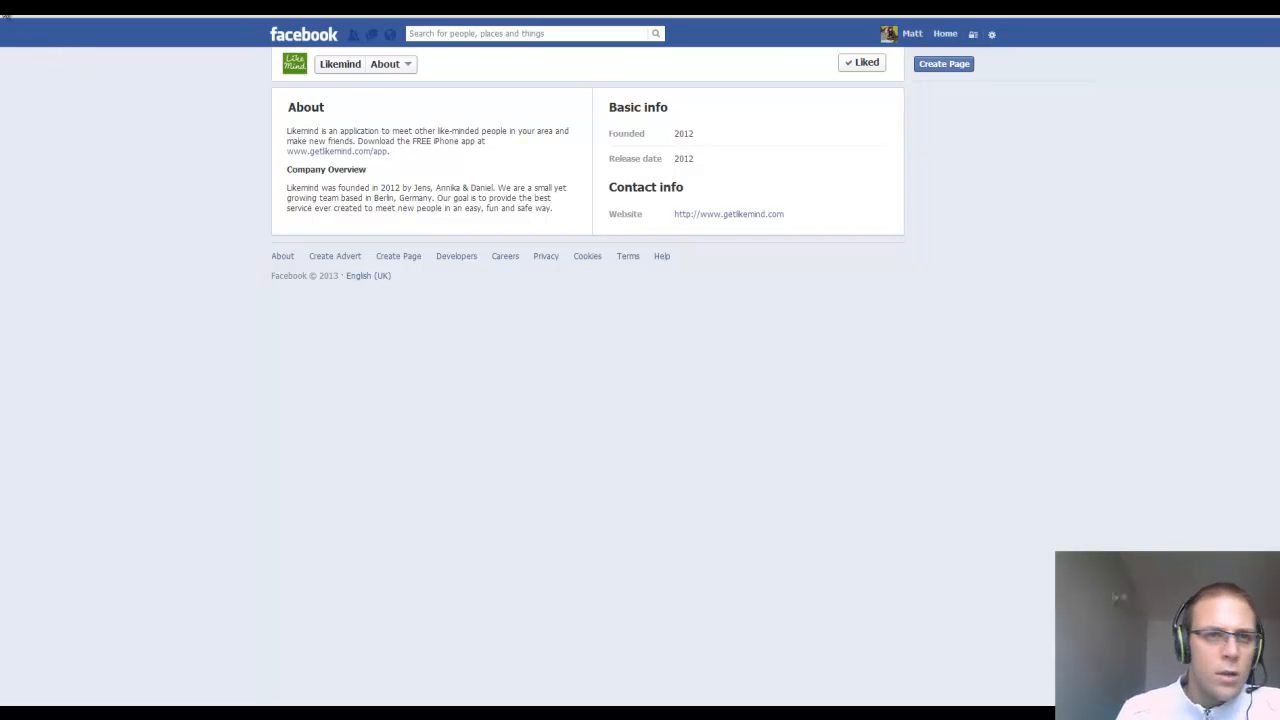
{"action": "left_click", "coordinate": [339, 64]}
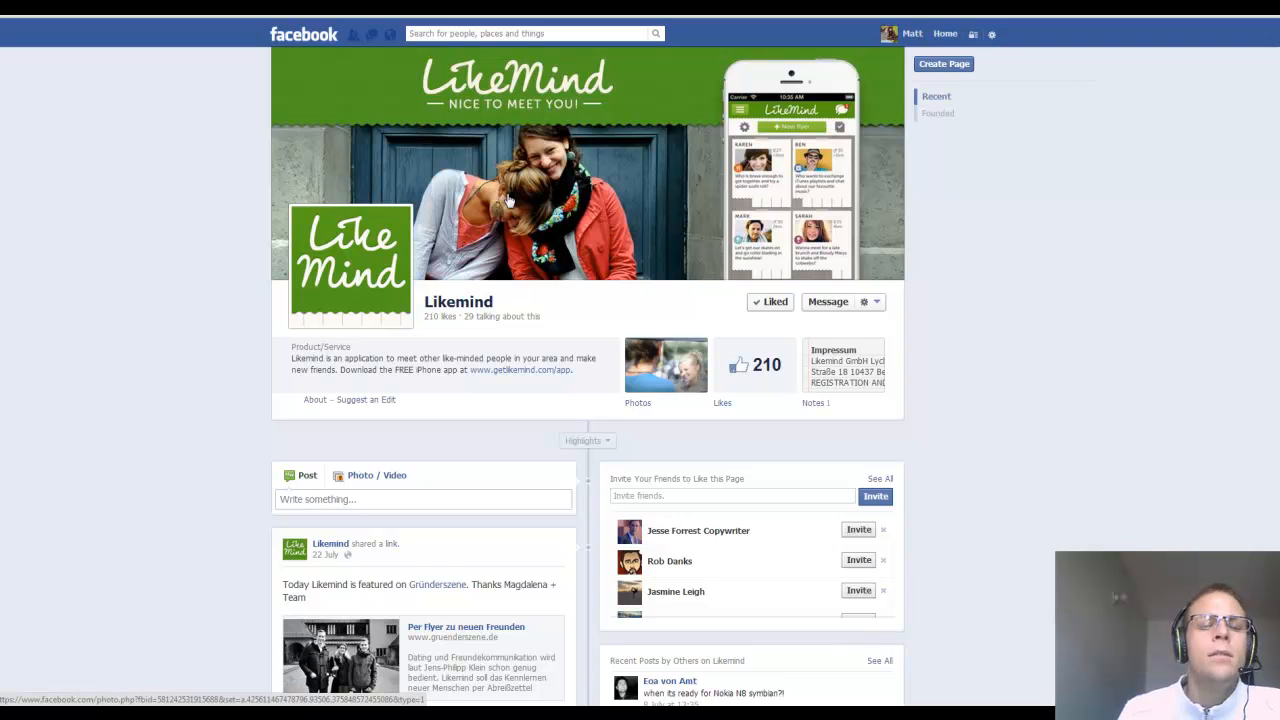
{"action": "mouse_move", "coordinate": [398, 326]}
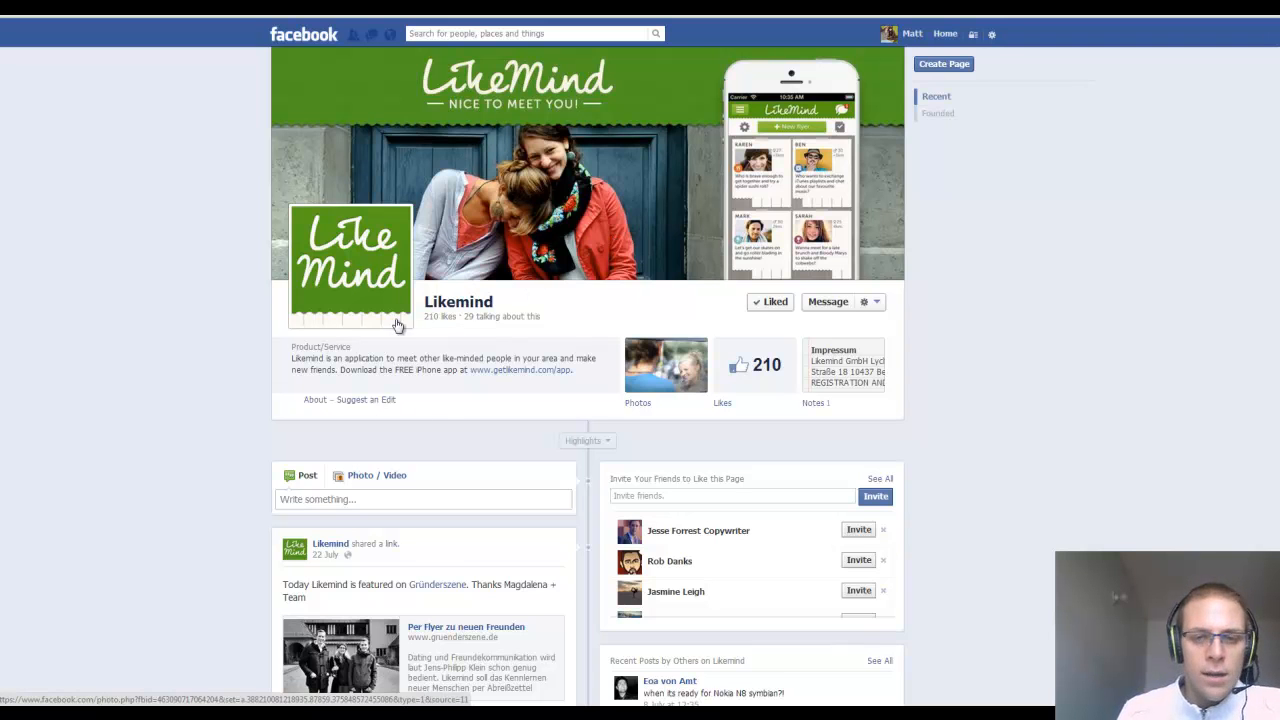
{"action": "mouse_move", "coordinate": [530, 369]}
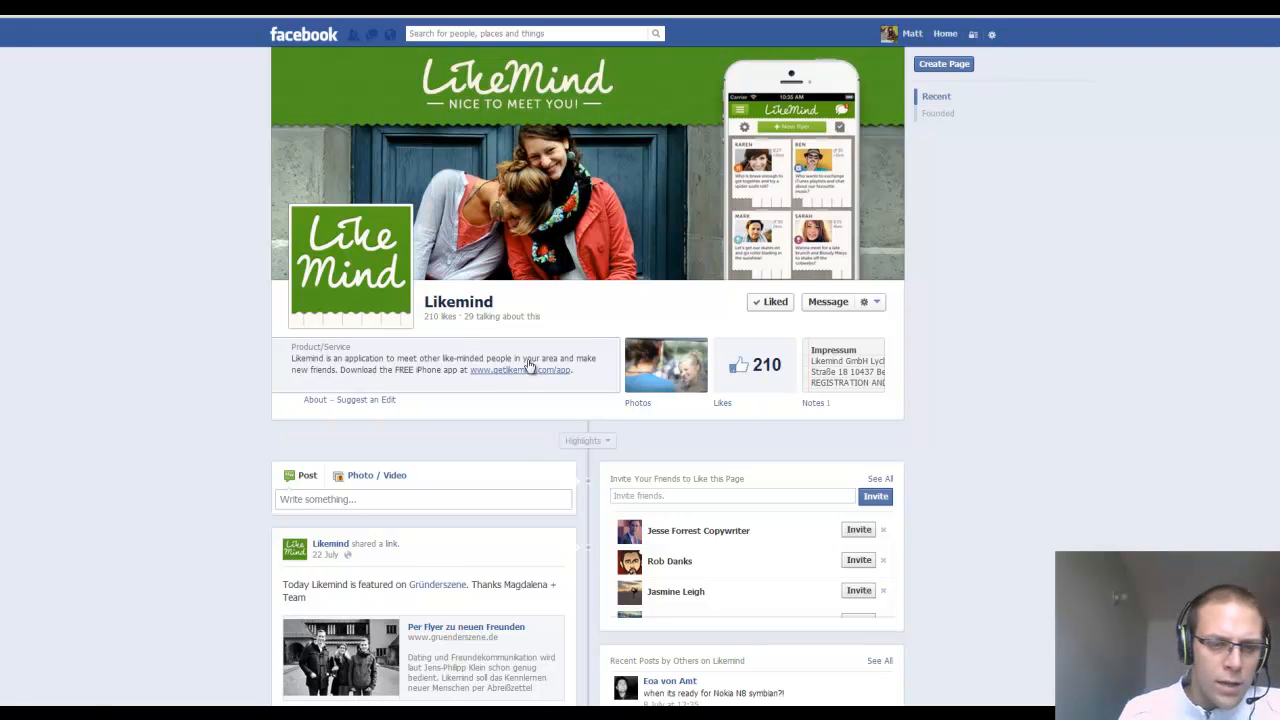
{"action": "mouse_move", "coordinate": [598, 360]}
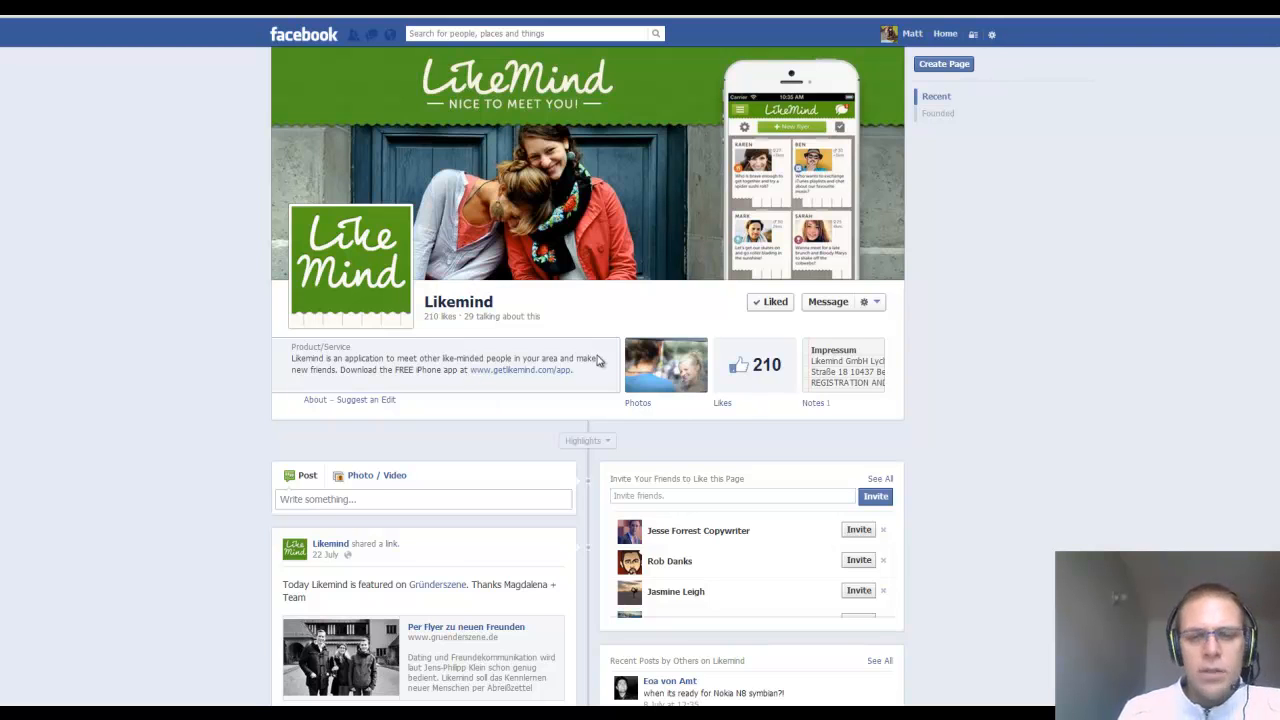
- Leave the Likemind page by entering facebook.com in the address bar
{"action": "scroll", "scroll_direction": "down", "scroll_amount": 3}
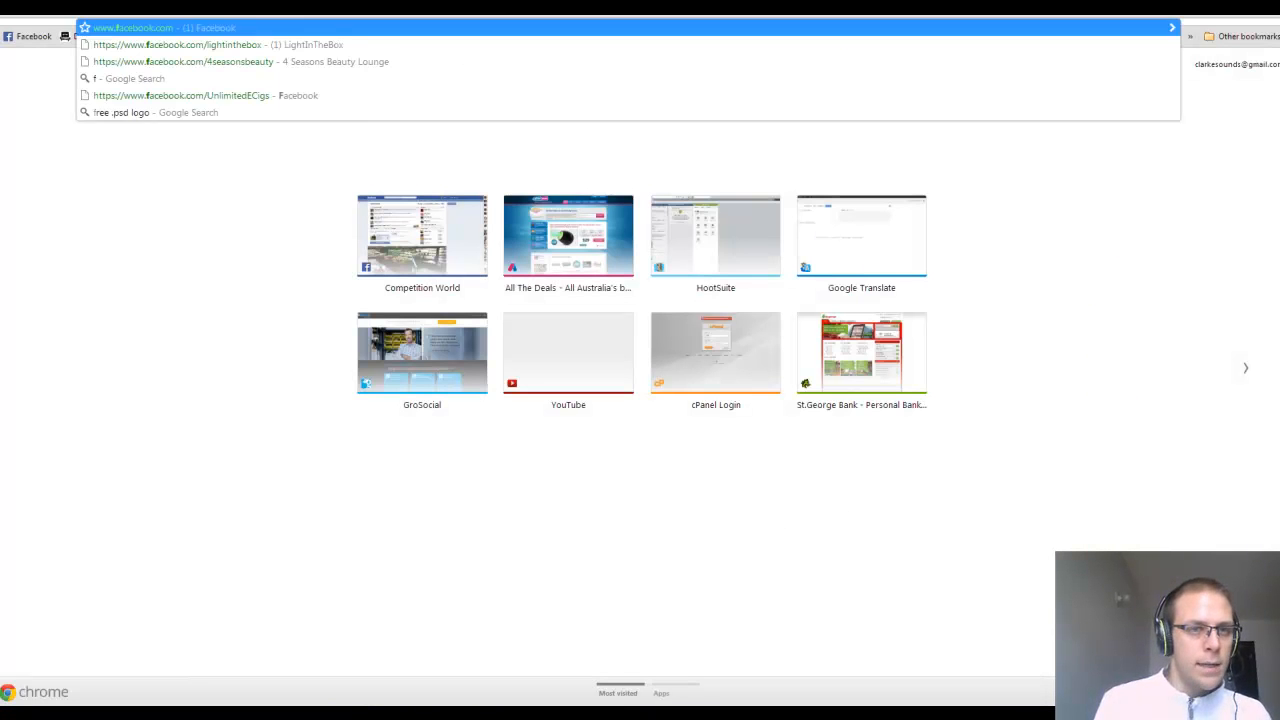
{"action": "type", "text": "facebook.com"}
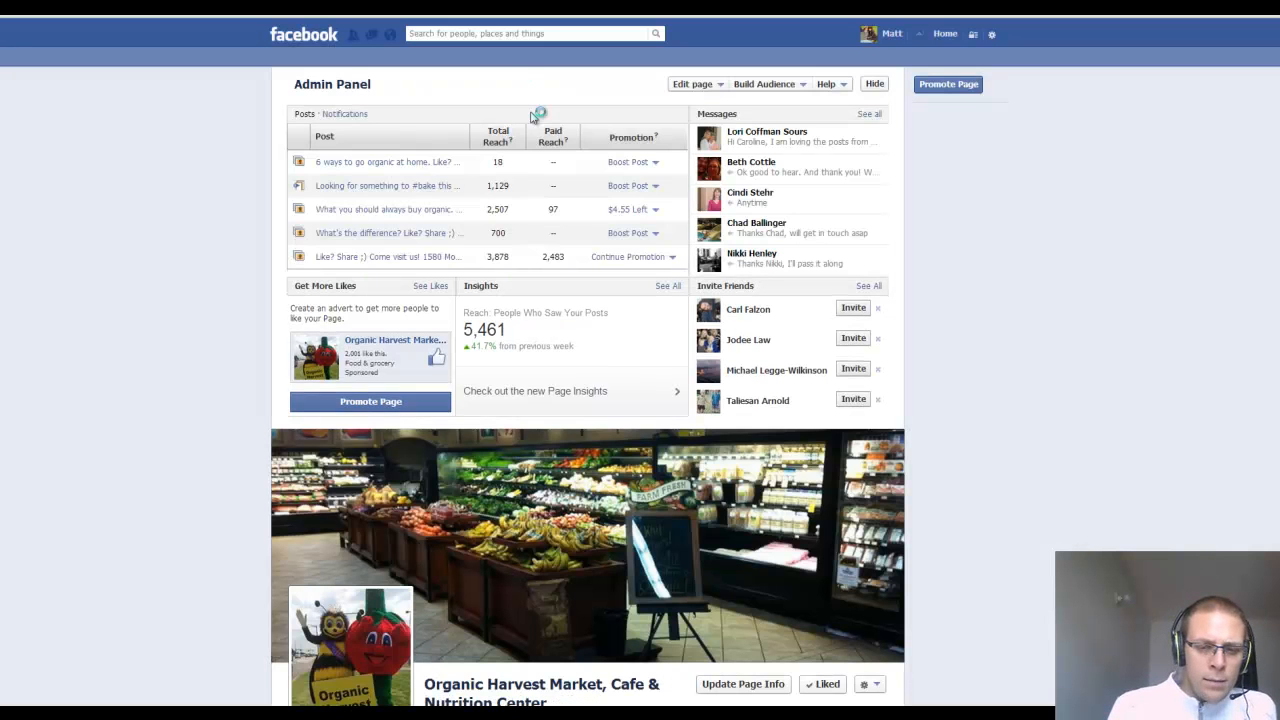
{"action": "mouse_move", "coordinate": [947, 283]}
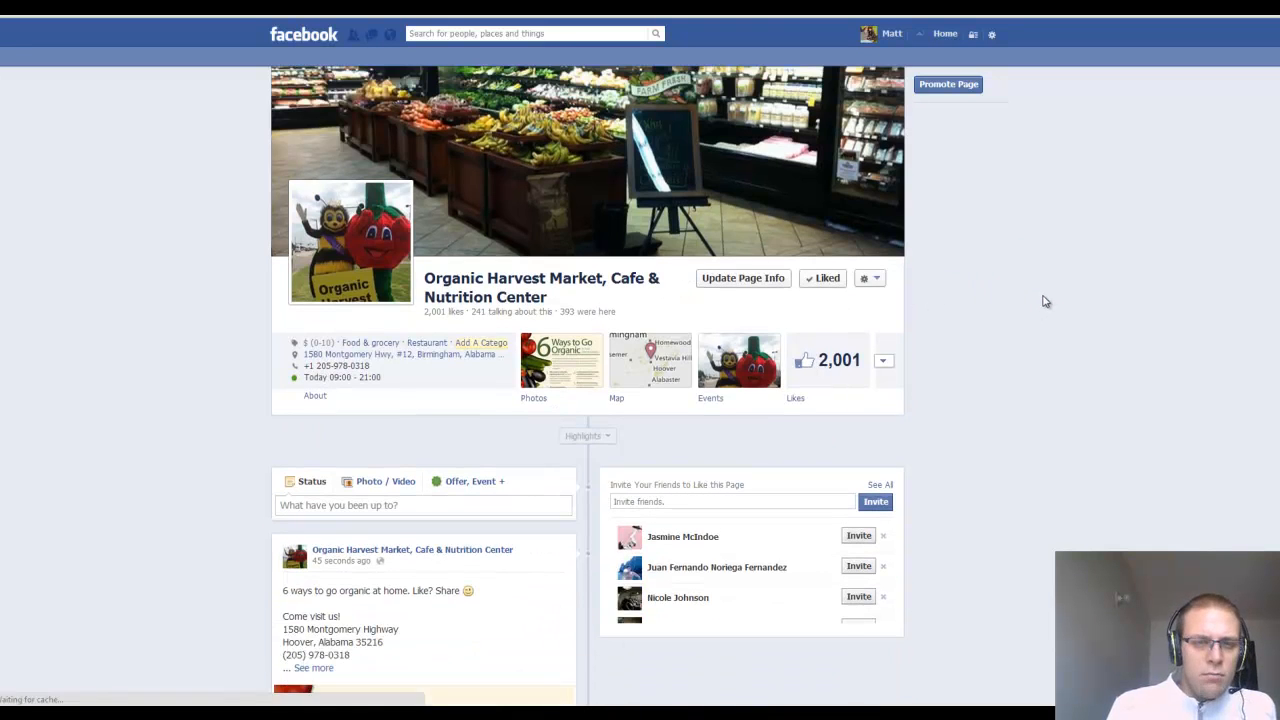
{"action": "scroll", "scroll_direction": "down", "scroll_amount": 3}
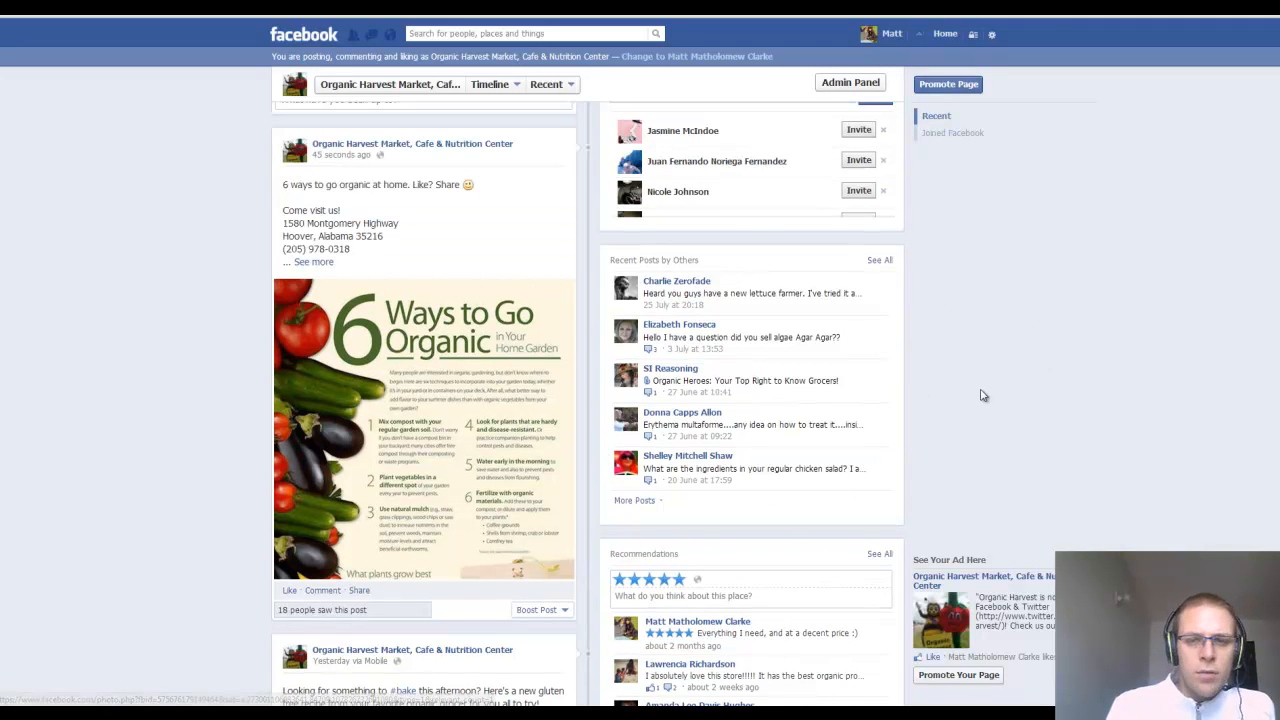
{"action": "scroll", "scroll_direction": "down", "scroll_amount": 3}
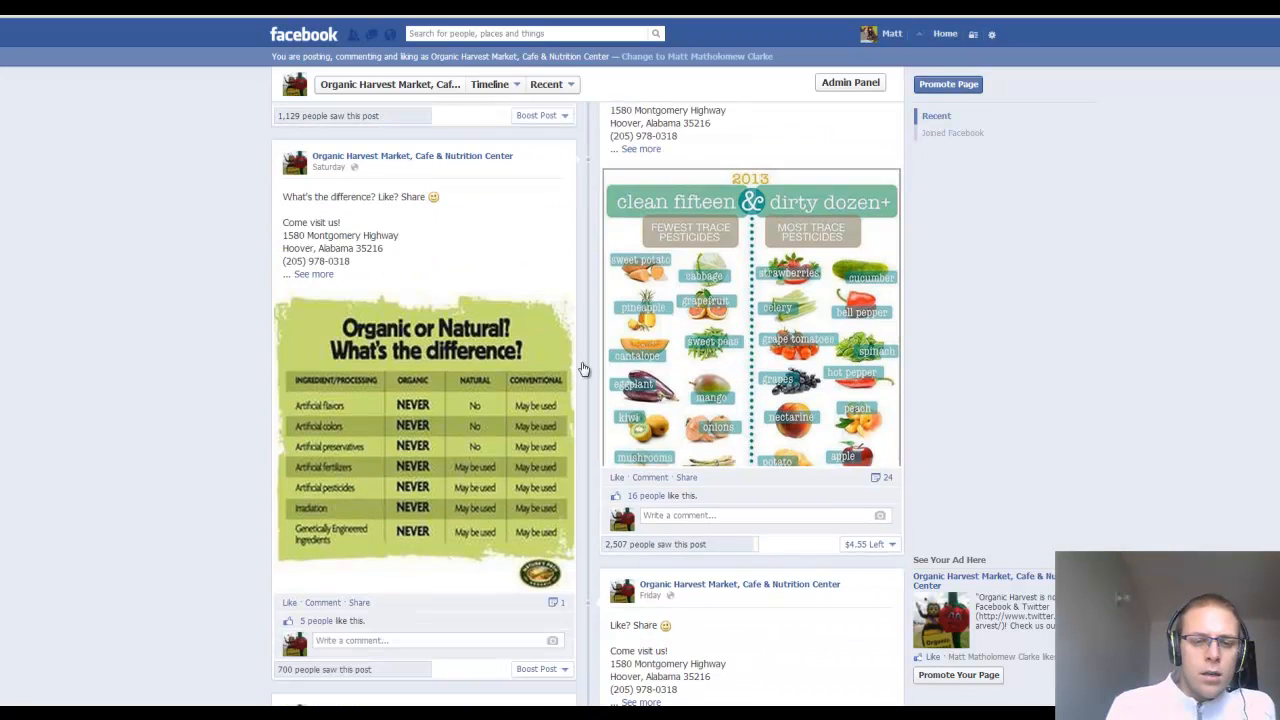
{"action": "scroll", "scroll_direction": "down", "scroll_amount": 3}
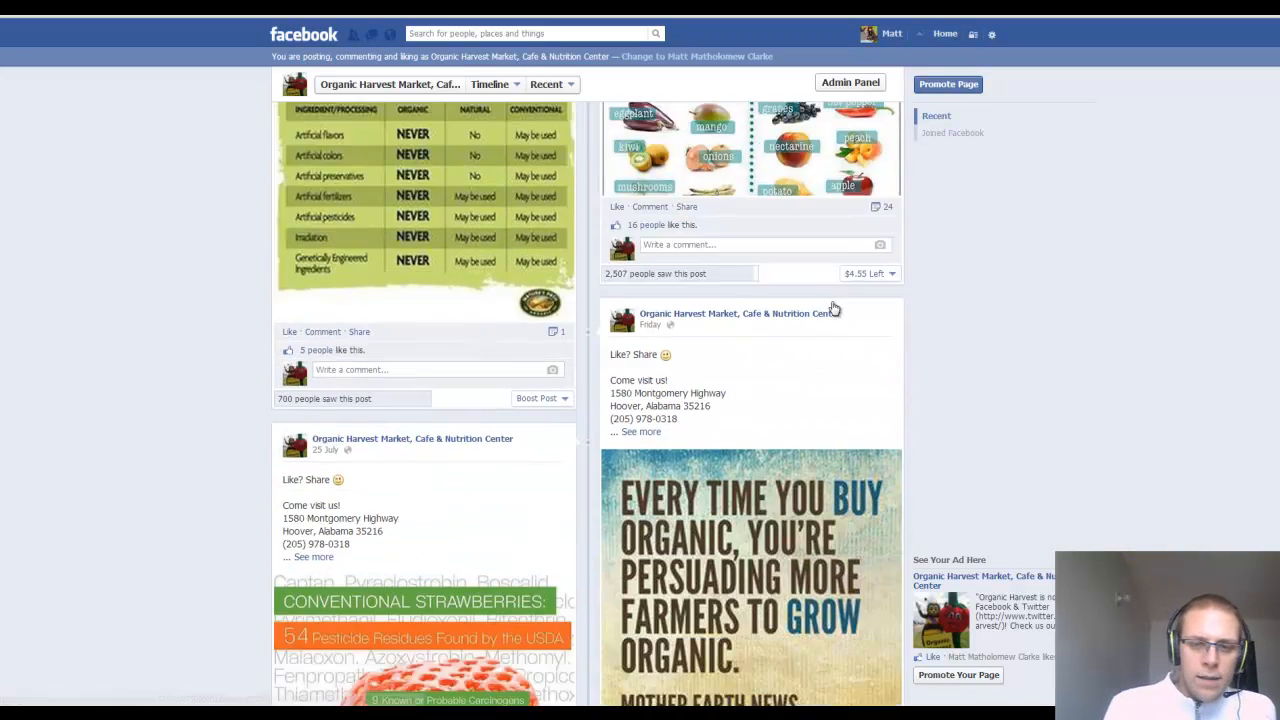
{"action": "scroll", "scroll_direction": "down", "scroll_amount": 3}
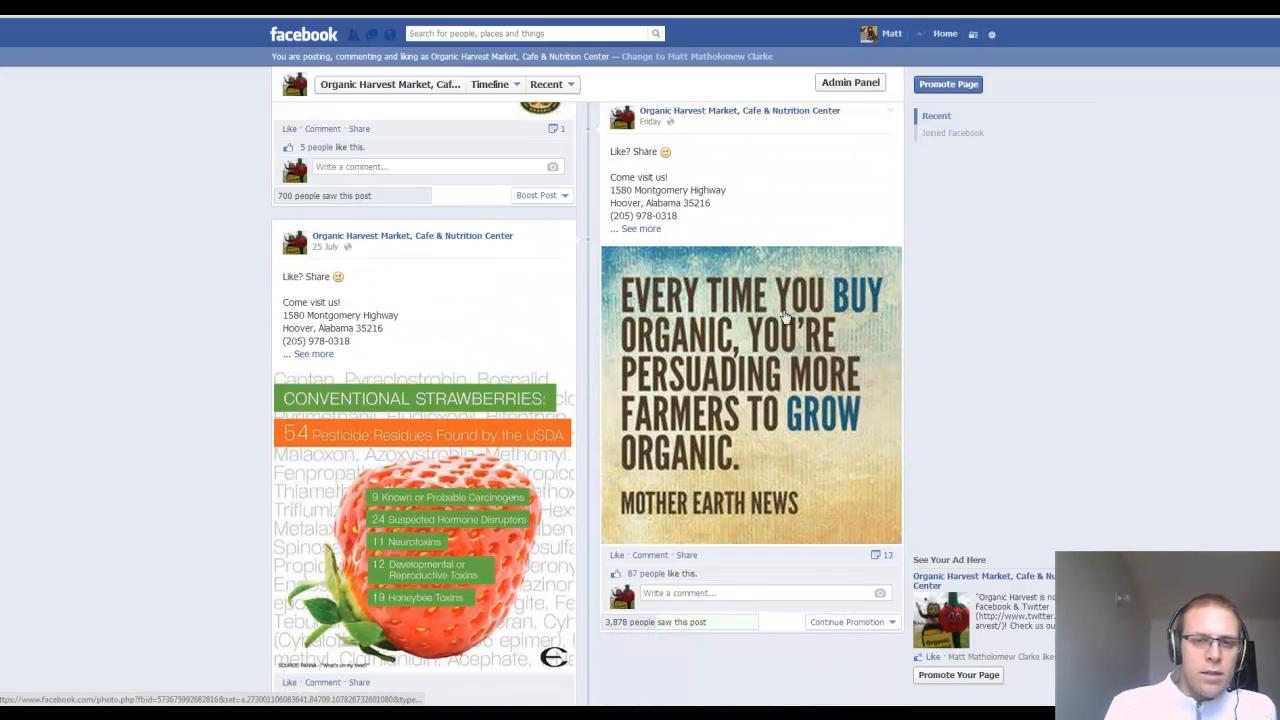
{"action": "scroll", "scroll_direction": "down", "scroll_amount": 3}
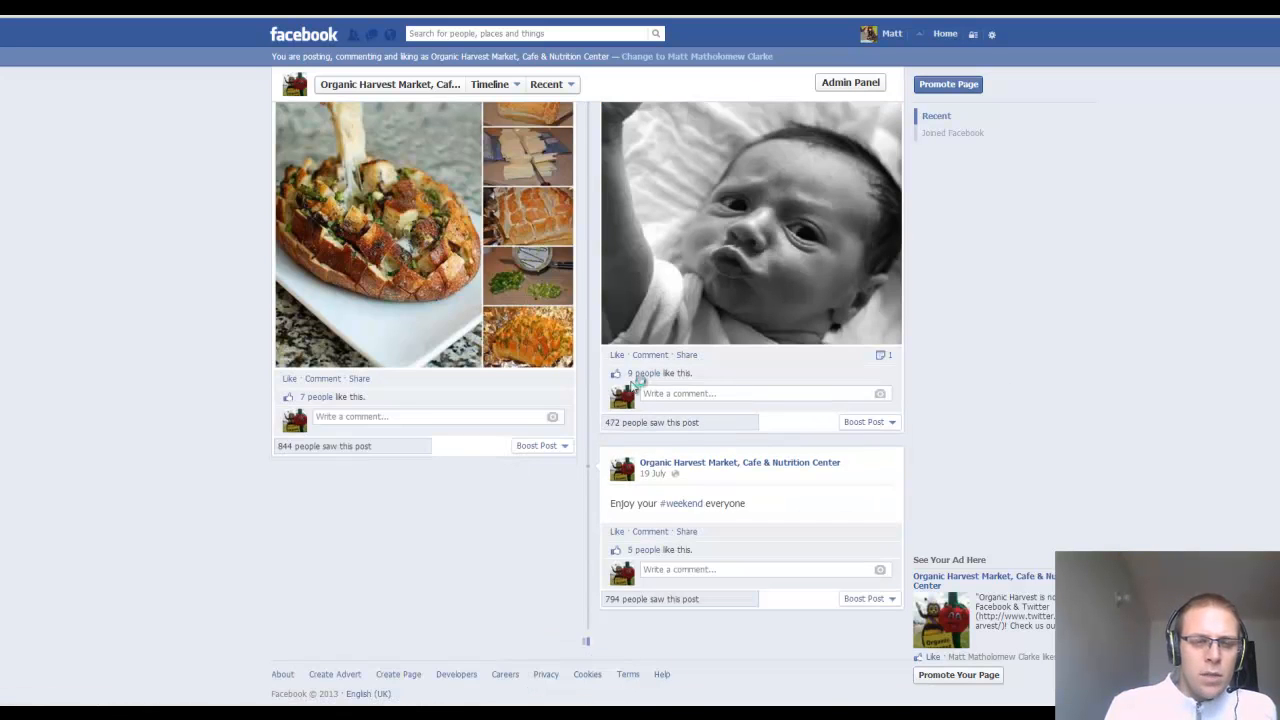
{"action": "scroll", "scroll_direction": "up", "scroll_amount": 3}
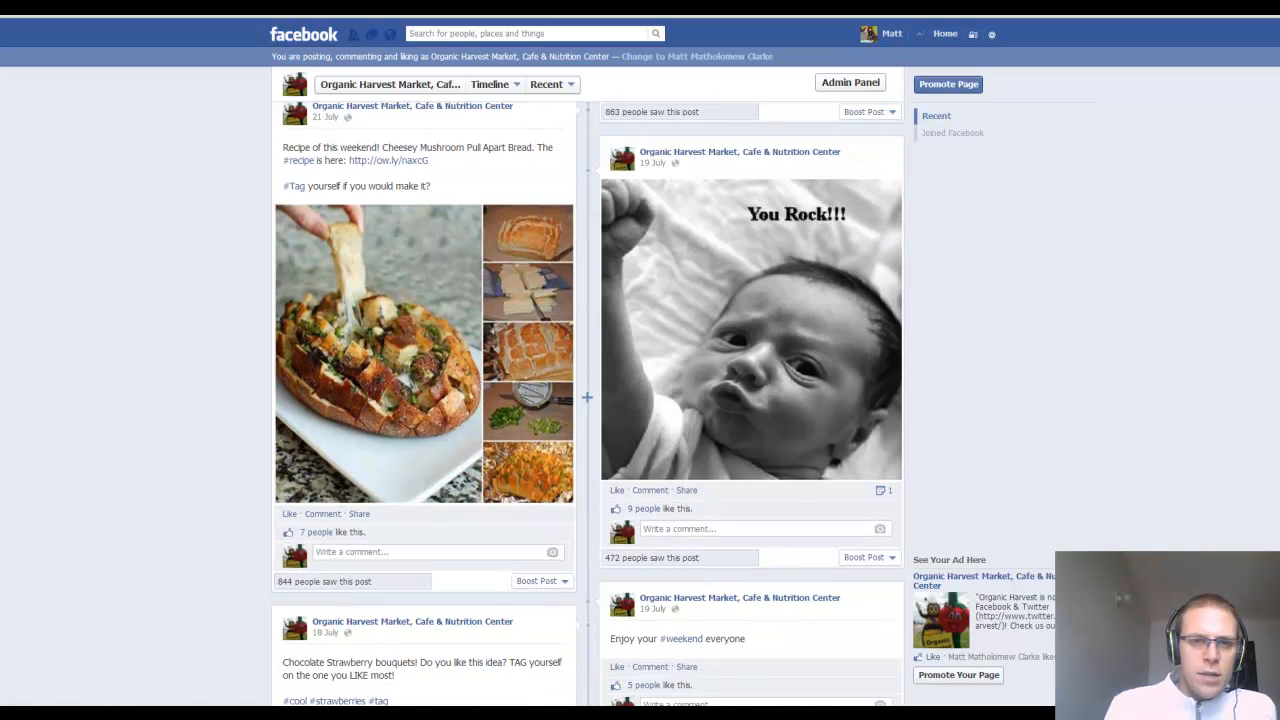
{"action": "scroll", "scroll_direction": "down", "scroll_amount": 3}
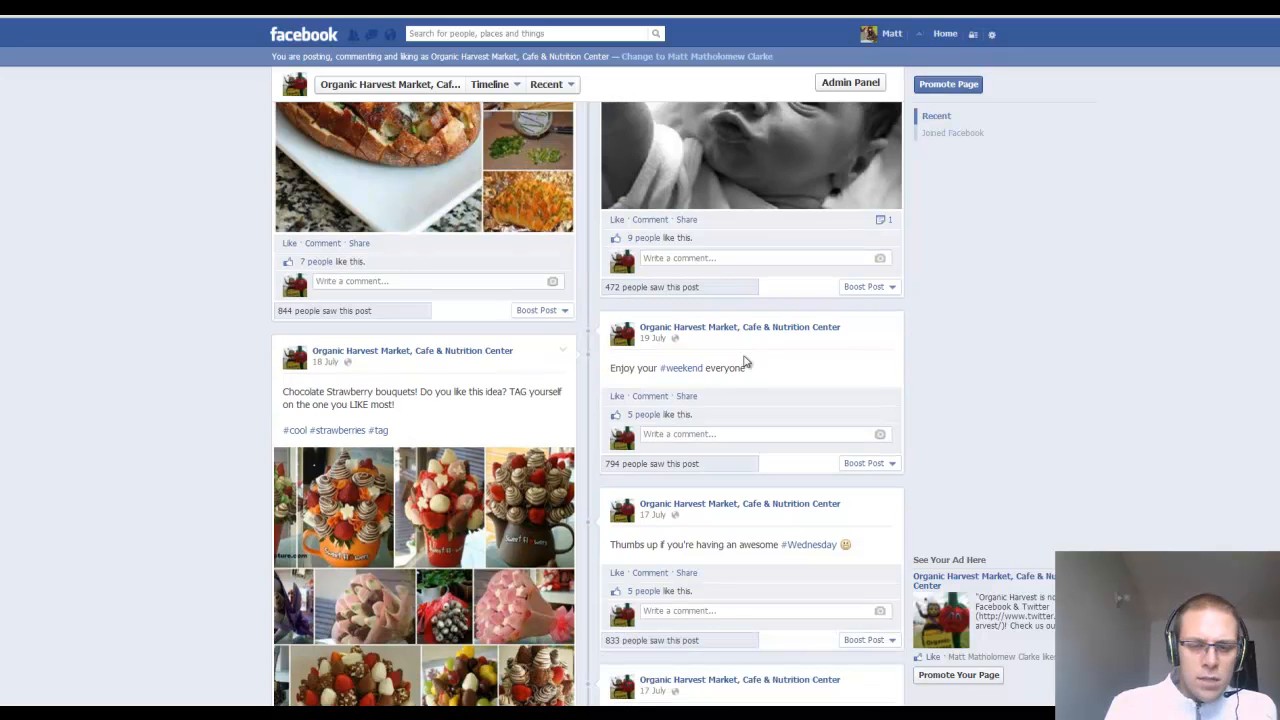
{"action": "scroll", "scroll_direction": "down", "scroll_amount": 3}
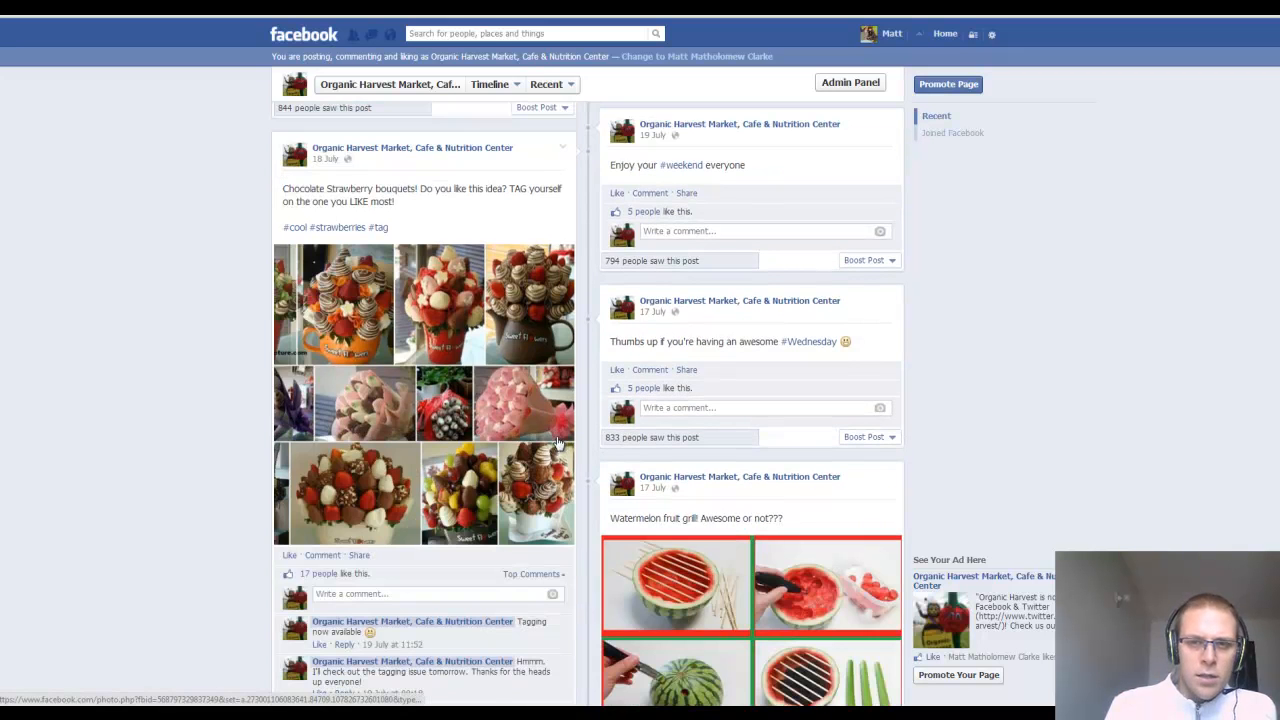
{"action": "scroll", "scroll_direction": "down", "scroll_amount": 3}
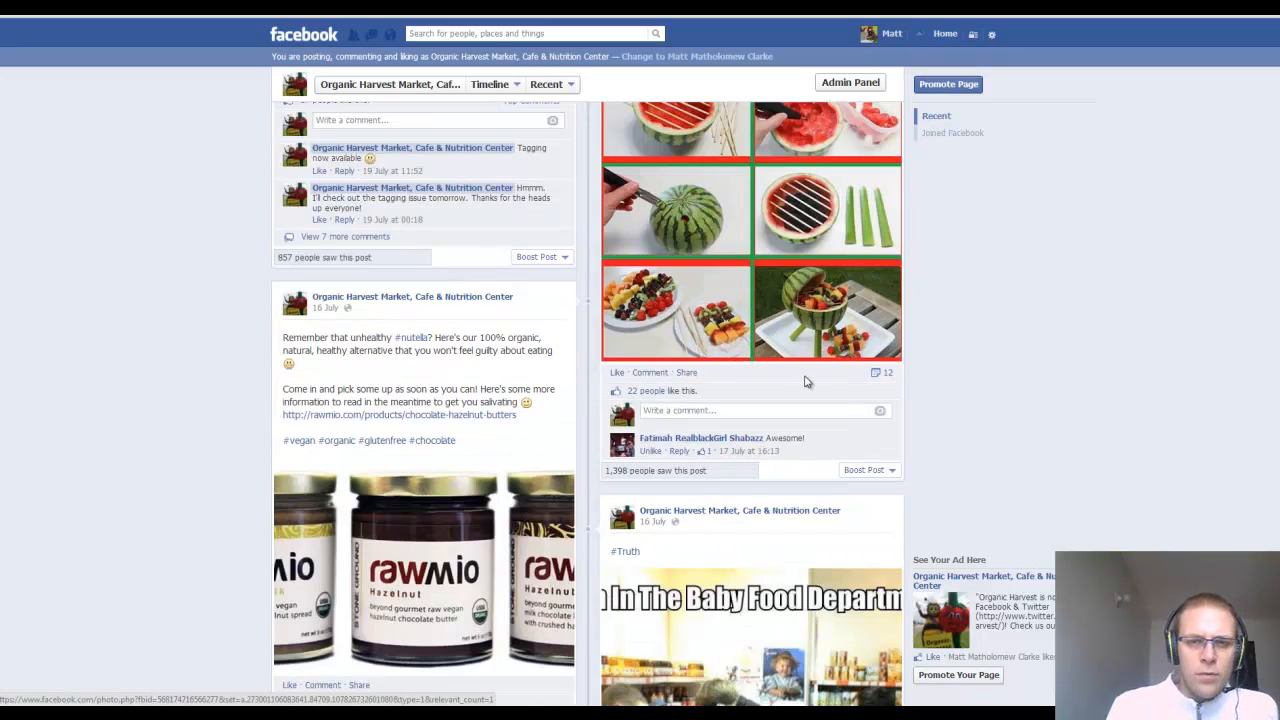
{"action": "scroll", "scroll_direction": "up", "scroll_amount": 3}
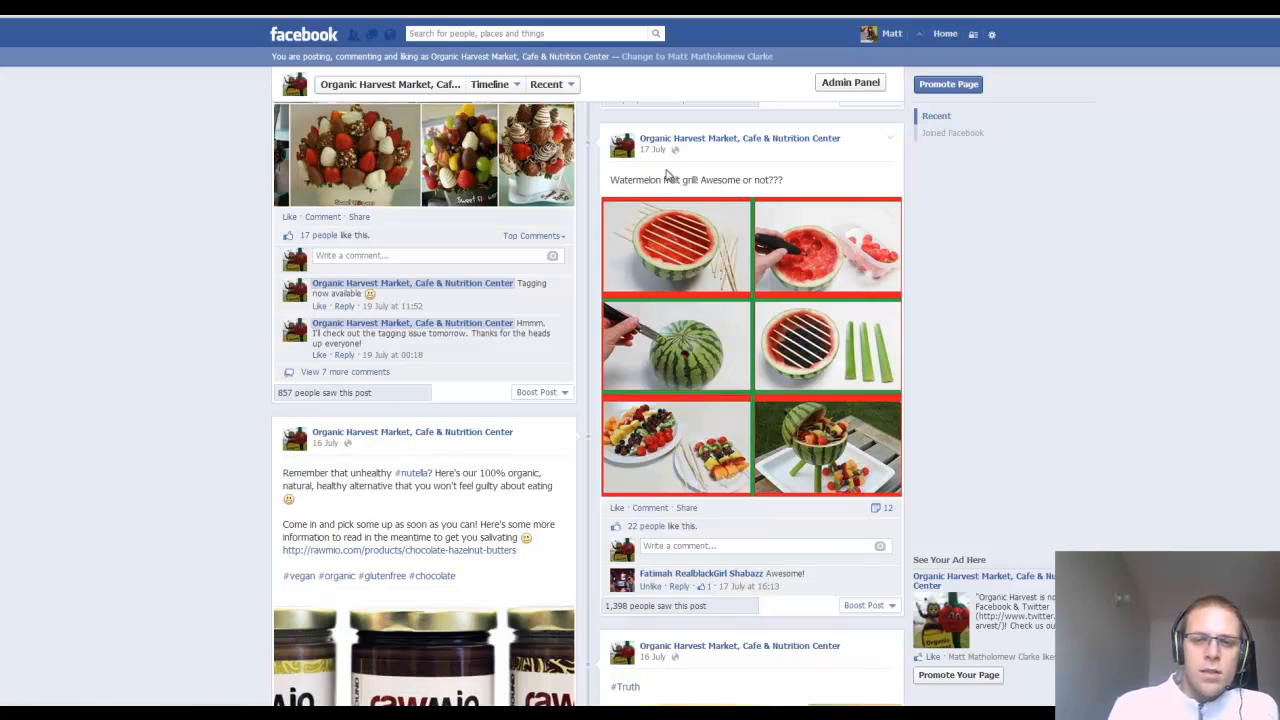
{"action": "mouse_move", "coordinate": [818, 338]}
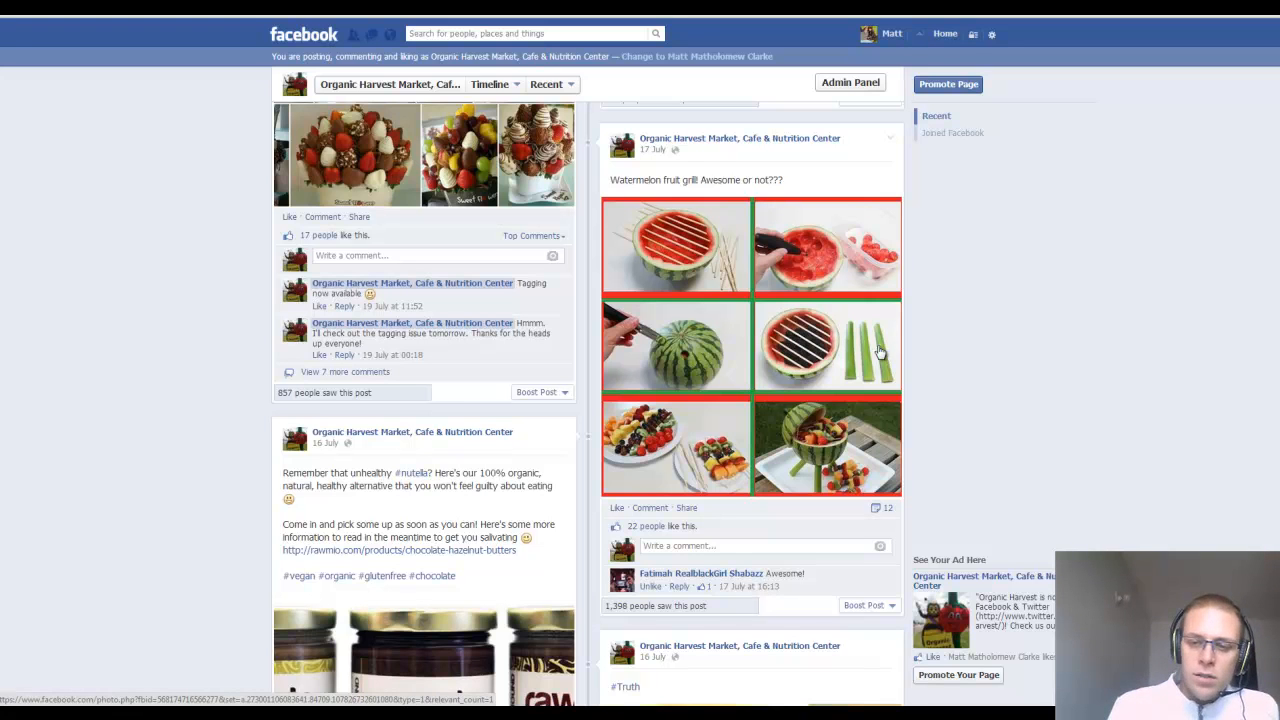
{"action": "mouse_move", "coordinate": [890, 477]}
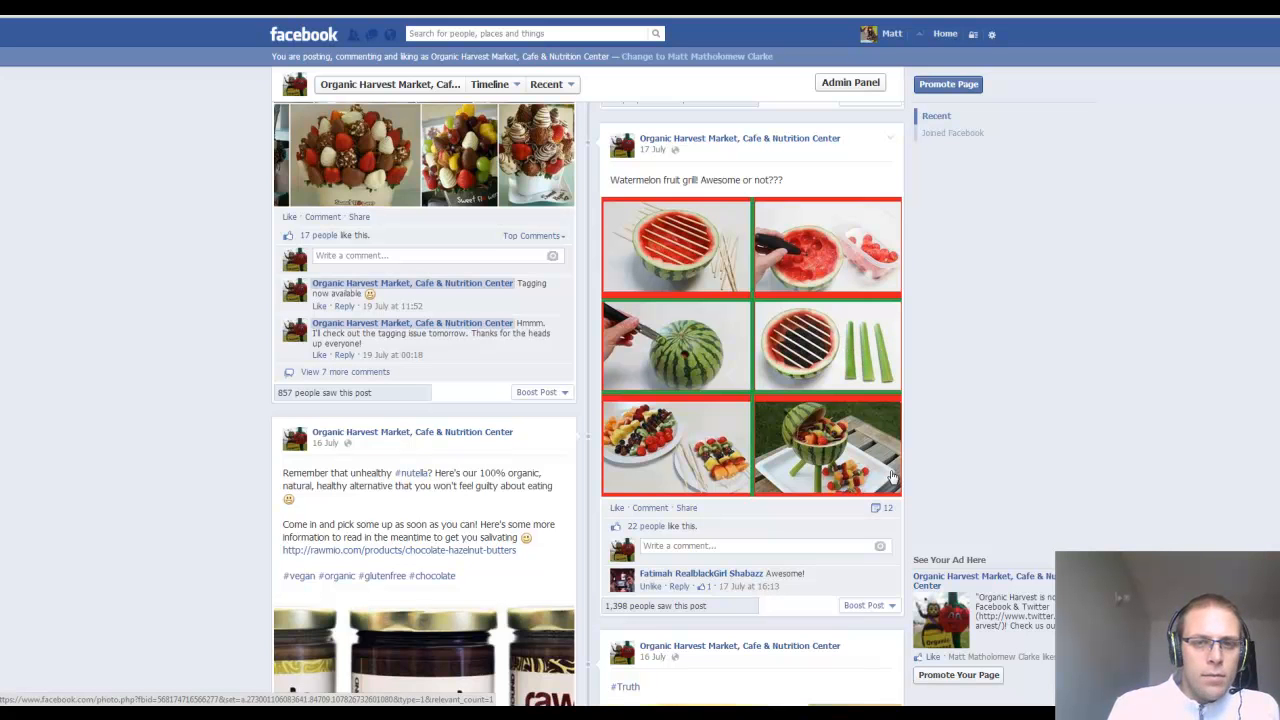
{"action": "scroll", "scroll_direction": "down", "scroll_amount": 3}
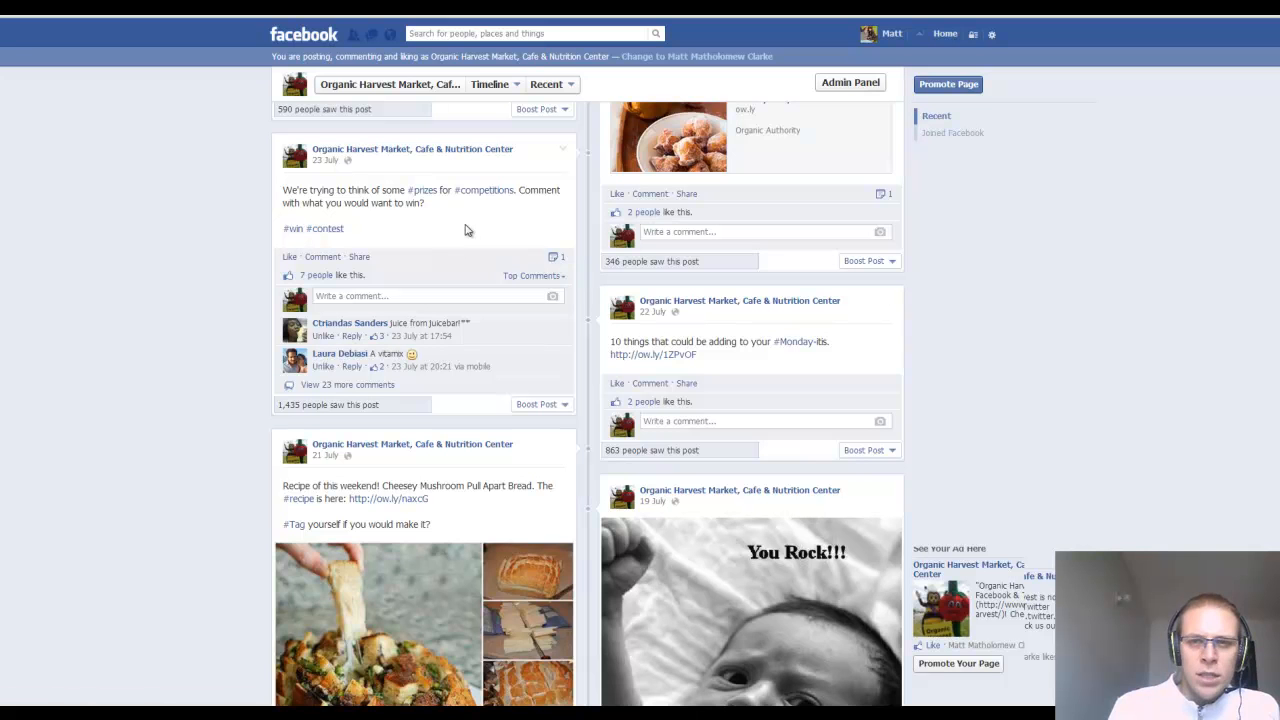
{"action": "mouse_move", "coordinate": [592, 271]}
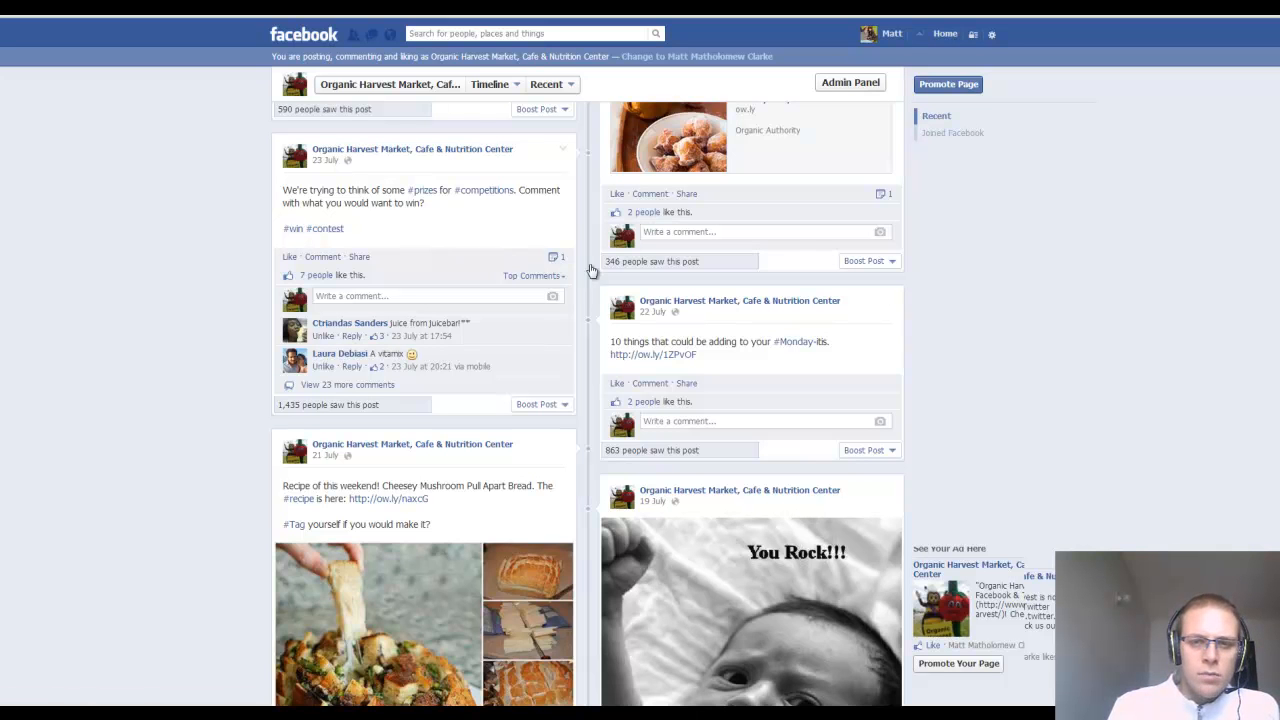
{"action": "scroll", "scroll_direction": "up", "scroll_amount": 3}
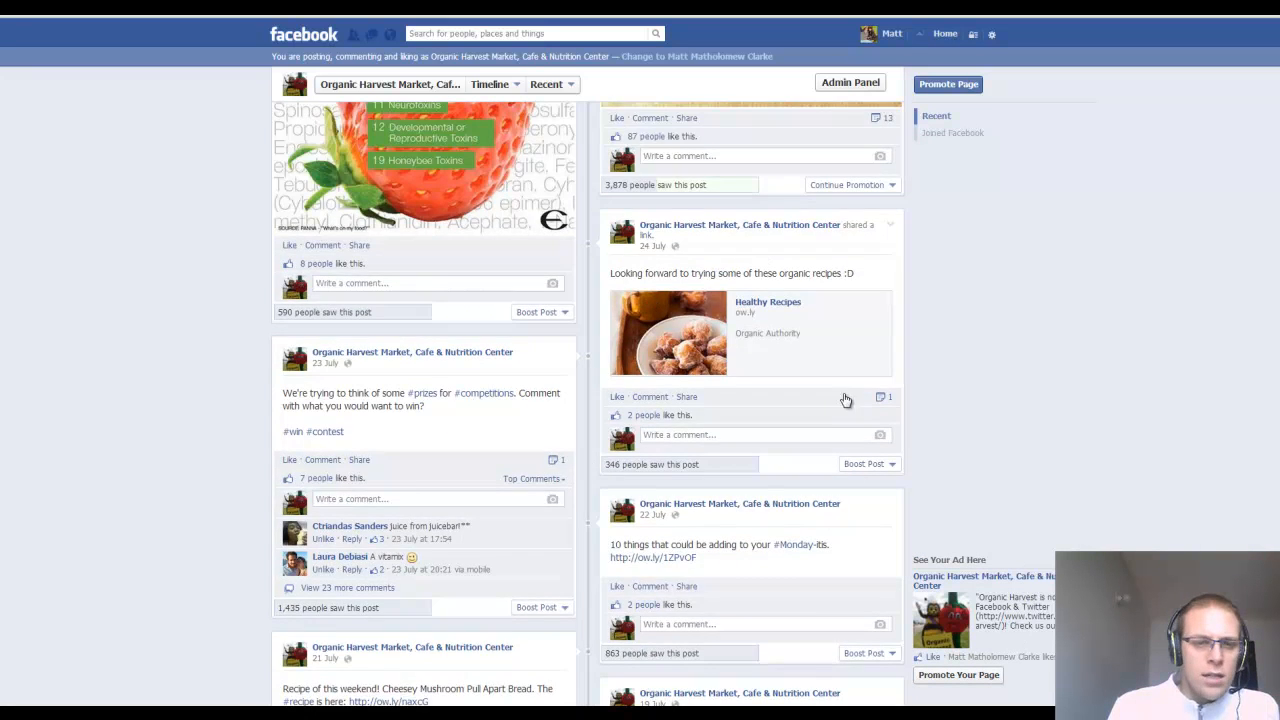
{"action": "scroll", "scroll_direction": "up", "scroll_amount": 3}
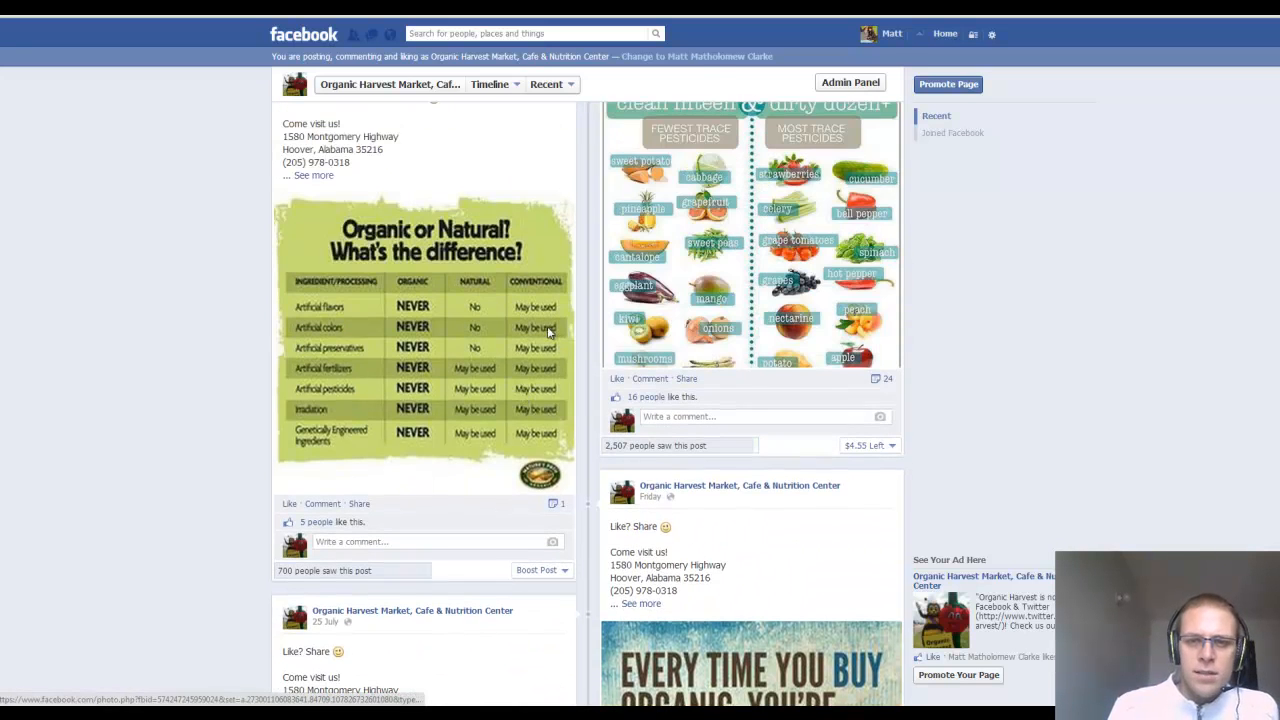
{"action": "scroll", "scroll_direction": "up", "scroll_amount": 3}
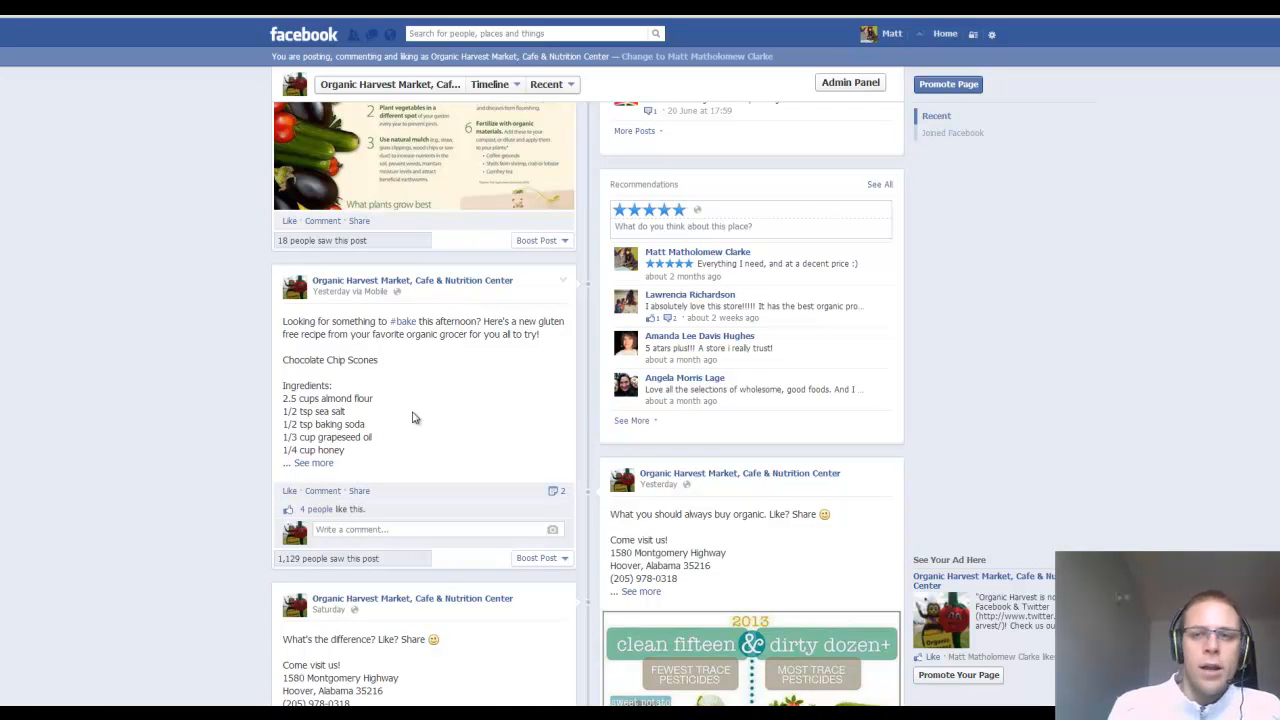
{"action": "mouse_move", "coordinate": [505, 391]}
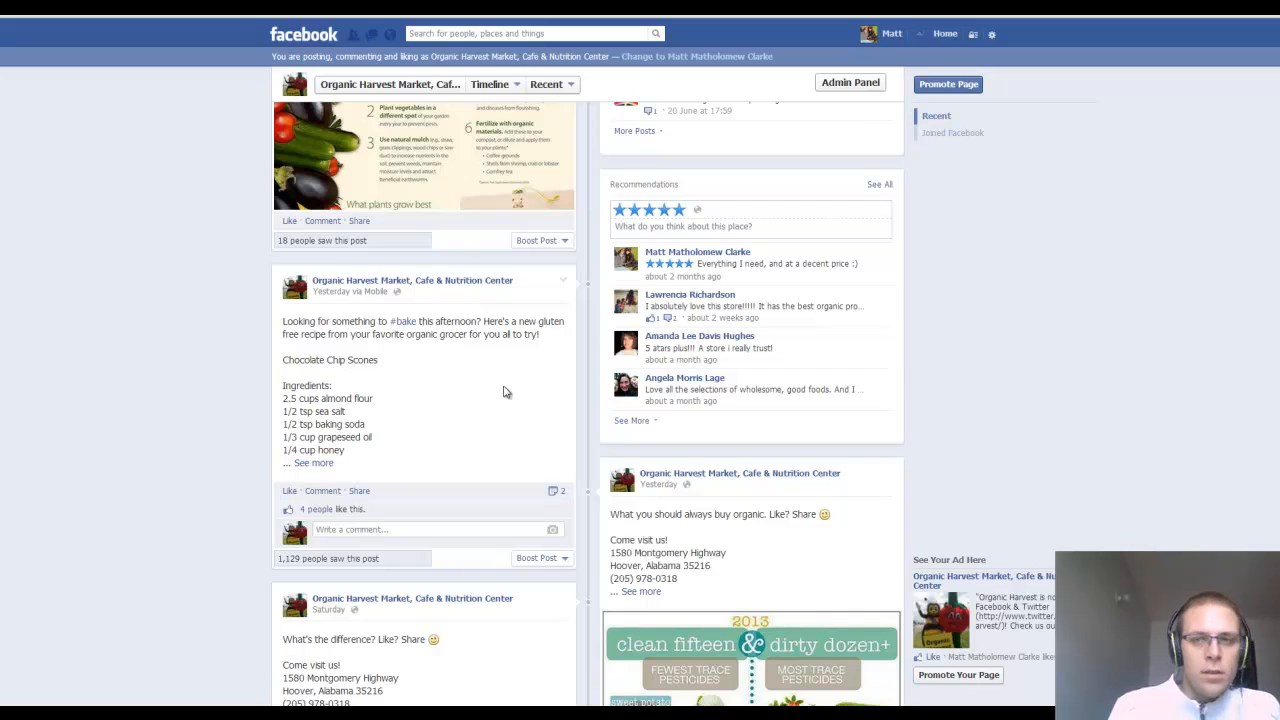
{"action": "scroll", "scroll_direction": "up", "scroll_amount": 3}
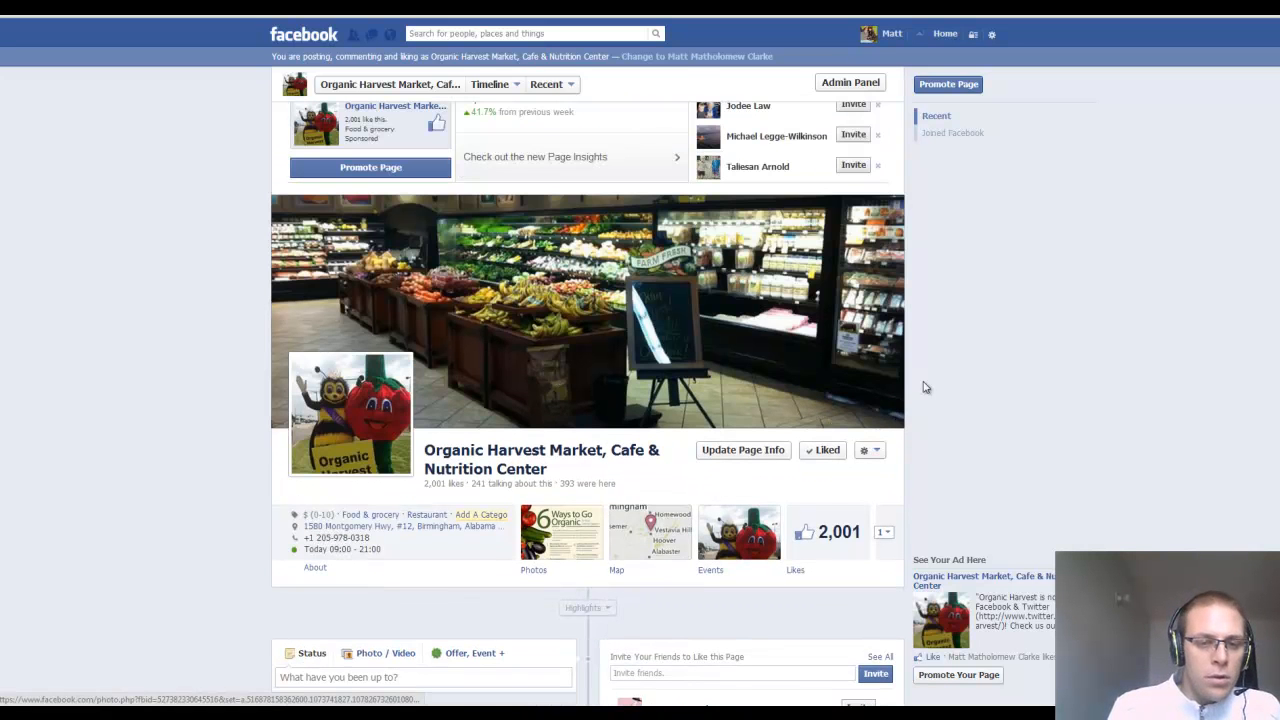
{"action": "mouse_move", "coordinate": [984, 453]}
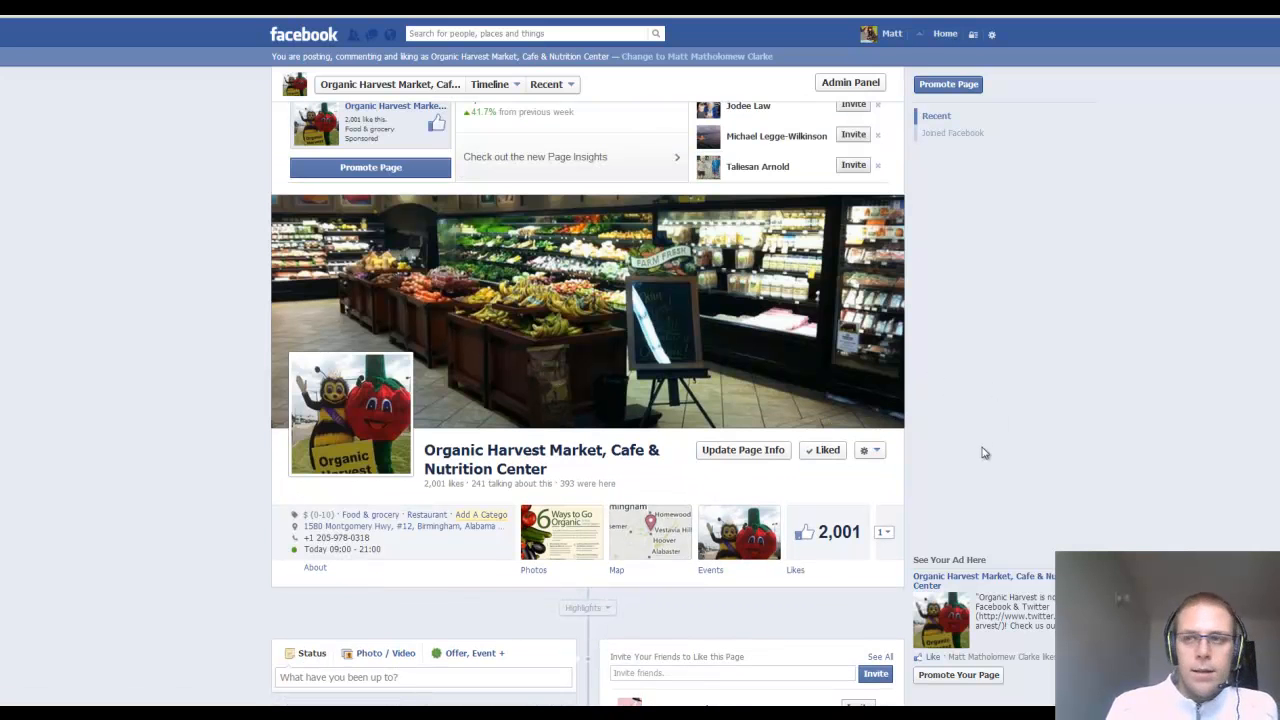
{"action": "scroll", "scroll_direction": "down", "scroll_amount": 3}
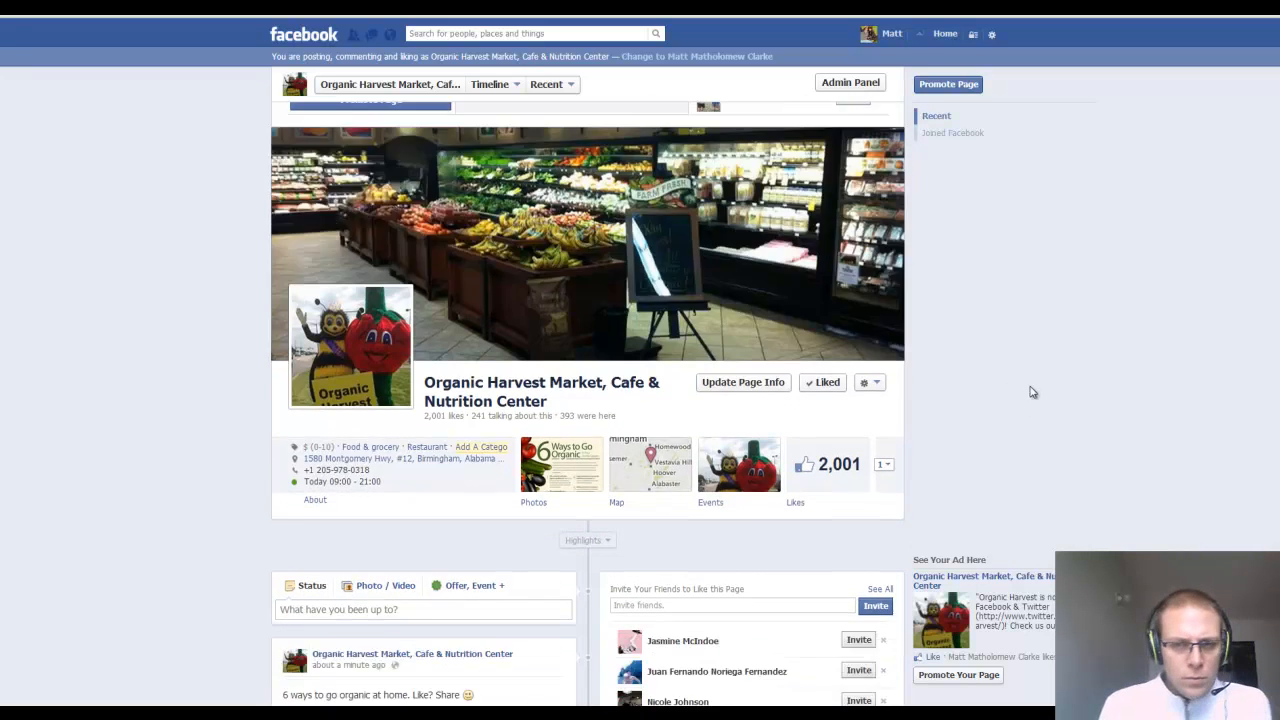
{"action": "scroll", "scroll_direction": "down", "scroll_amount": 3}
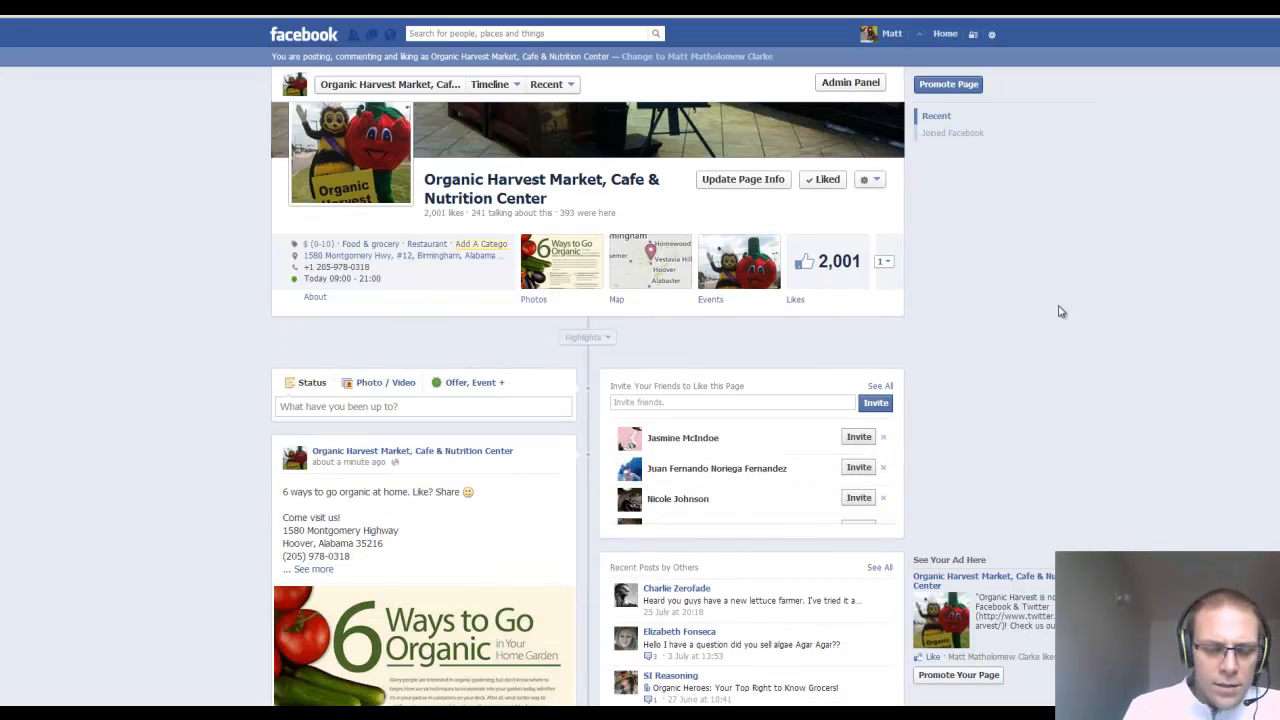
{"action": "mouse_move", "coordinate": [1045, 172]}
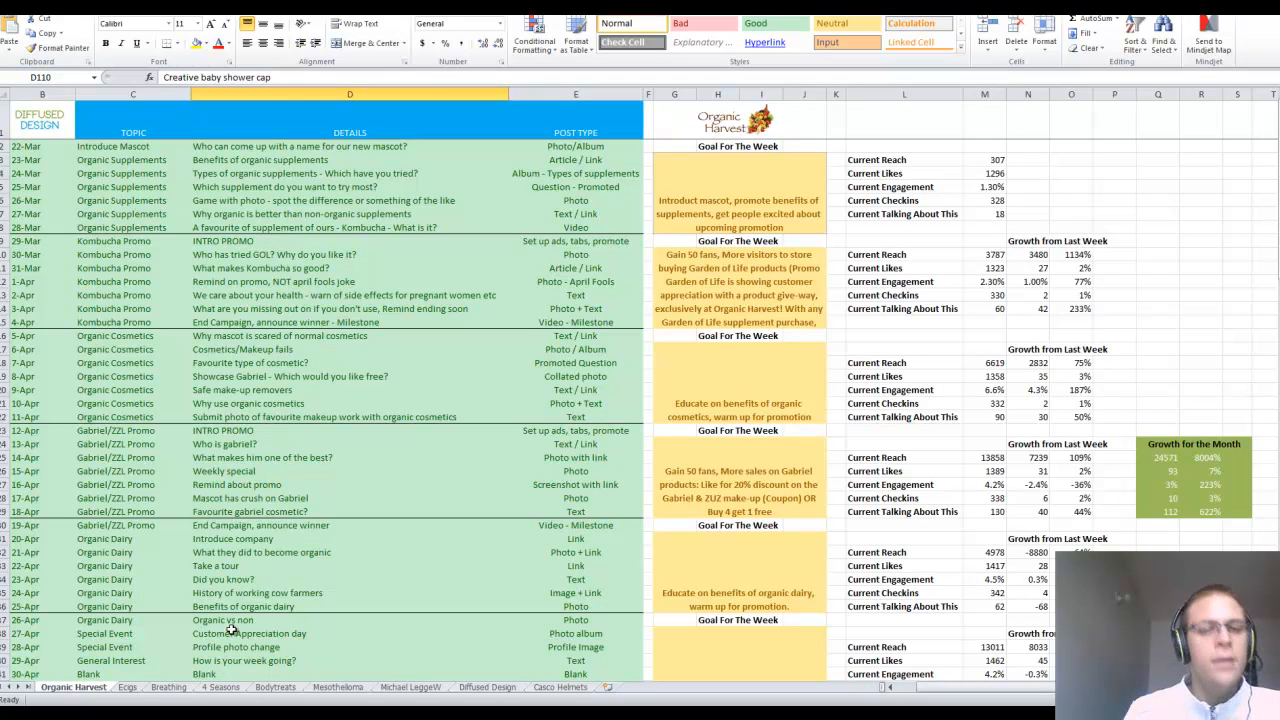
{"action": "left_click", "coordinate": [350, 417]}
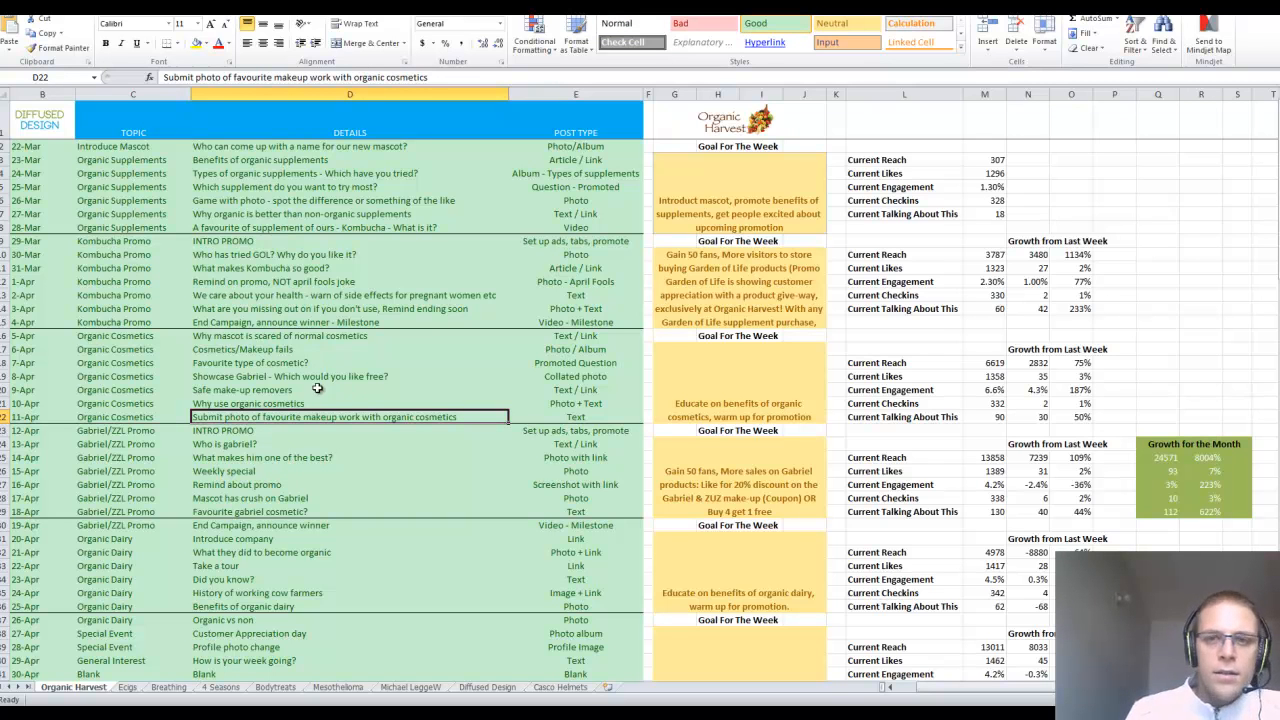
{"action": "mouse_move", "coordinate": [365, 445]}
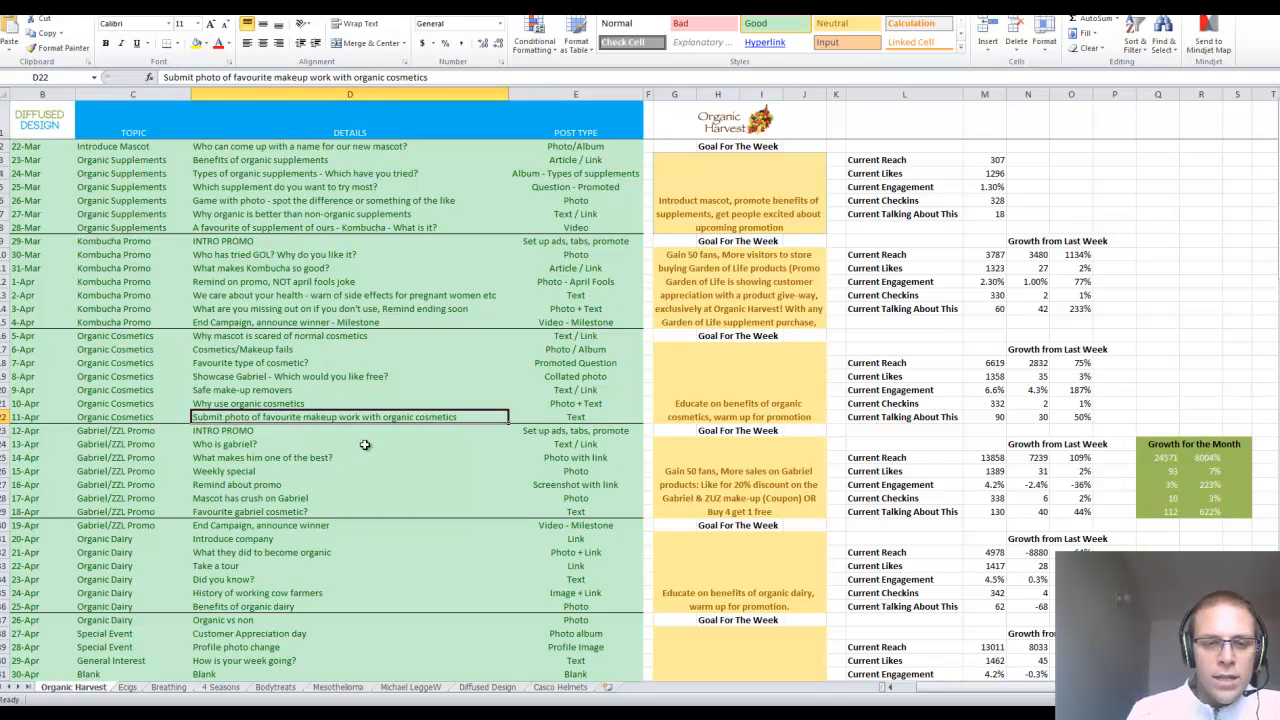
{"action": "mouse_move", "coordinate": [590, 414]}
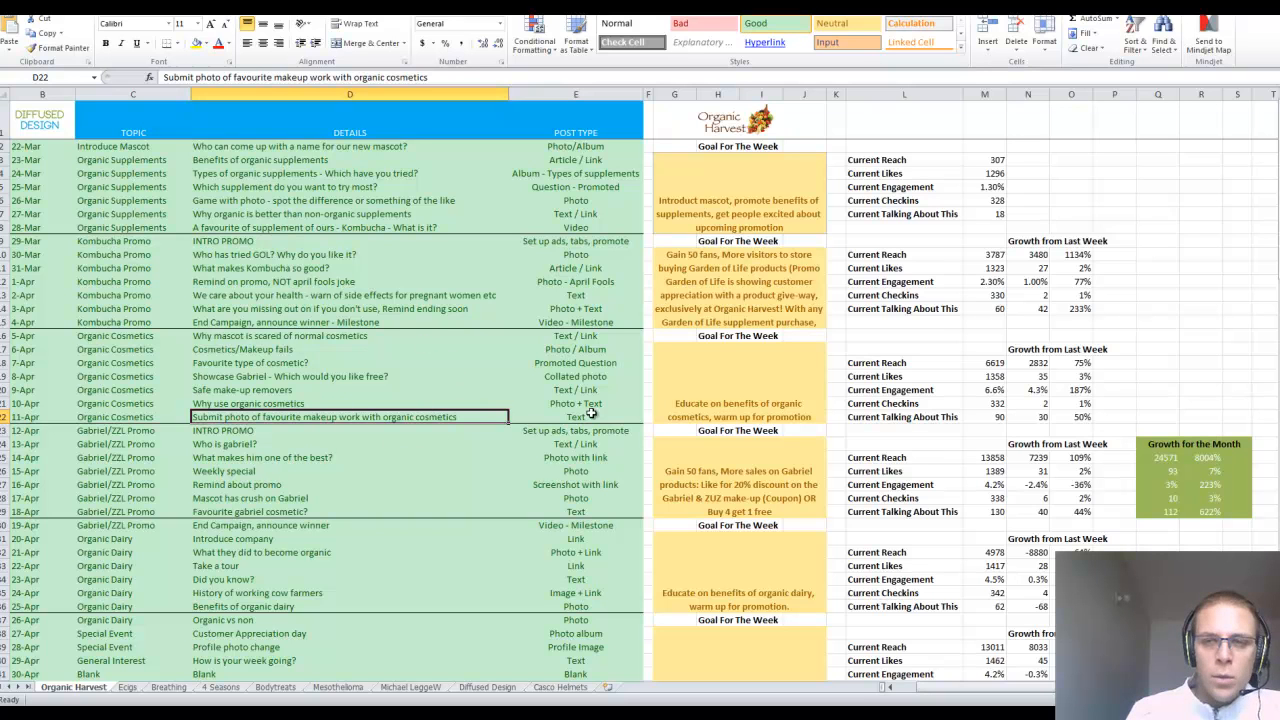
{"action": "left_click", "coordinate": [575, 484]}
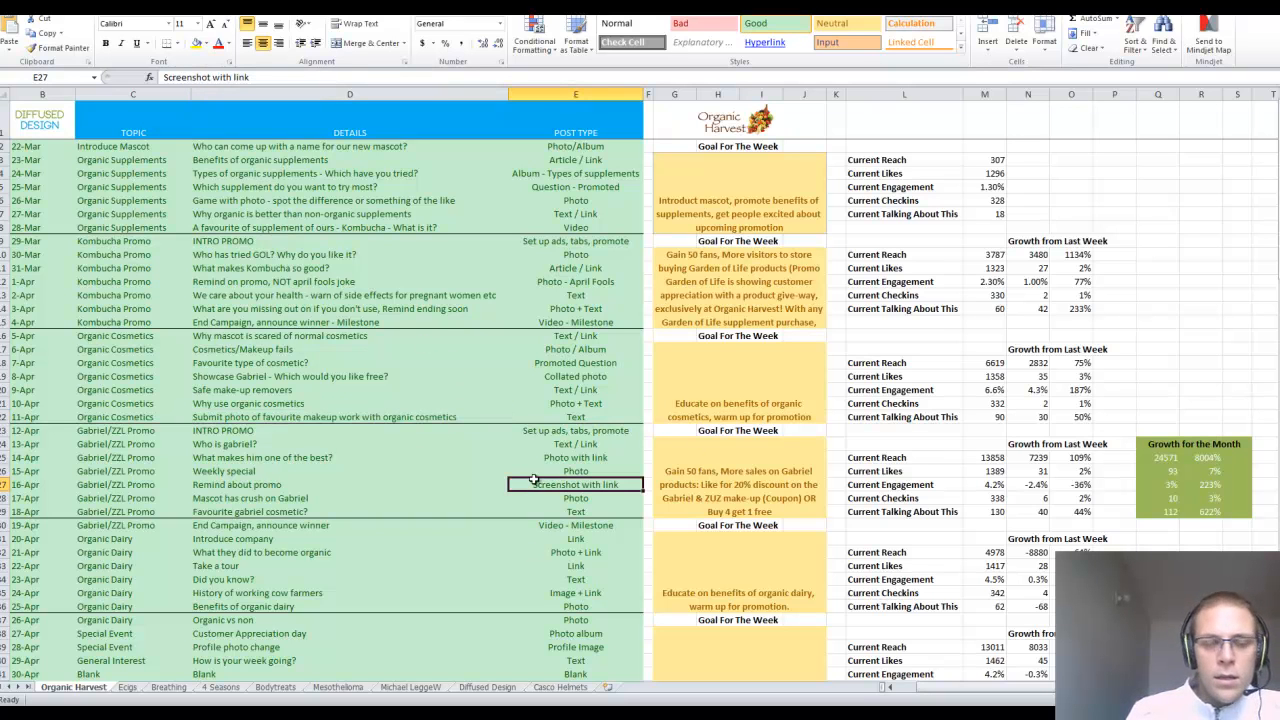
{"action": "mouse_move", "coordinate": [443, 253]}
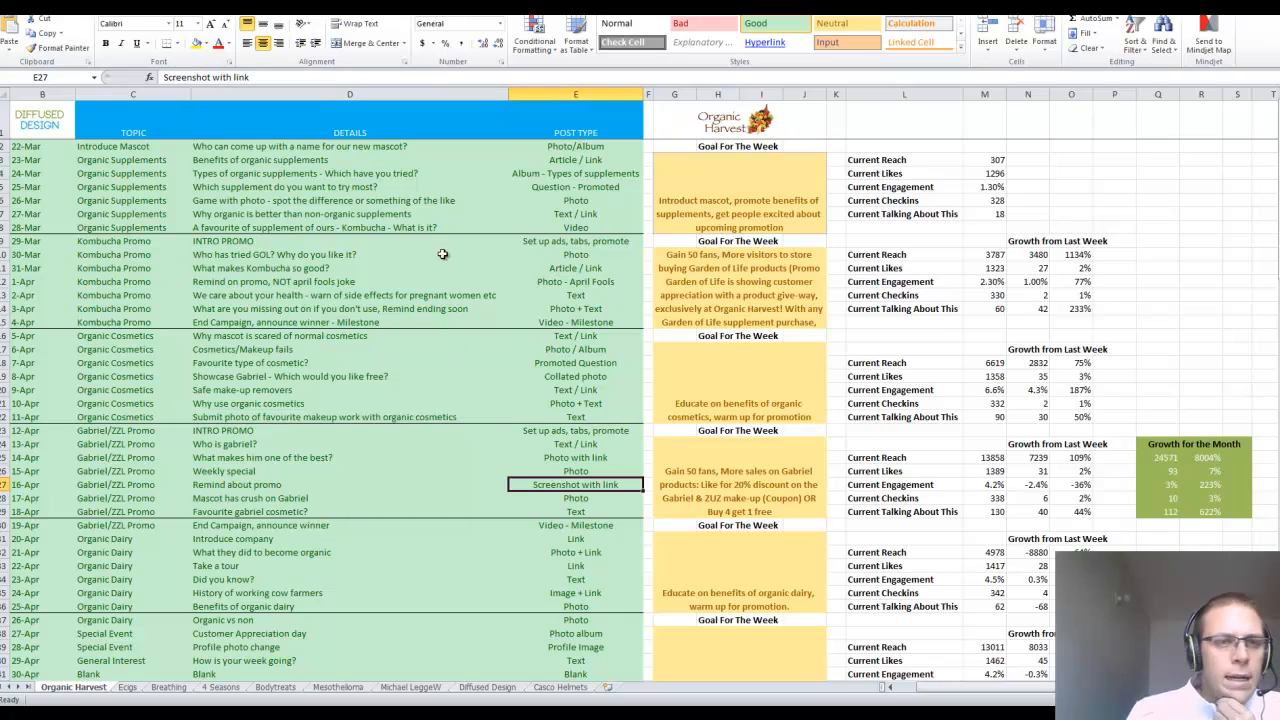
{"action": "mouse_move", "coordinate": [432, 320]}
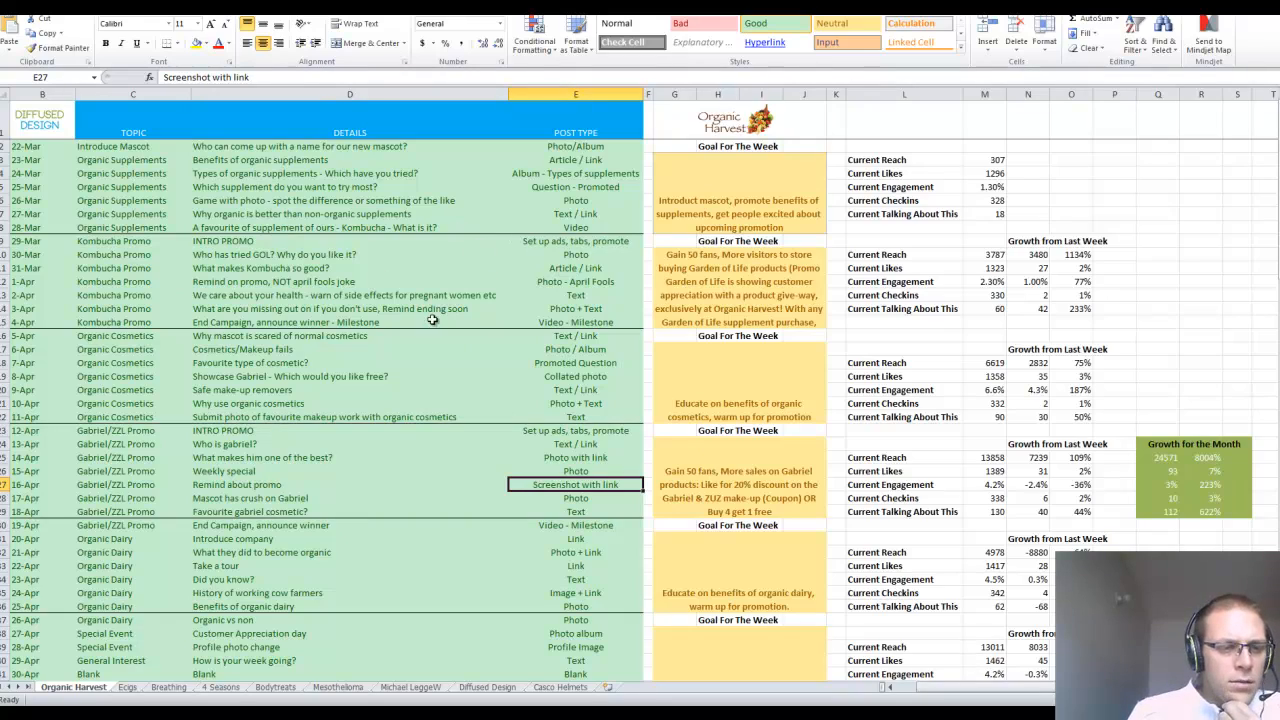
{"action": "scroll", "scroll_direction": "down", "scroll_amount": 3}
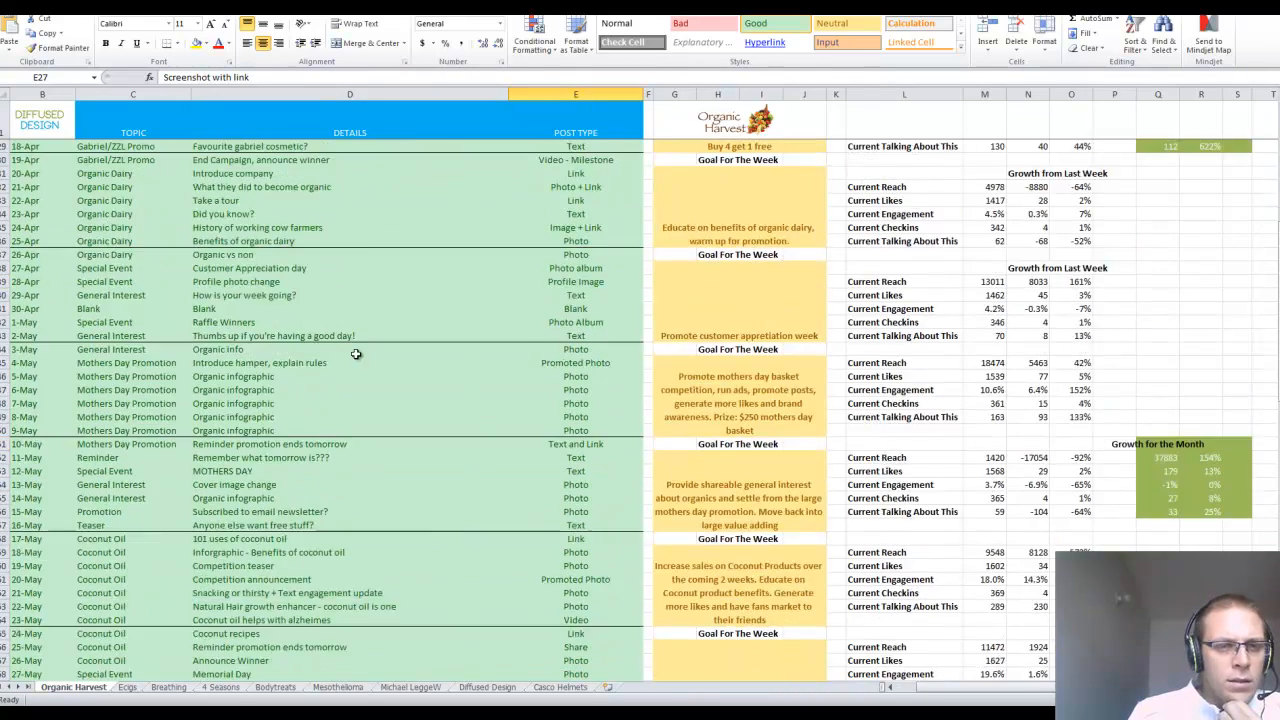
{"action": "scroll", "scroll_direction": "down", "scroll_amount": 3}
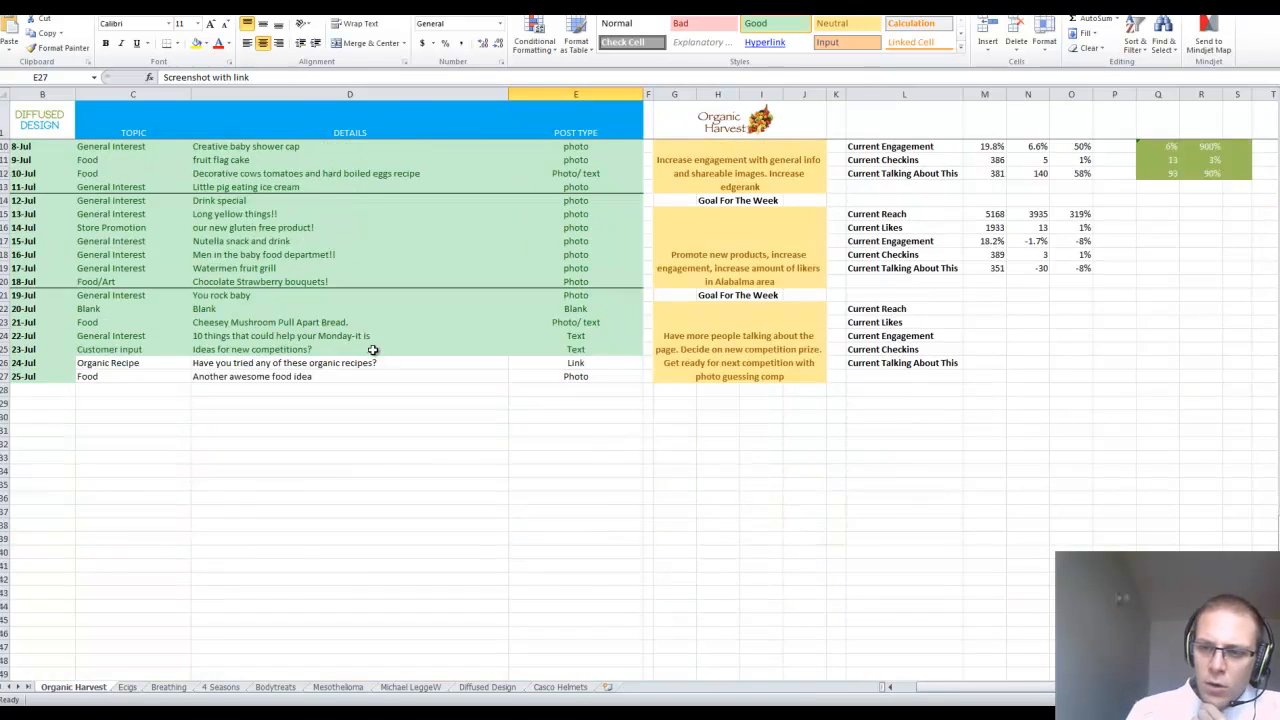
{"action": "scroll", "scroll_direction": "up", "scroll_amount": 3}
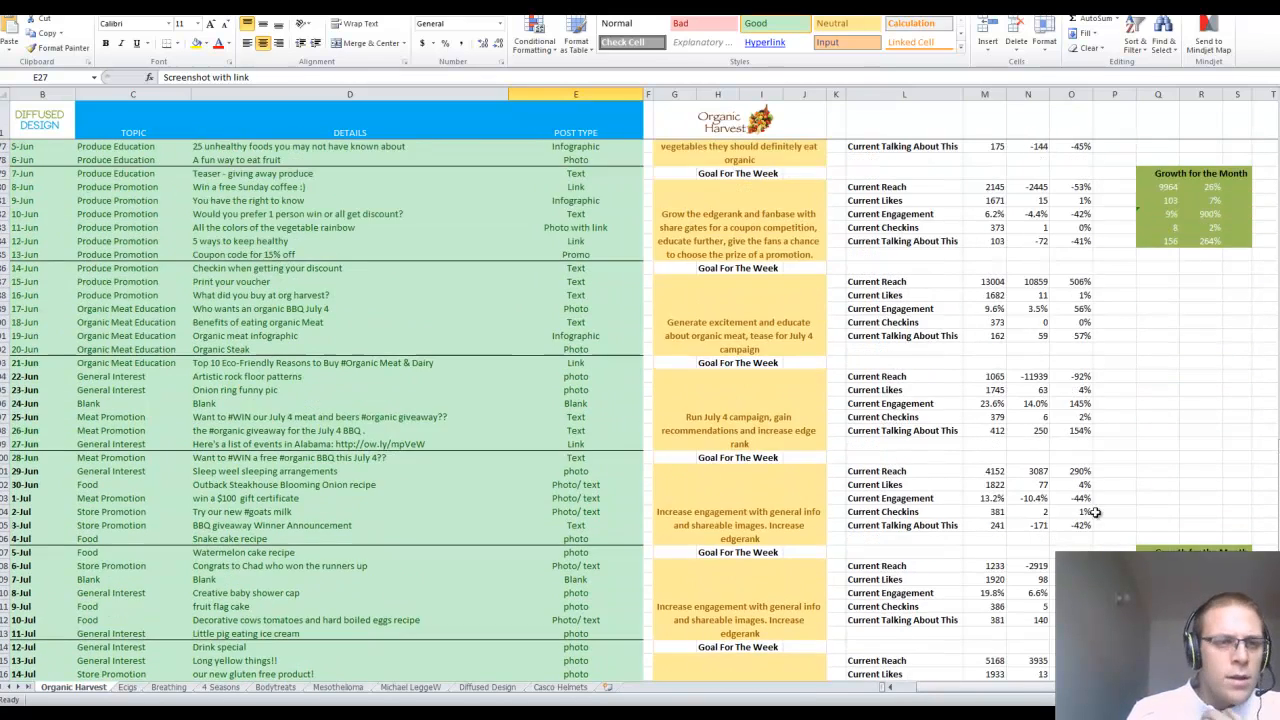
{"action": "scroll", "scroll_direction": "up", "scroll_amount": 3}
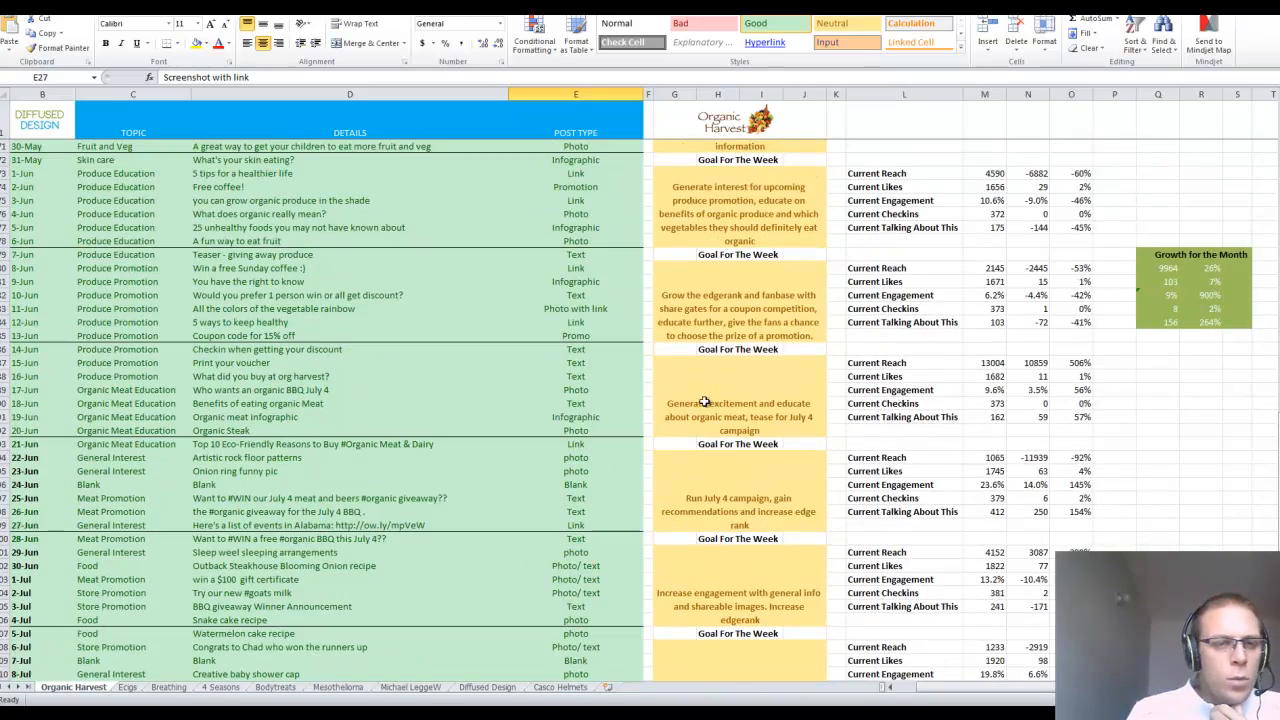
{"action": "scroll", "scroll_direction": "up", "scroll_amount": 3}
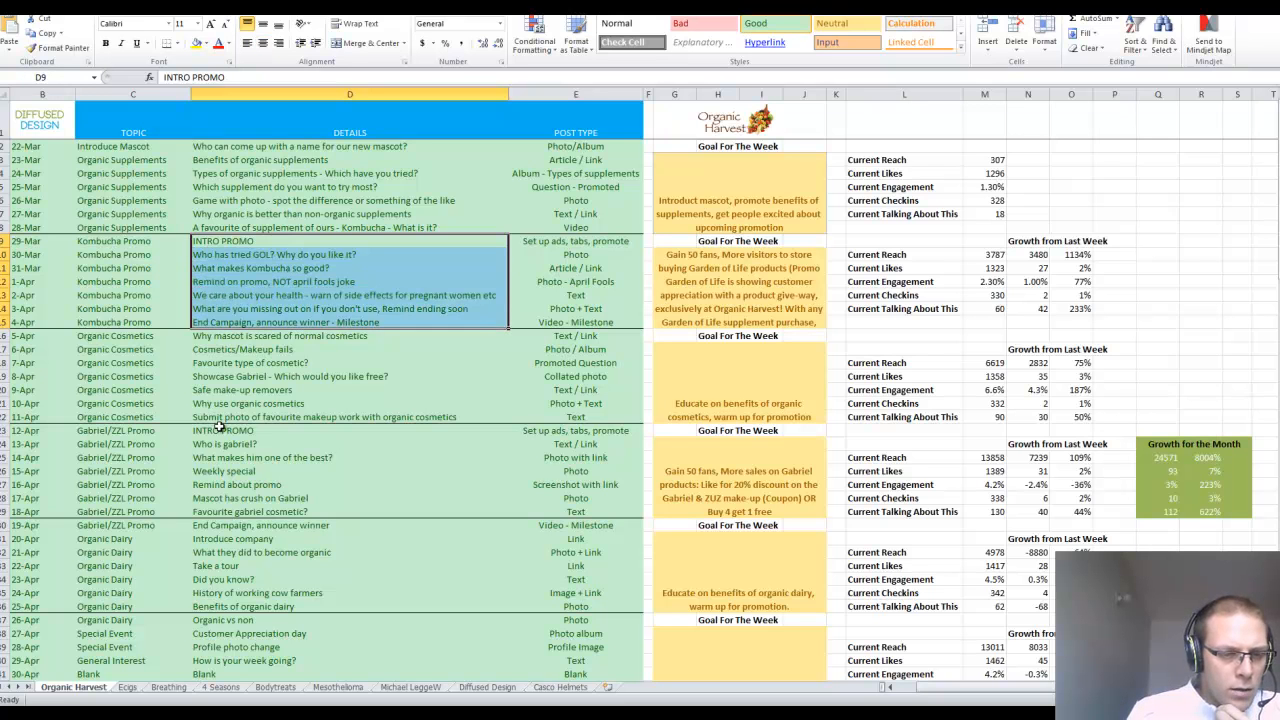
{"action": "scroll", "scroll_direction": "down", "scroll_amount": 3}
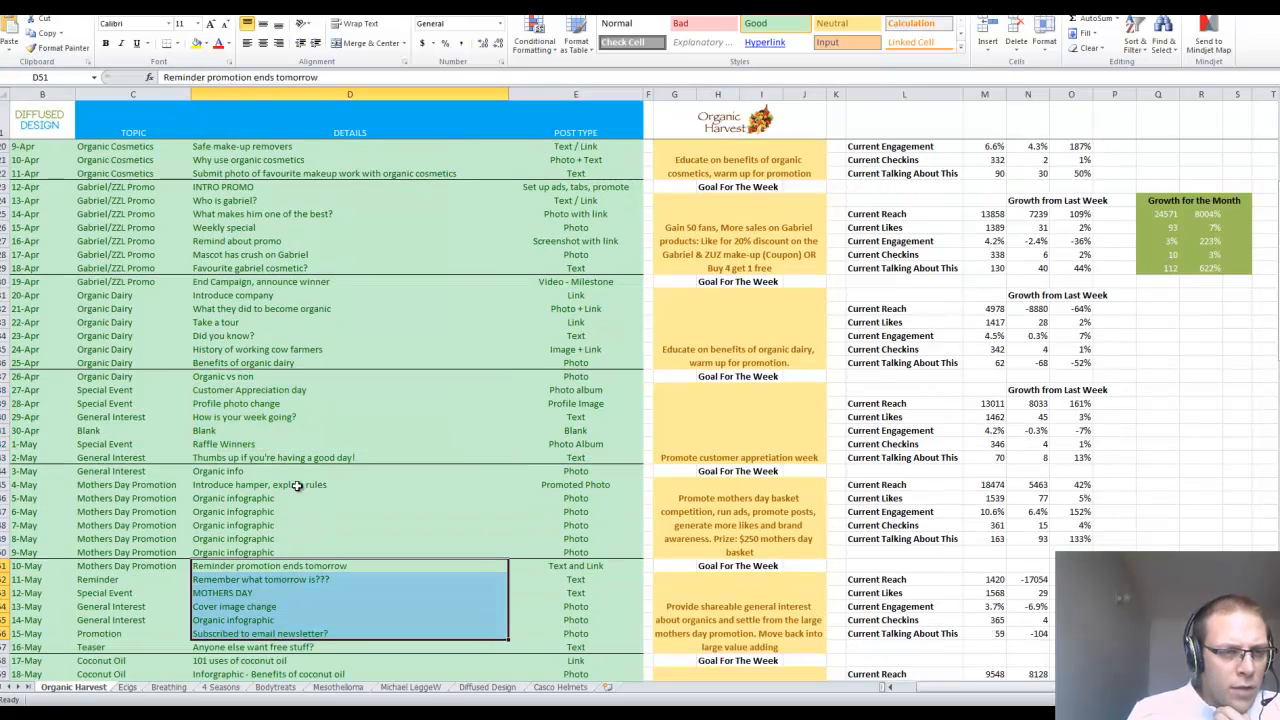
{"action": "scroll", "scroll_direction": "down", "scroll_amount": 3}
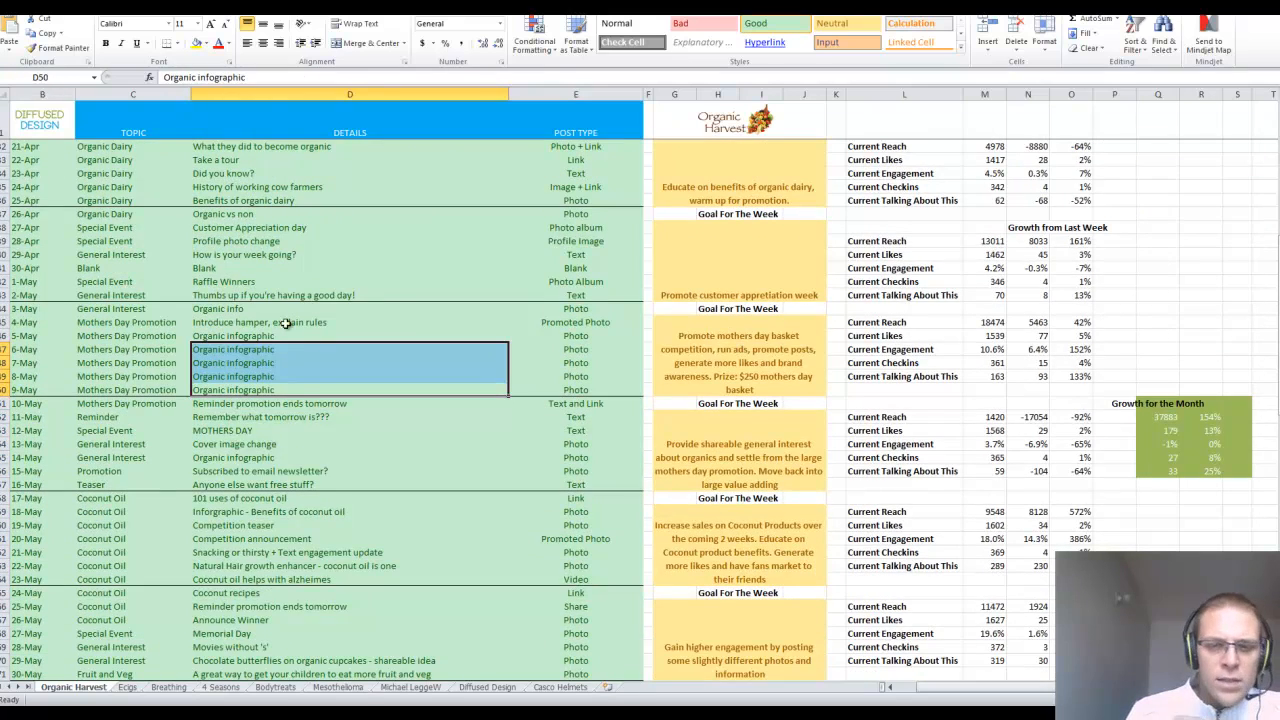
{"action": "scroll", "scroll_direction": "down", "scroll_amount": 3}
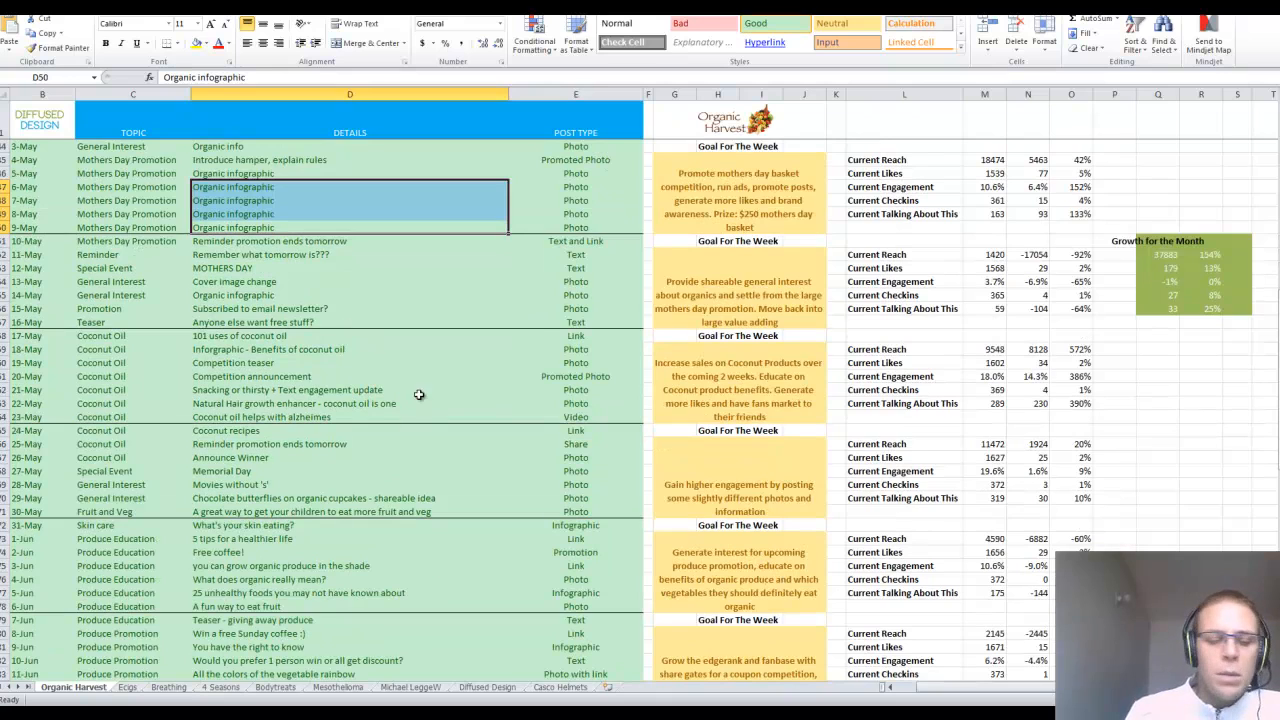
{"action": "scroll", "scroll_direction": "up", "scroll_amount": 3}
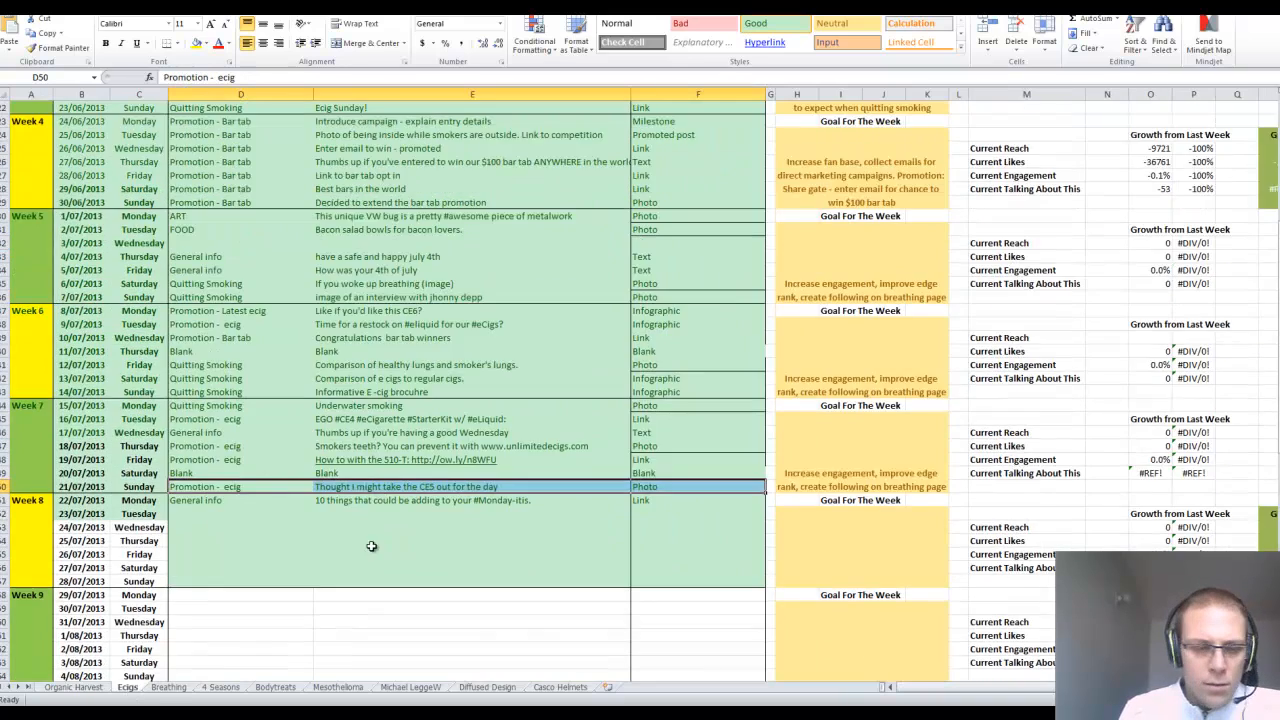
{"action": "scroll", "scroll_direction": "up", "scroll_amount": 3}
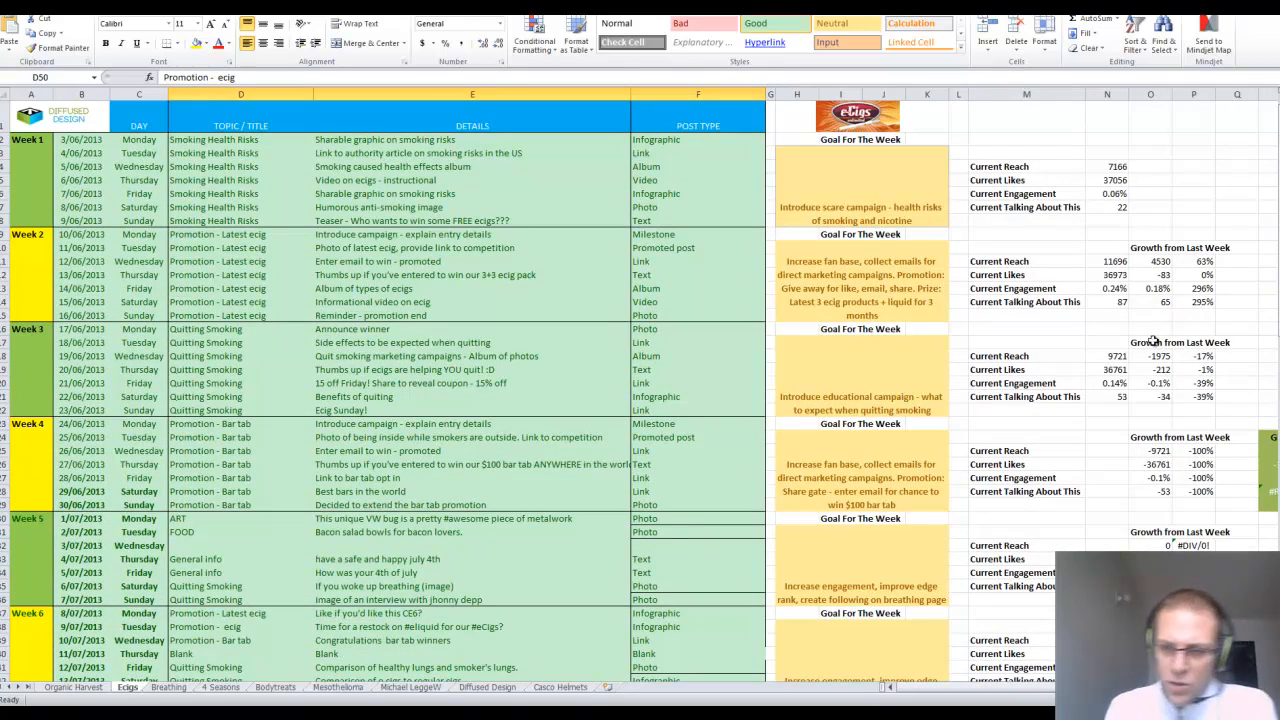
{"action": "left_click", "coordinate": [73, 687]}
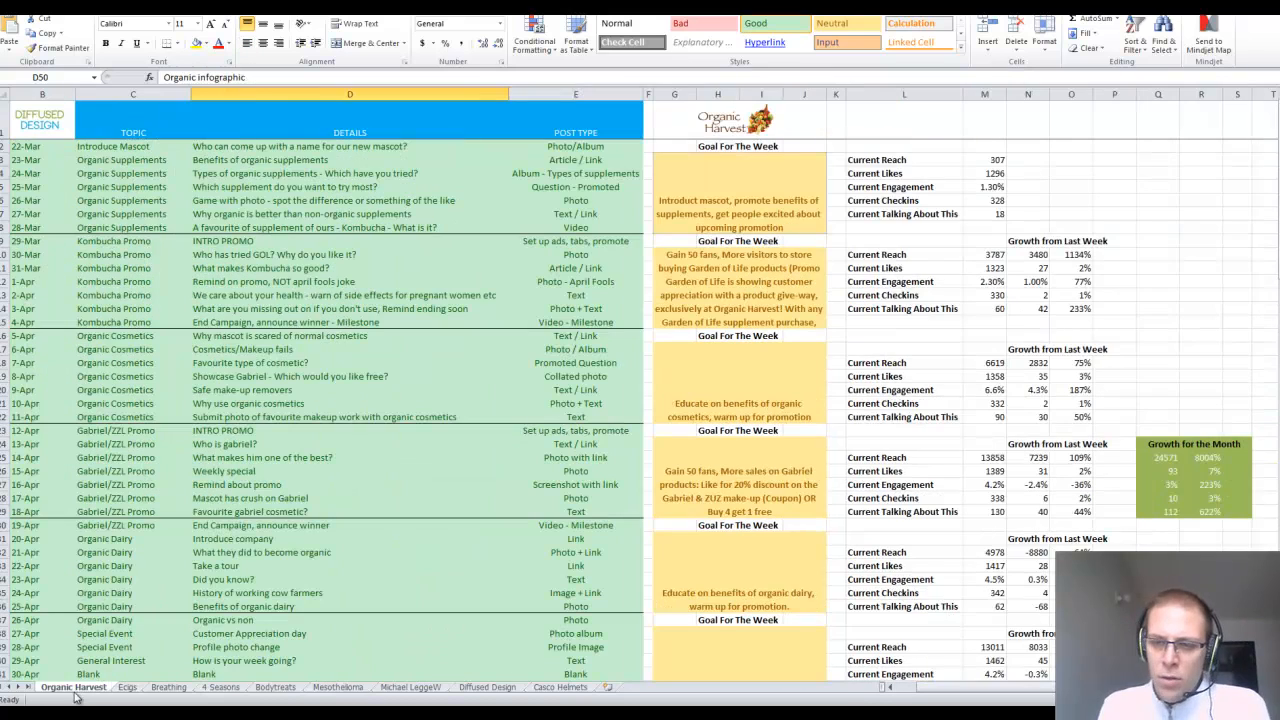
{"action": "left_click", "coordinate": [1200, 457]}
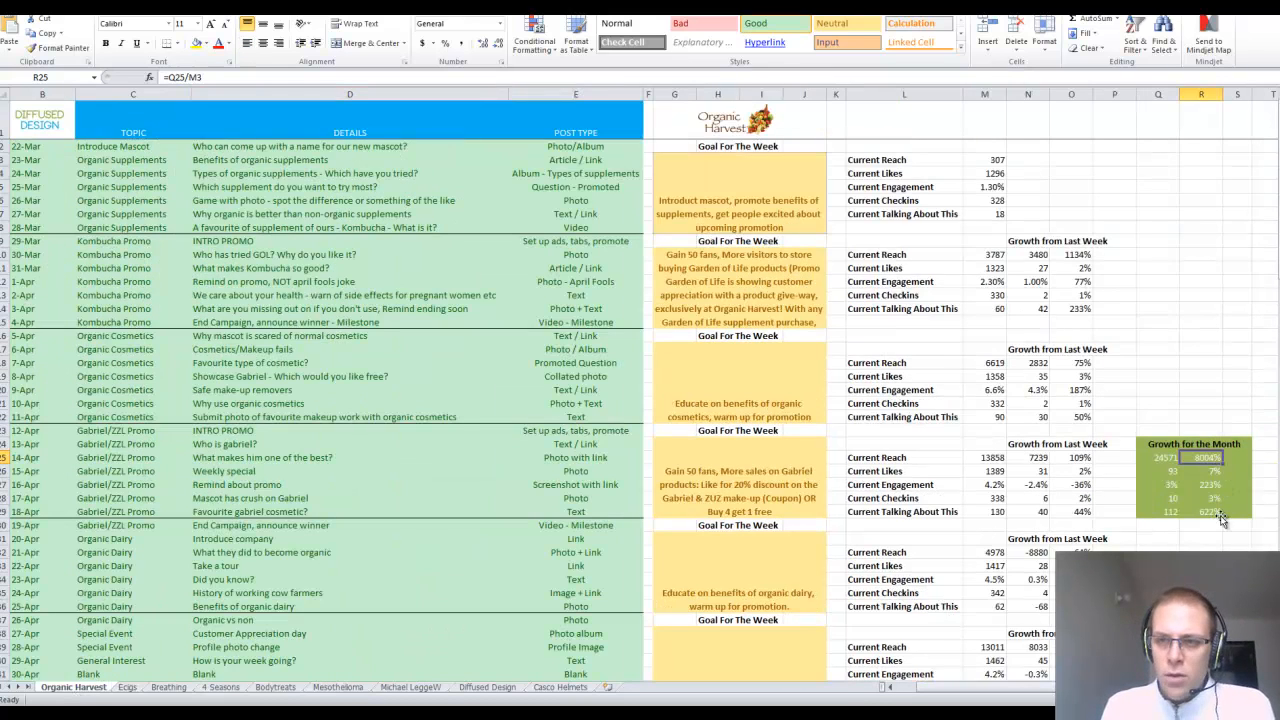
{"action": "scroll", "scroll_direction": "down", "scroll_amount": 3}
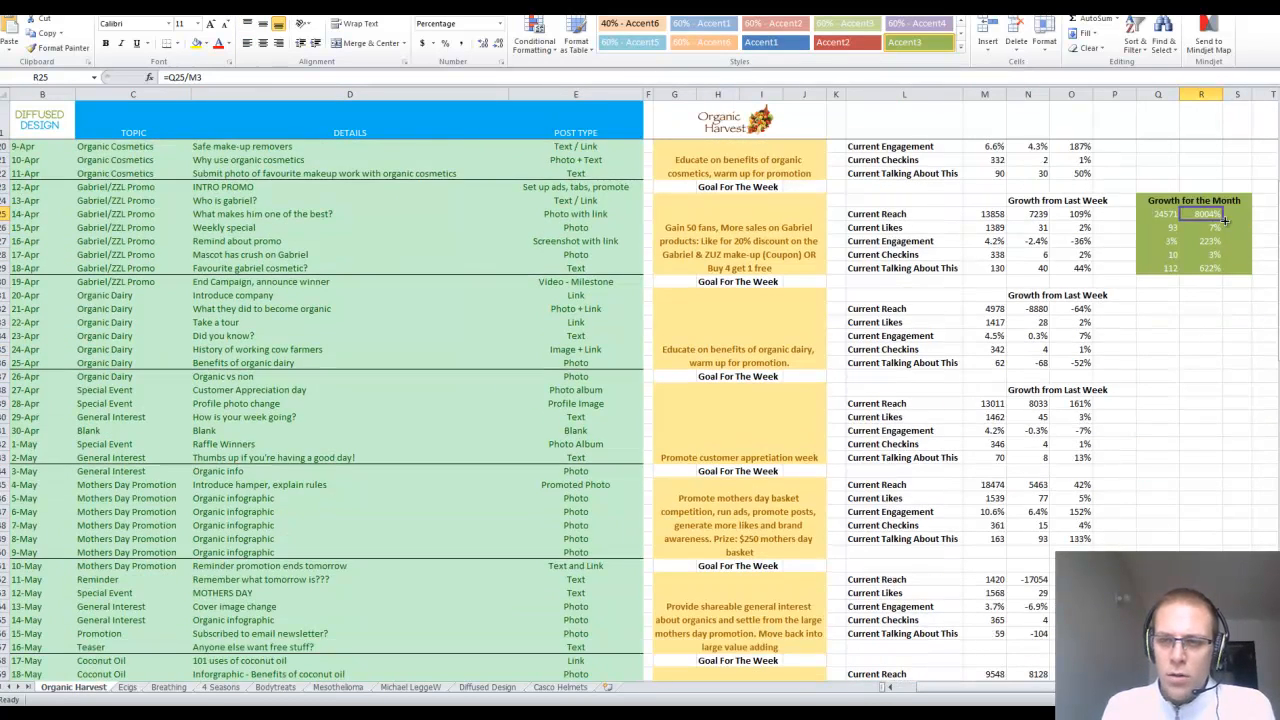
{"action": "left_click", "coordinate": [1200, 241]}
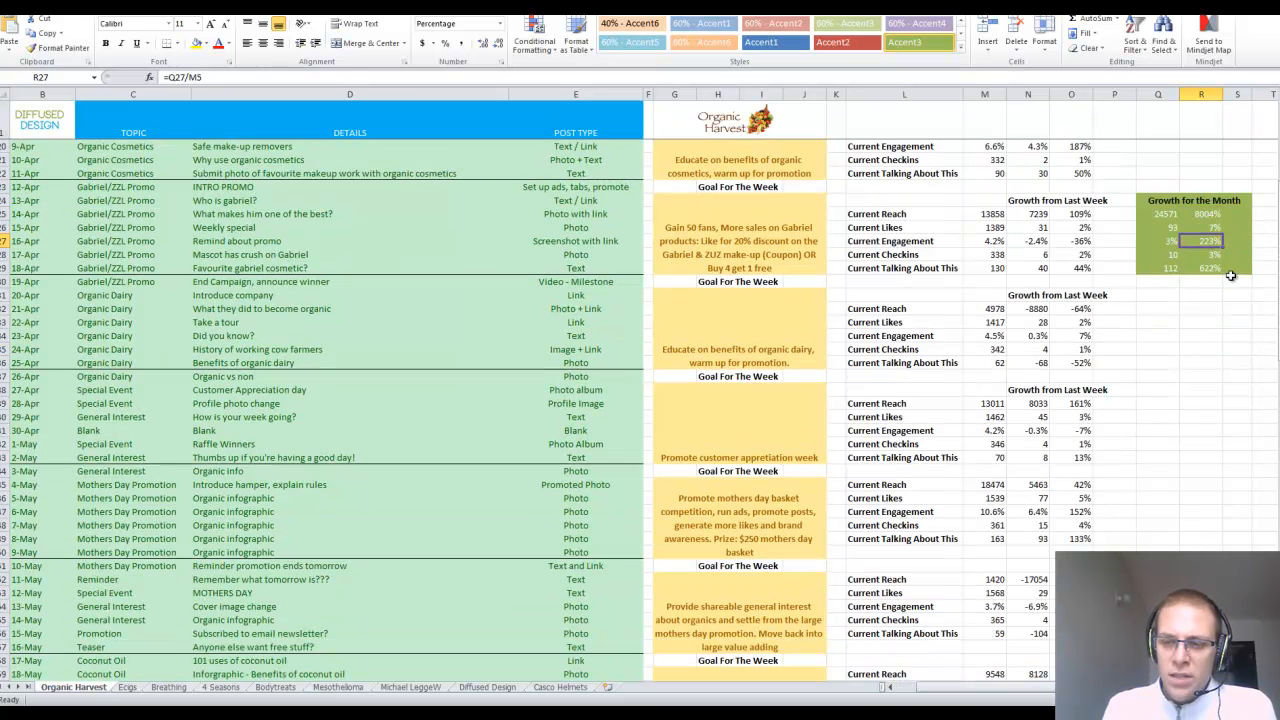
{"action": "left_click", "coordinate": [1201, 268]}
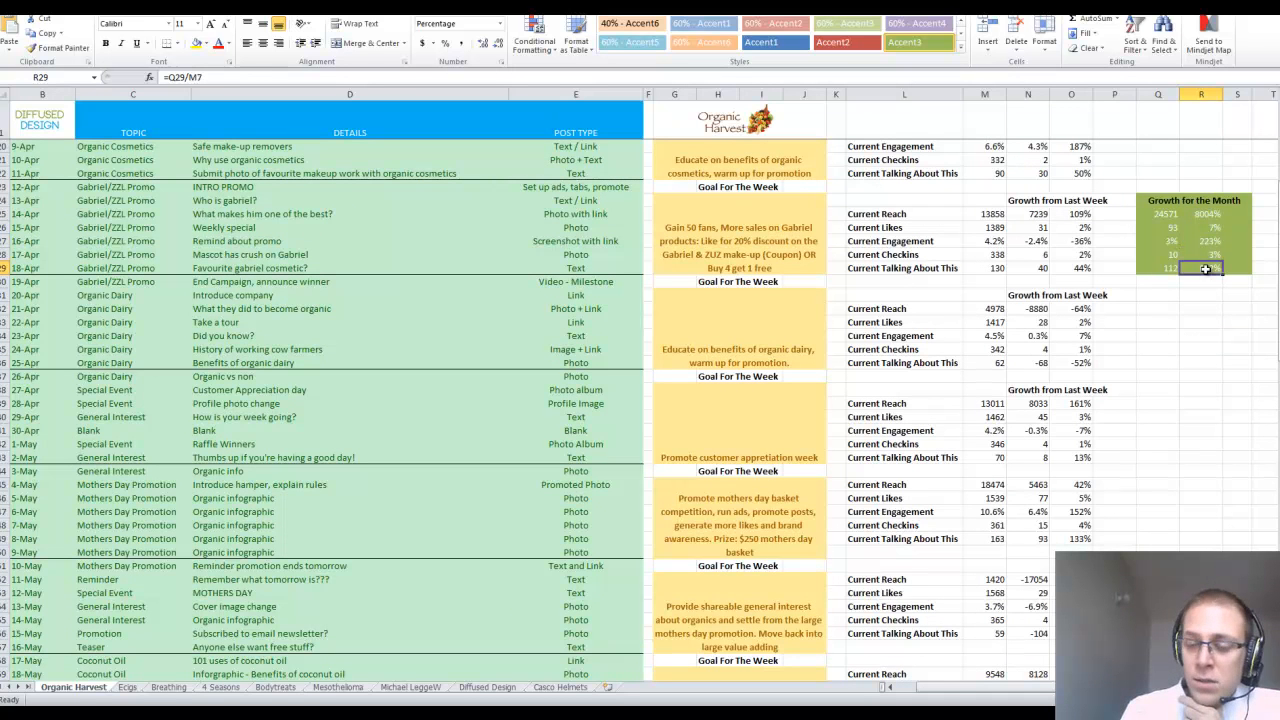
{"action": "scroll", "scroll_direction": "down", "scroll_amount": 3}
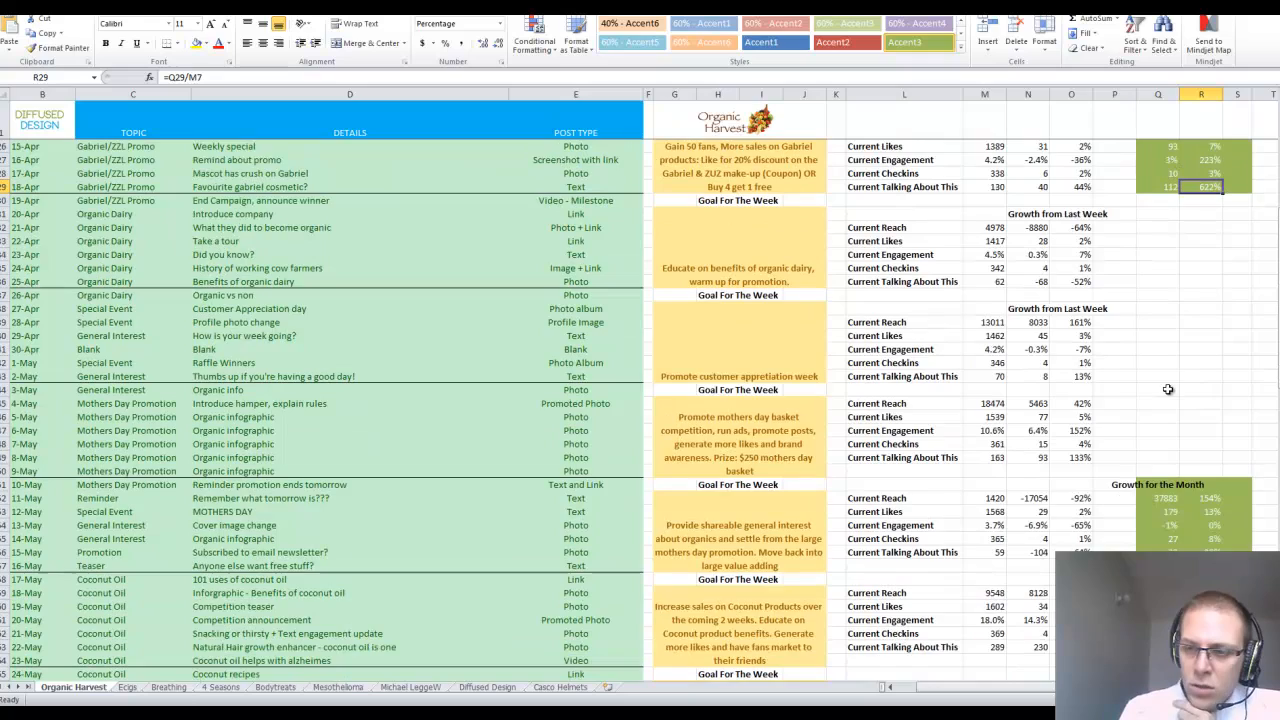
{"action": "scroll", "scroll_direction": "down", "scroll_amount": 3}
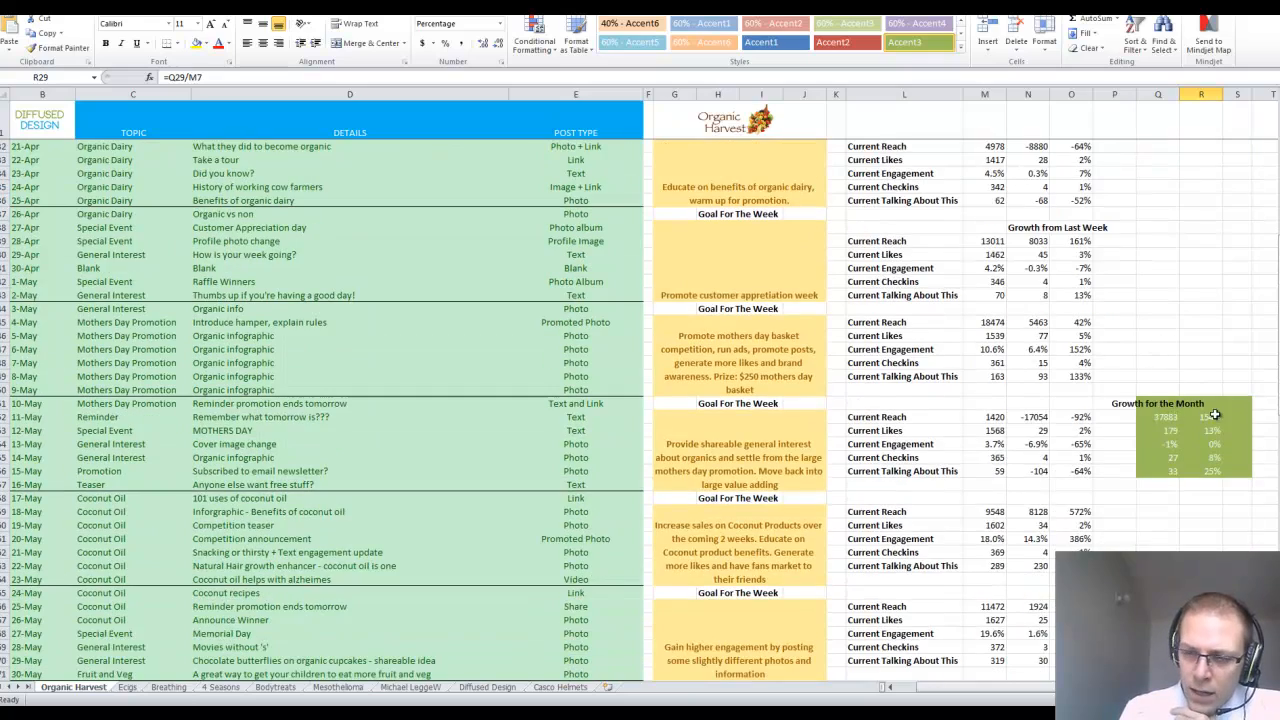
{"action": "scroll", "scroll_direction": "down", "scroll_amount": 3}
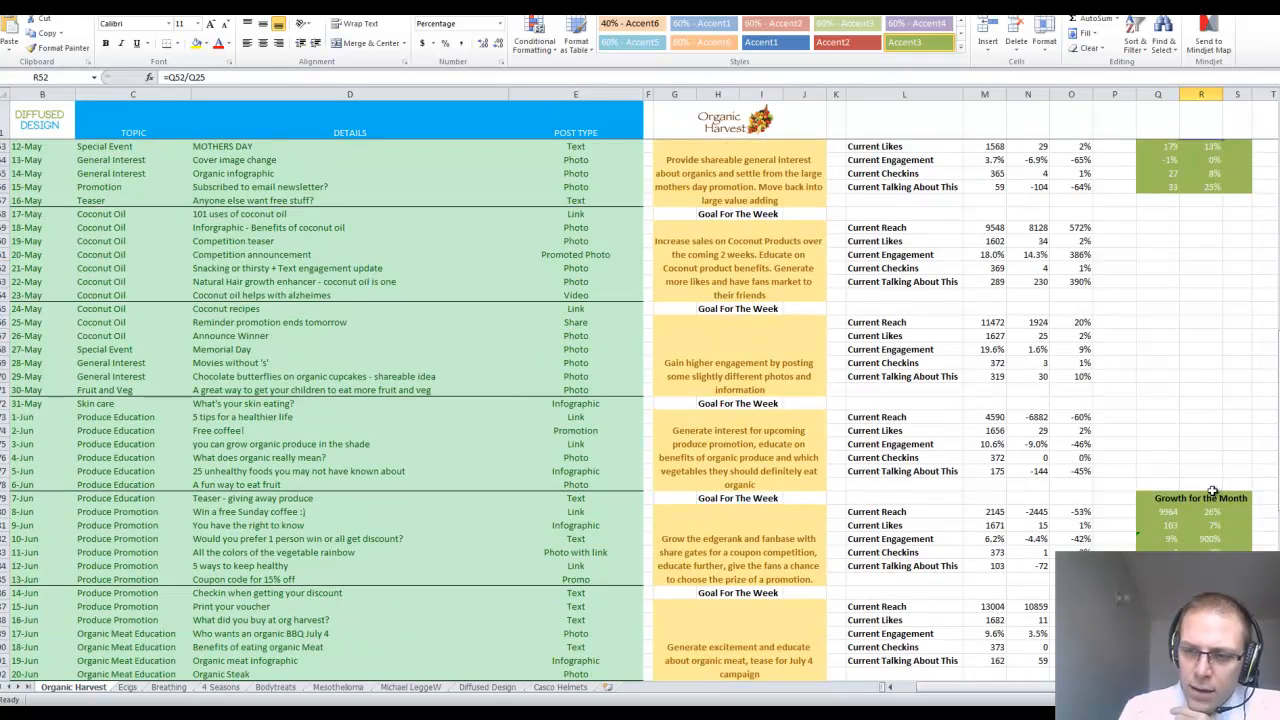
{"action": "scroll", "scroll_direction": "down", "scroll_amount": 3}
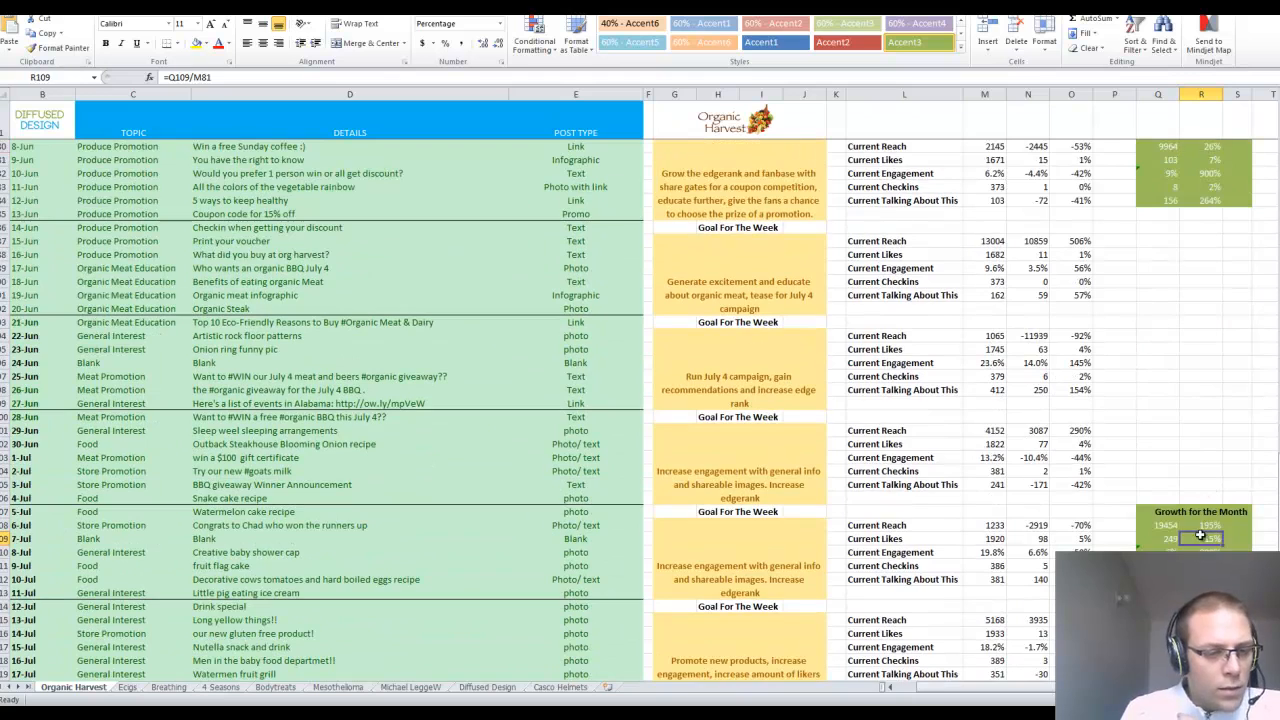
{"action": "scroll", "scroll_direction": "down", "scroll_amount": 3}
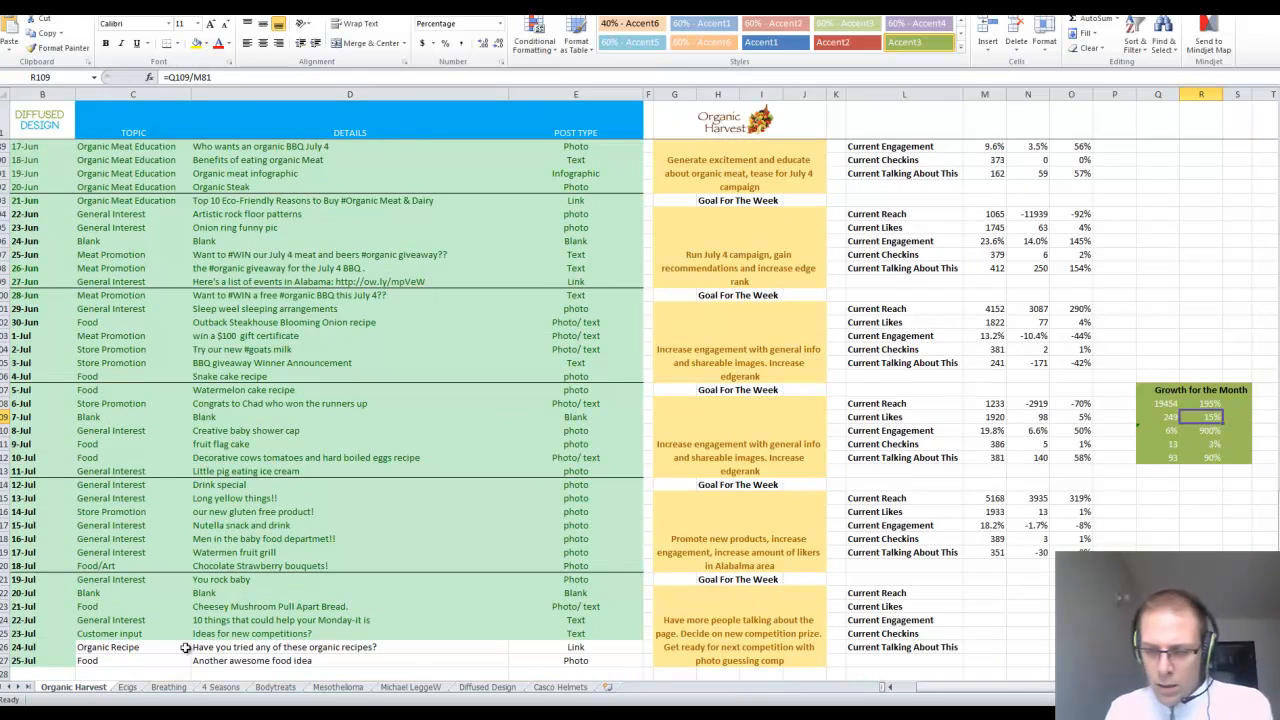
{"action": "left_click", "coordinate": [127, 687]}
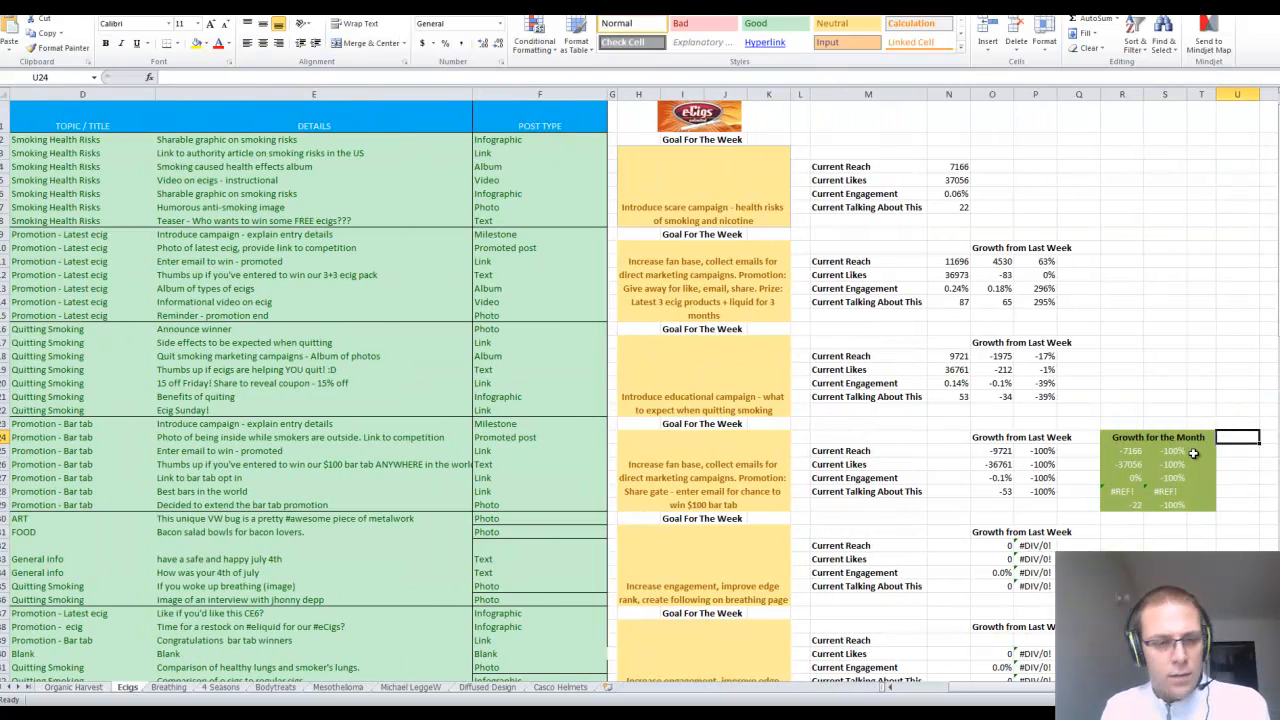
- View the Breathing sheet, then the Bodytreats daily post calendar with dates, topics and post types
{"action": "left_click", "coordinate": [1201, 451]}
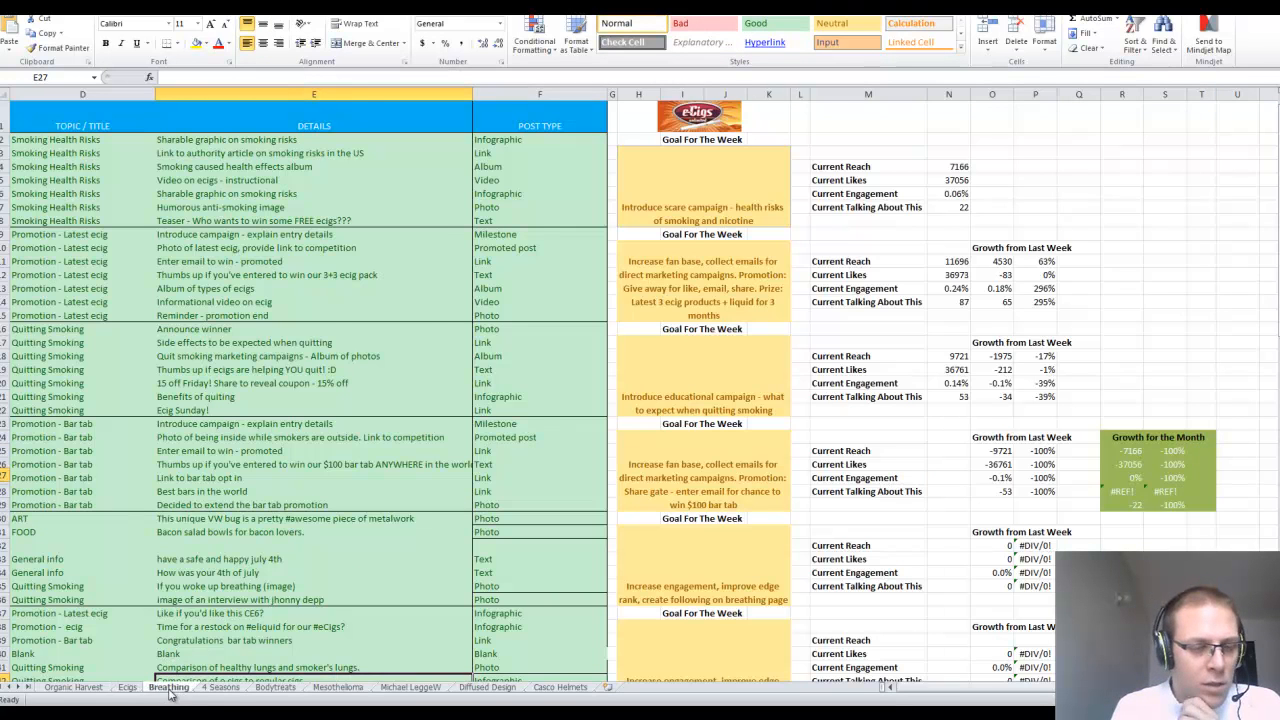
{"action": "left_click", "coordinate": [168, 687]}
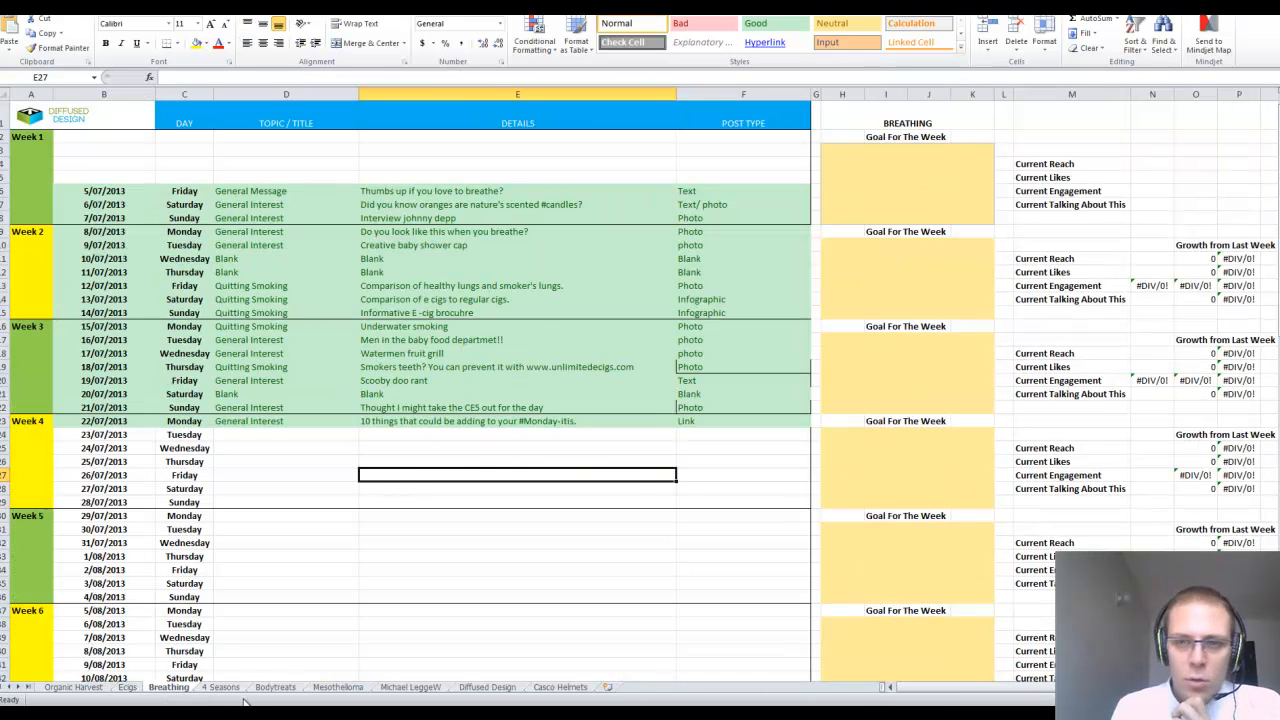
{"action": "left_click", "coordinate": [222, 687]}
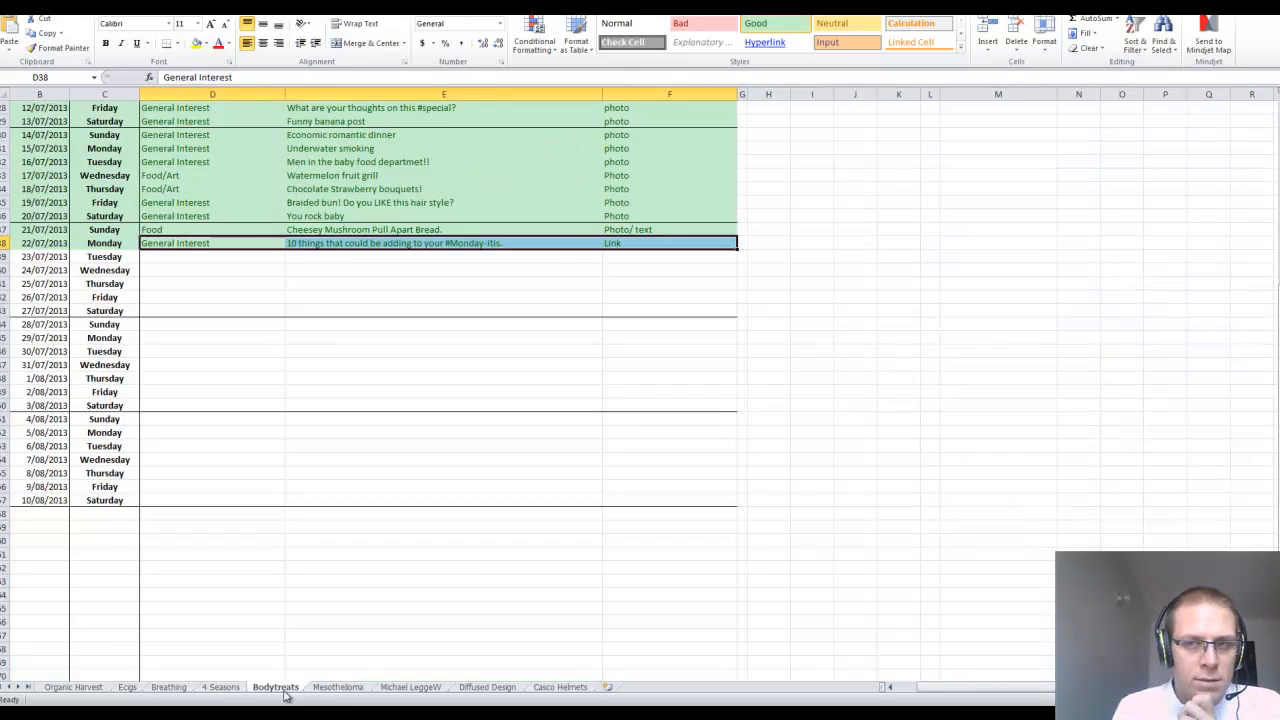
{"action": "scroll", "scroll_direction": "up", "scroll_amount": 3}
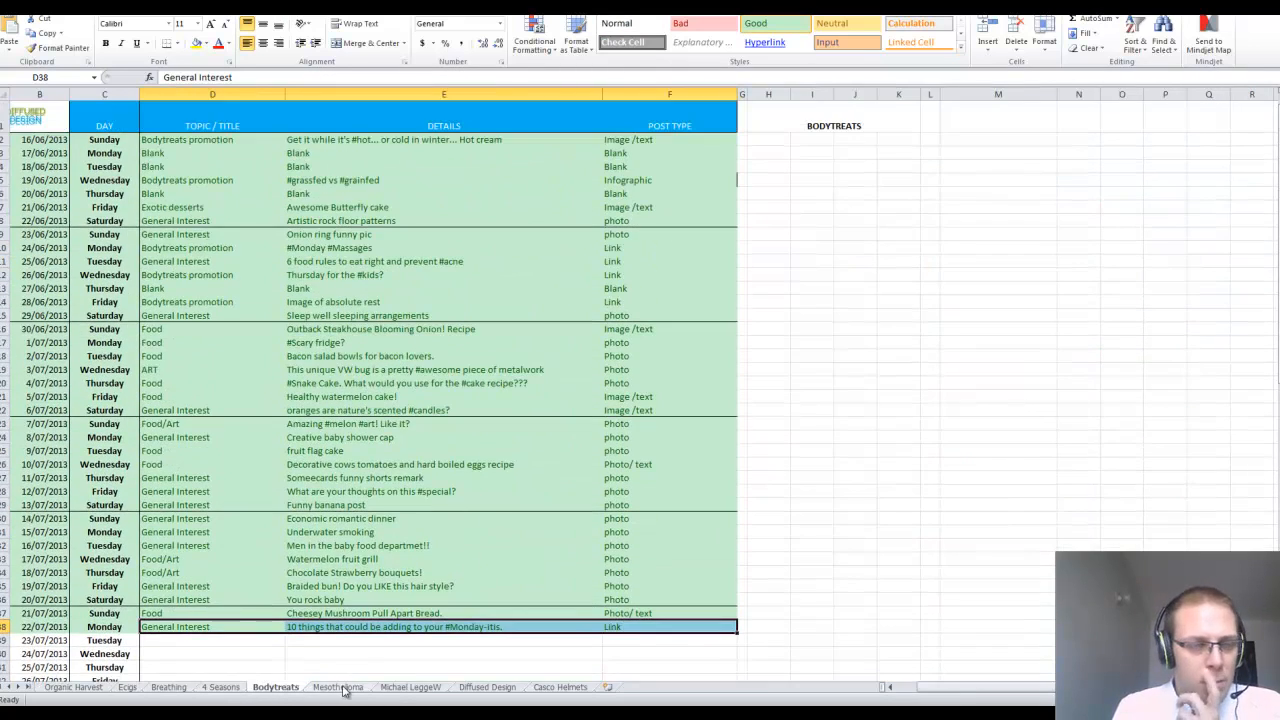
- View the empty Mesothelioma calendar, then scroll the Organic Harvest sheet's weekly goals and figures
{"action": "left_click", "coordinate": [337, 687]}
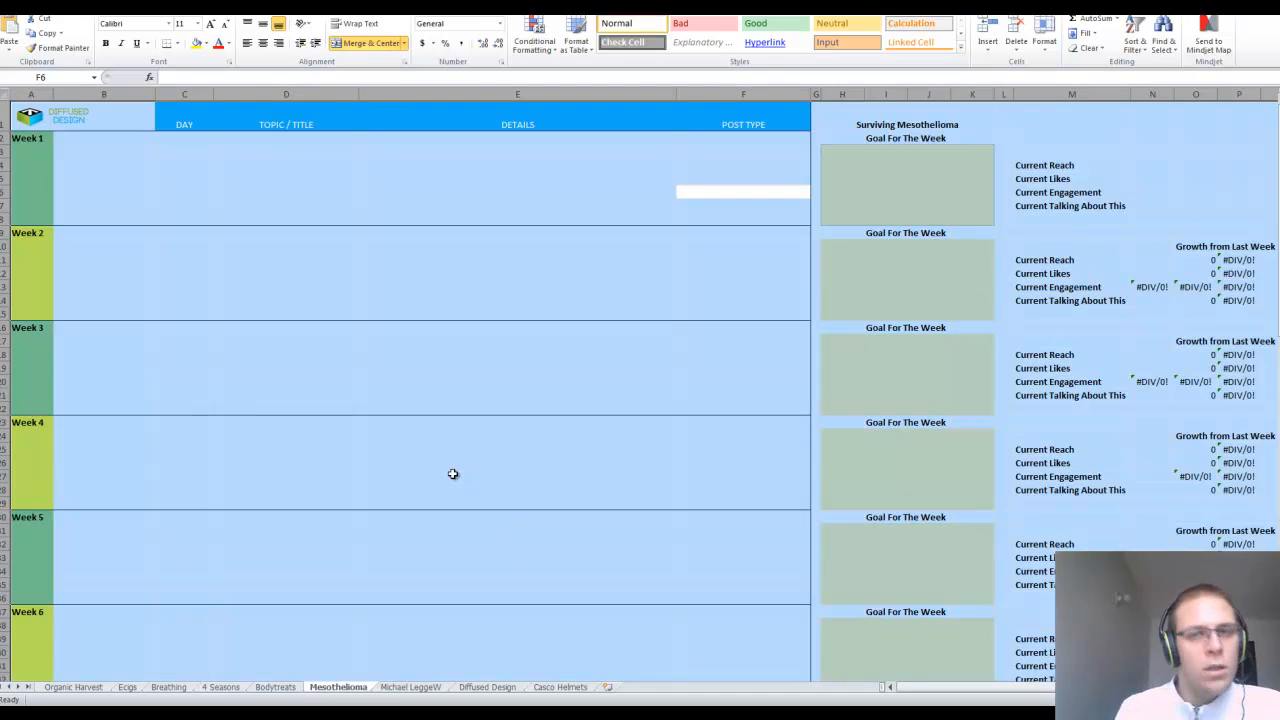
{"action": "left_click", "coordinate": [517, 476]}
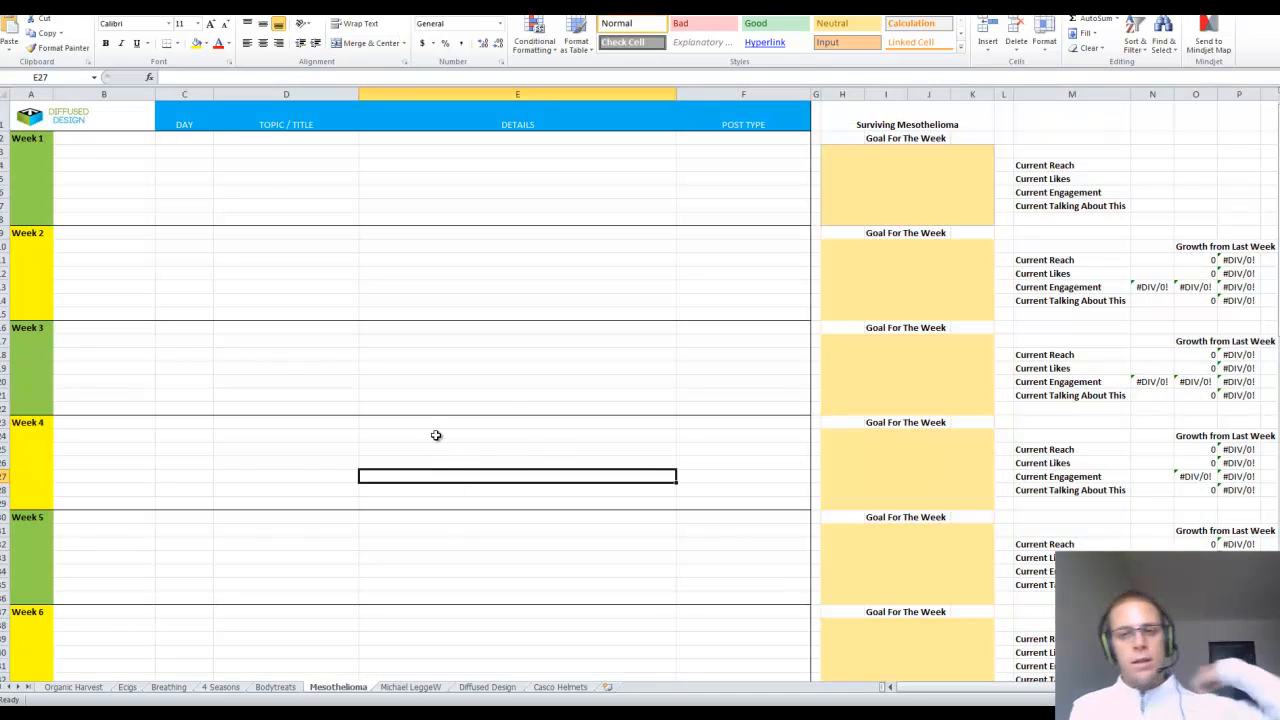
{"action": "mouse_move", "coordinate": [418, 348]}
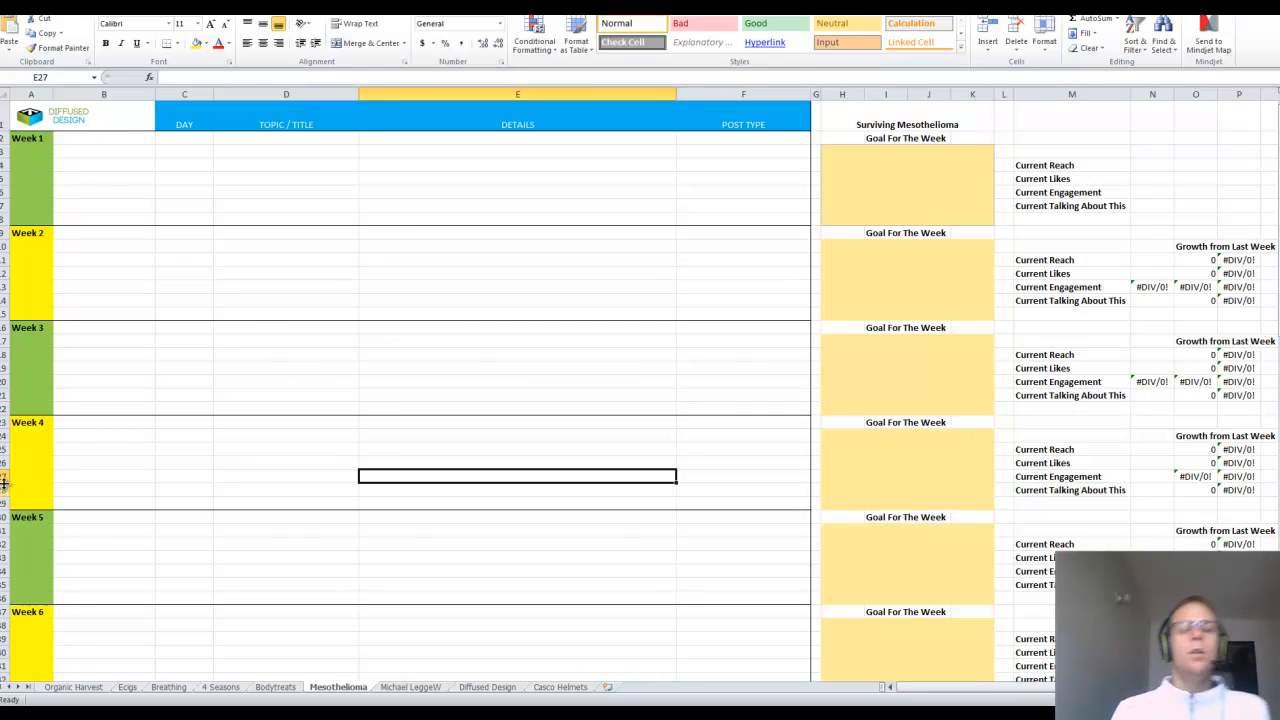
{"action": "left_click", "coordinate": [72, 687]}
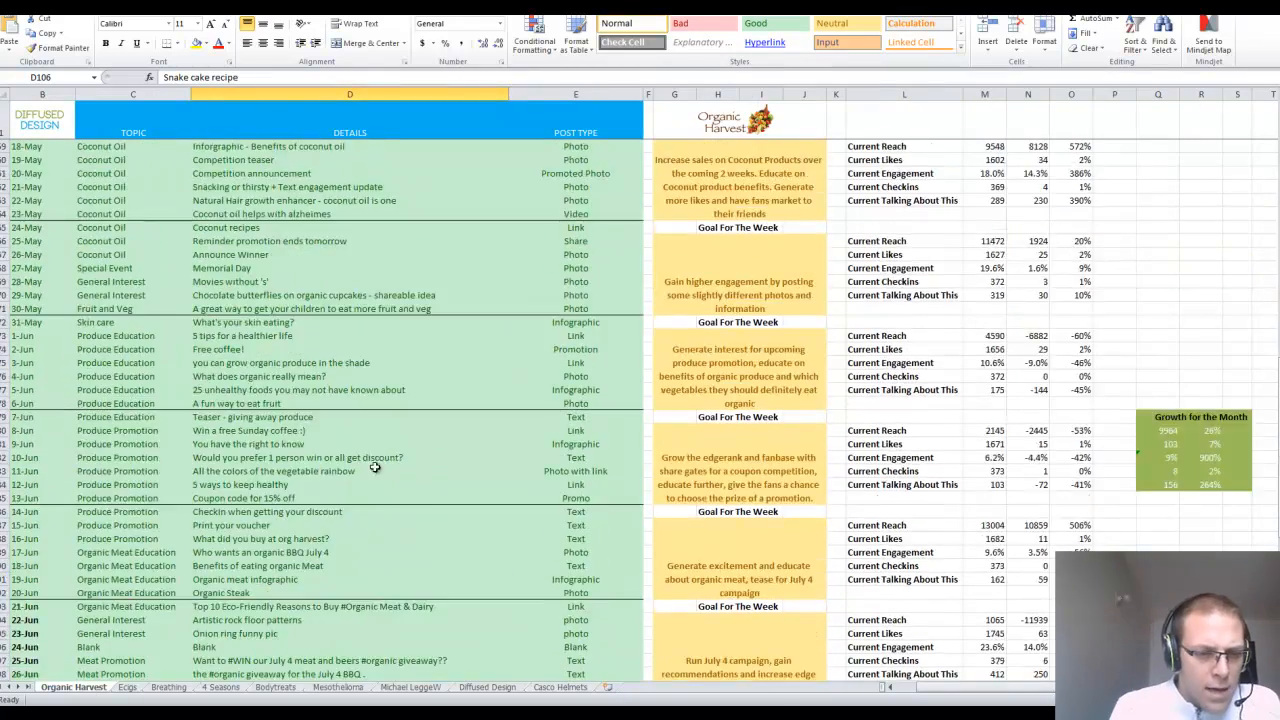
{"action": "scroll", "scroll_direction": "up", "scroll_amount": 3}
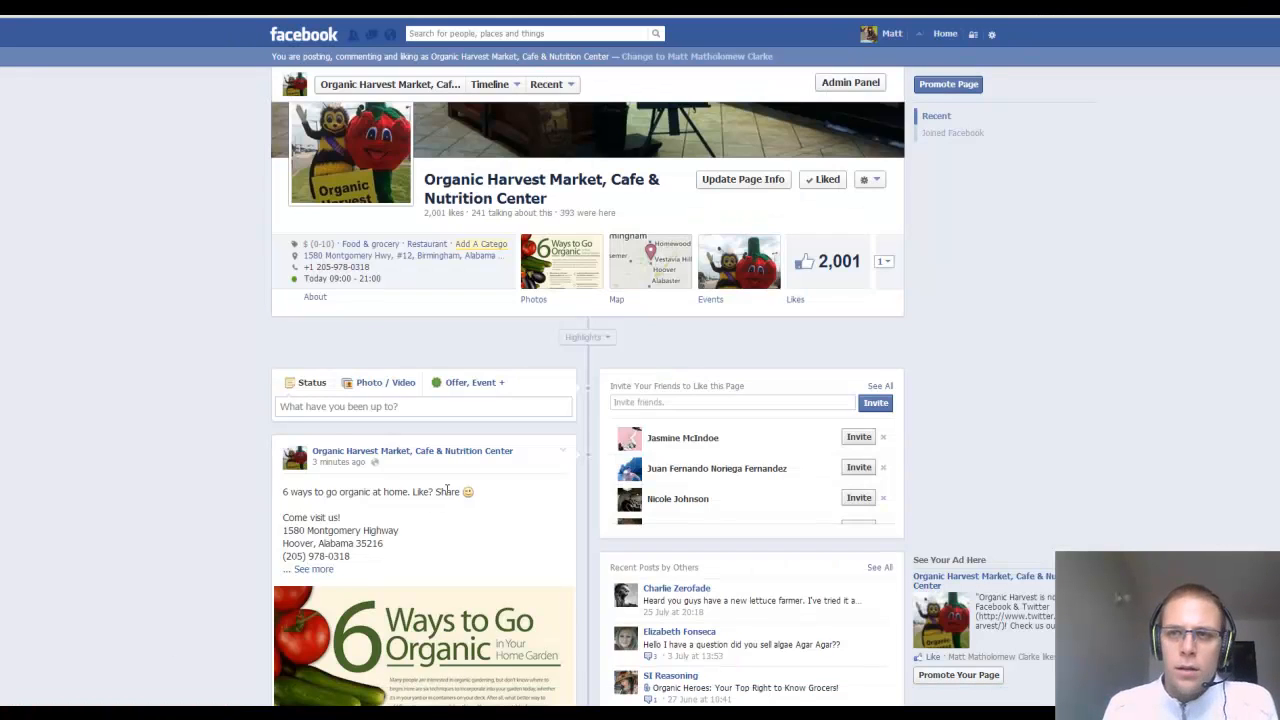
- Bring up the LikeMind website and share it on Twitter via its top-right icon
{"action": "left_click", "coordinate": [850, 82]}
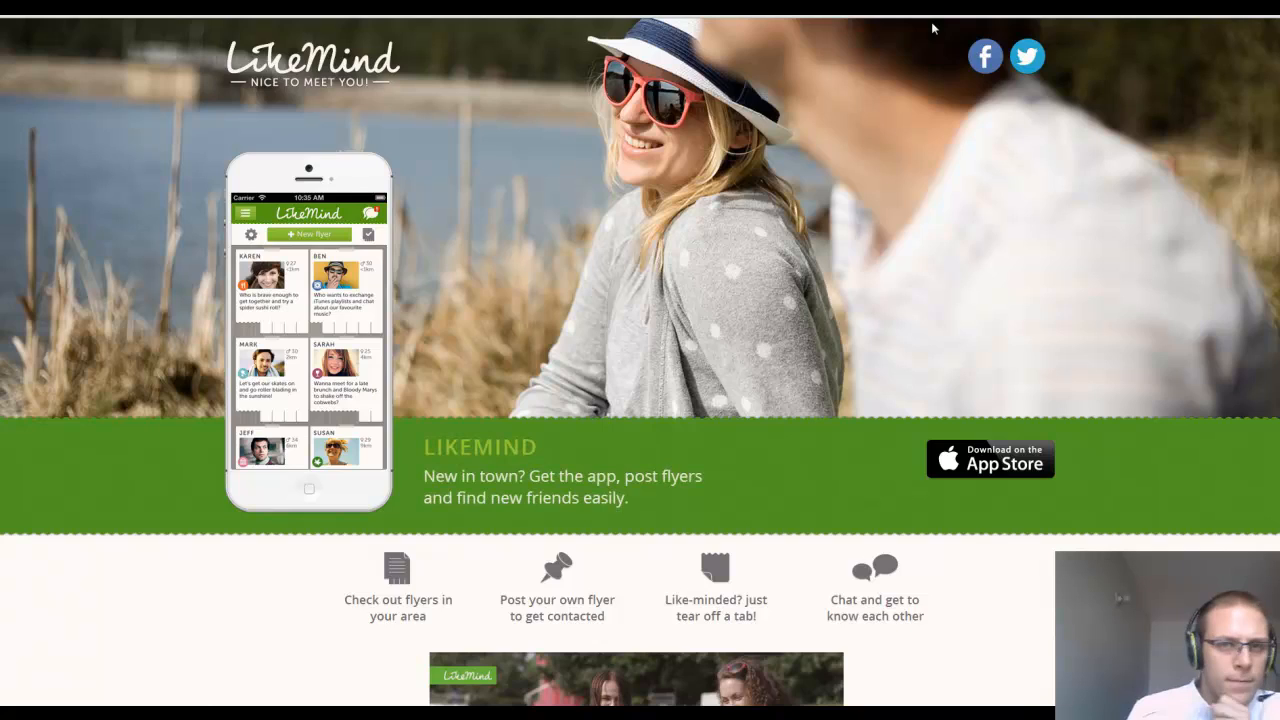
{"action": "left_click", "coordinate": [1027, 56]}
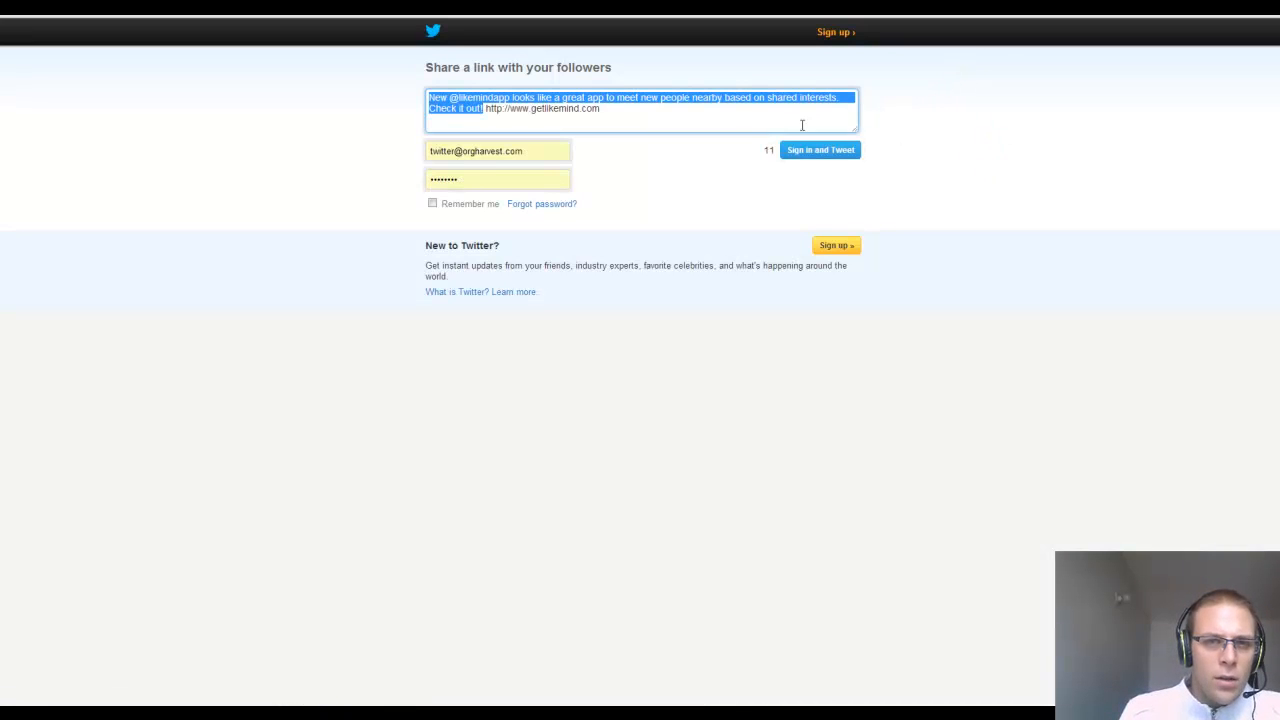
{"action": "mouse_move", "coordinate": [616, 110]}
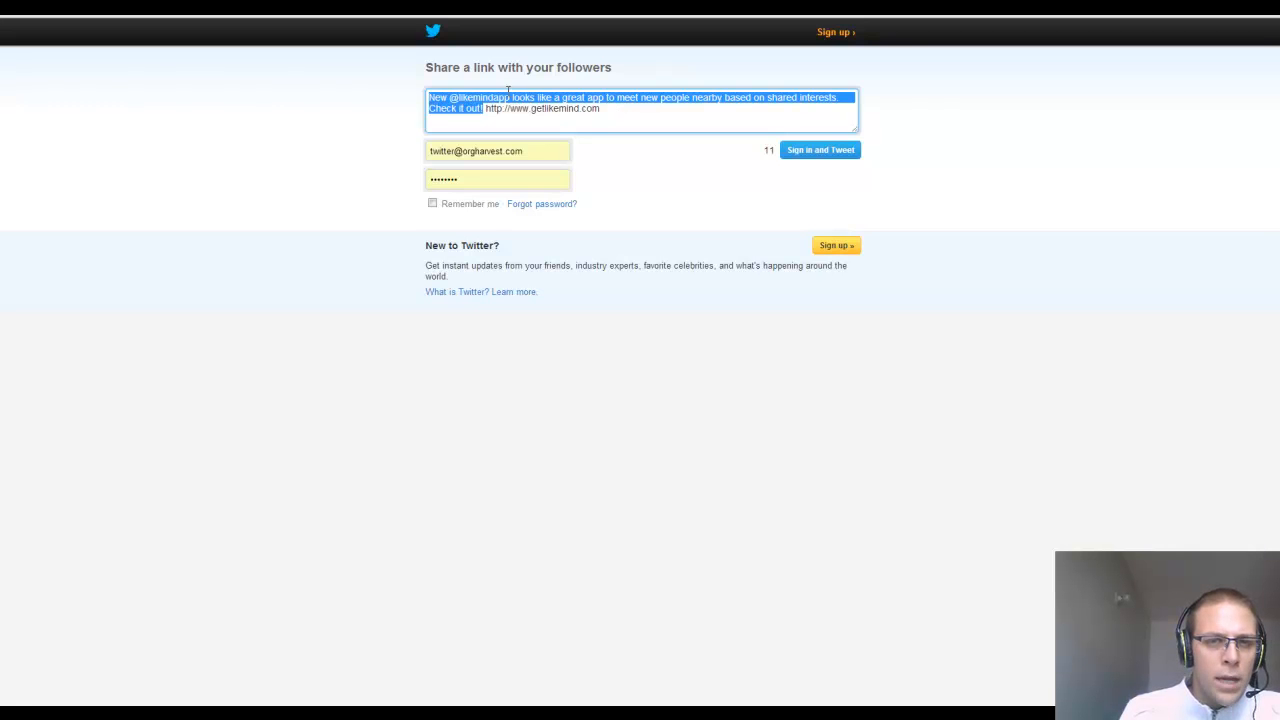
{"action": "left_click", "coordinate": [510, 97]}
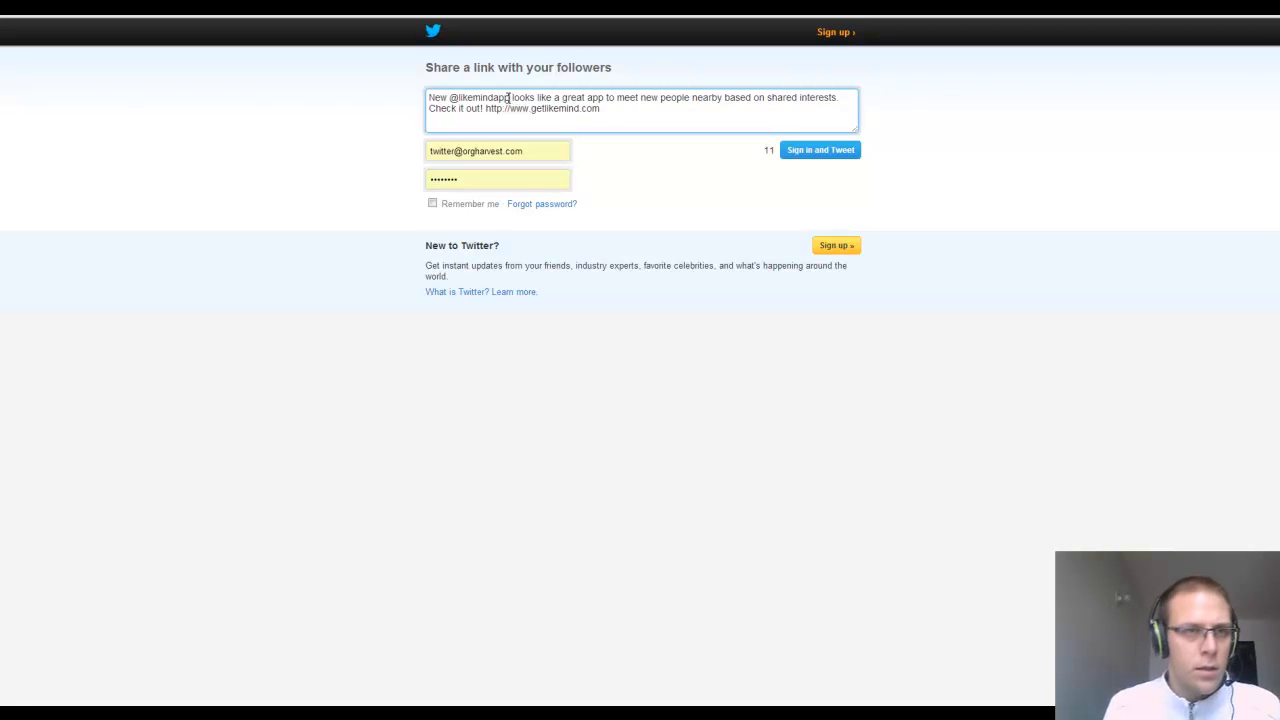
{"action": "double_click", "coordinate": [483, 97]}
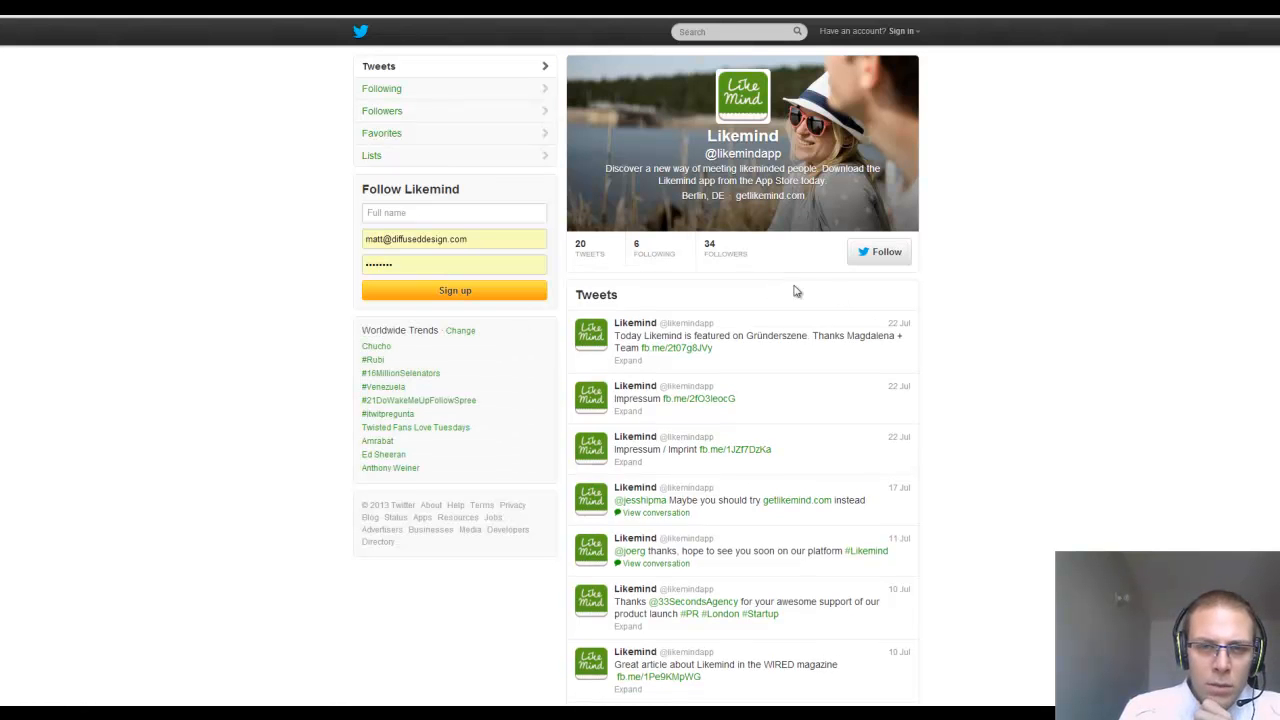
{"action": "scroll", "scroll_direction": "down", "scroll_amount": 3}
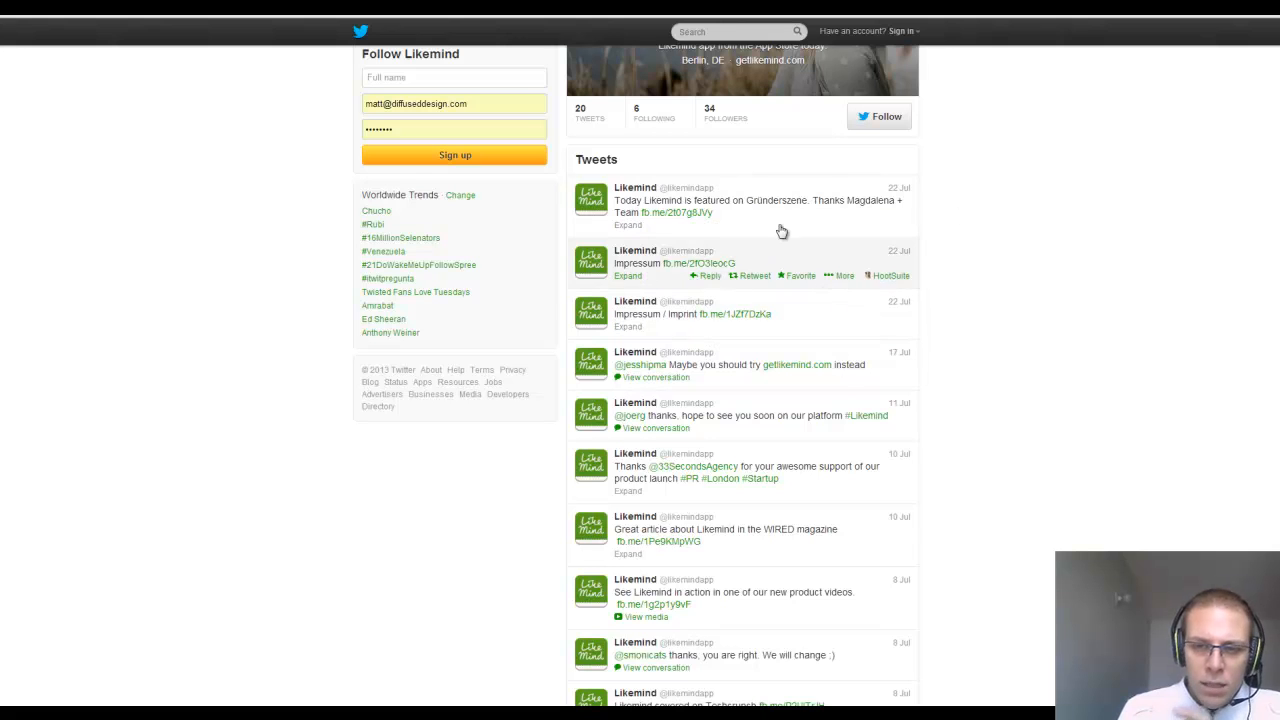
{"action": "mouse_move", "coordinate": [830, 307]}
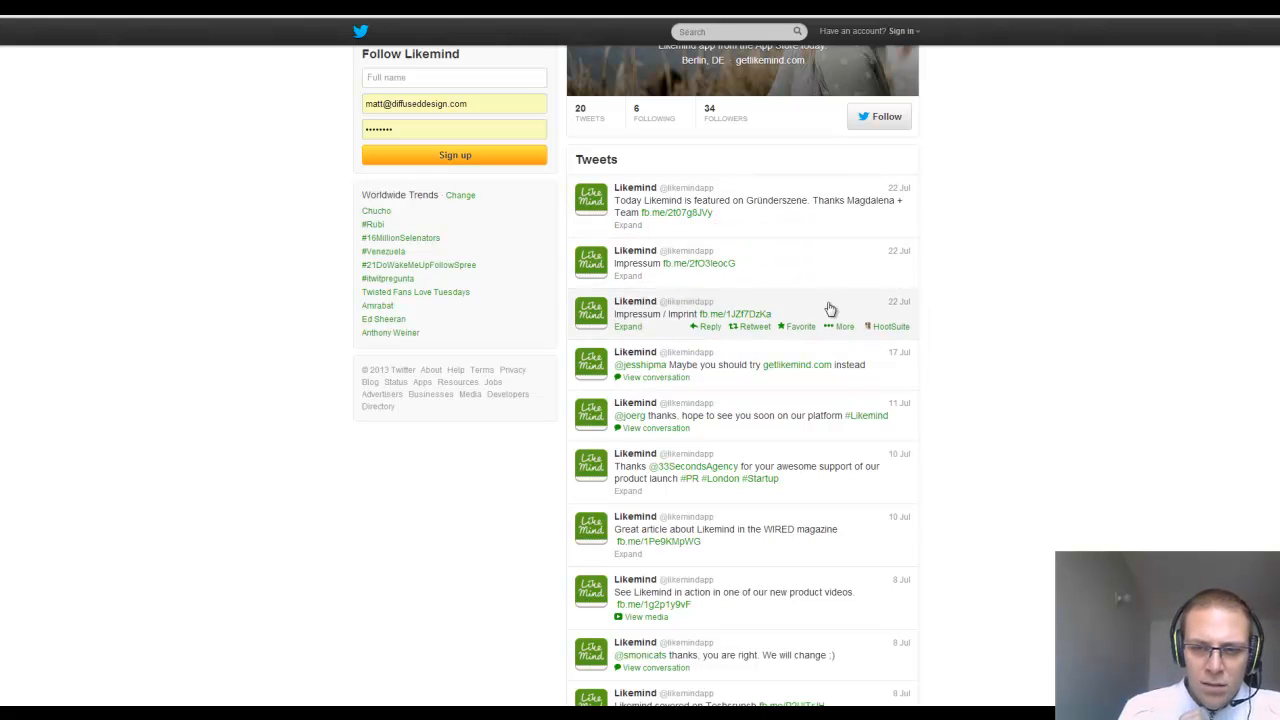
{"action": "scroll", "scroll_direction": "down", "scroll_amount": 3}
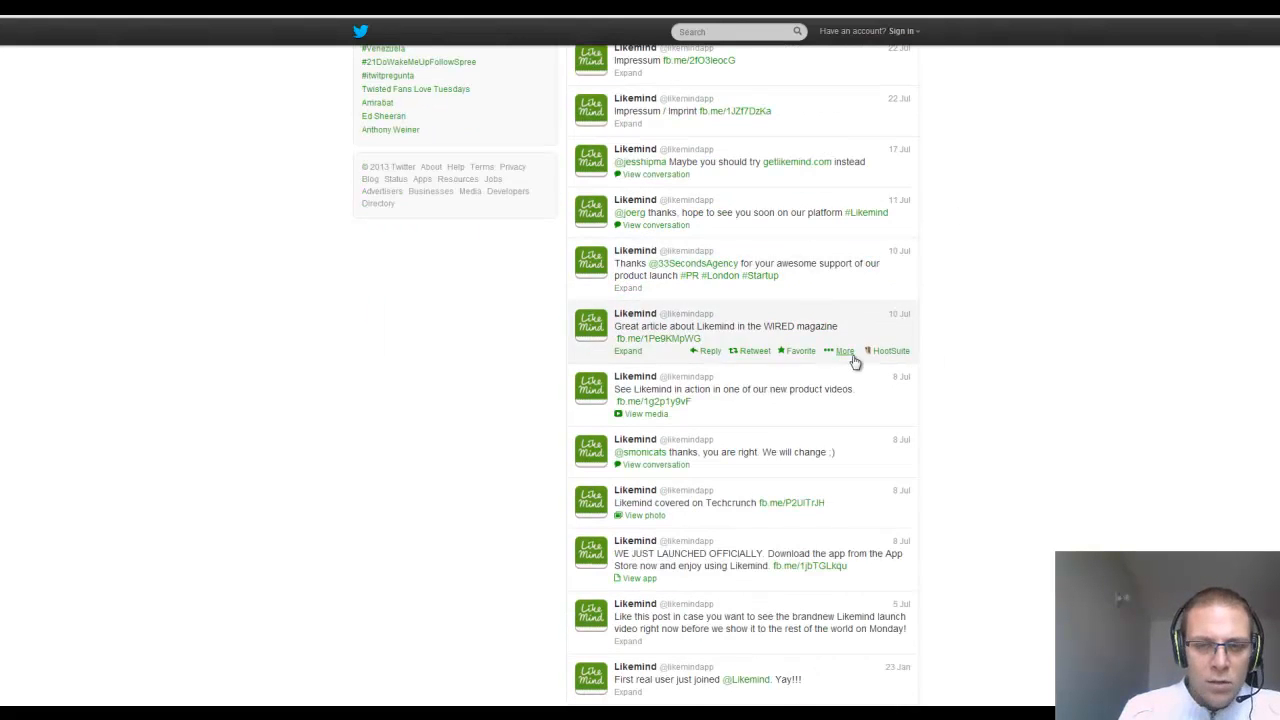
{"action": "scroll", "scroll_direction": "down", "scroll_amount": 3}
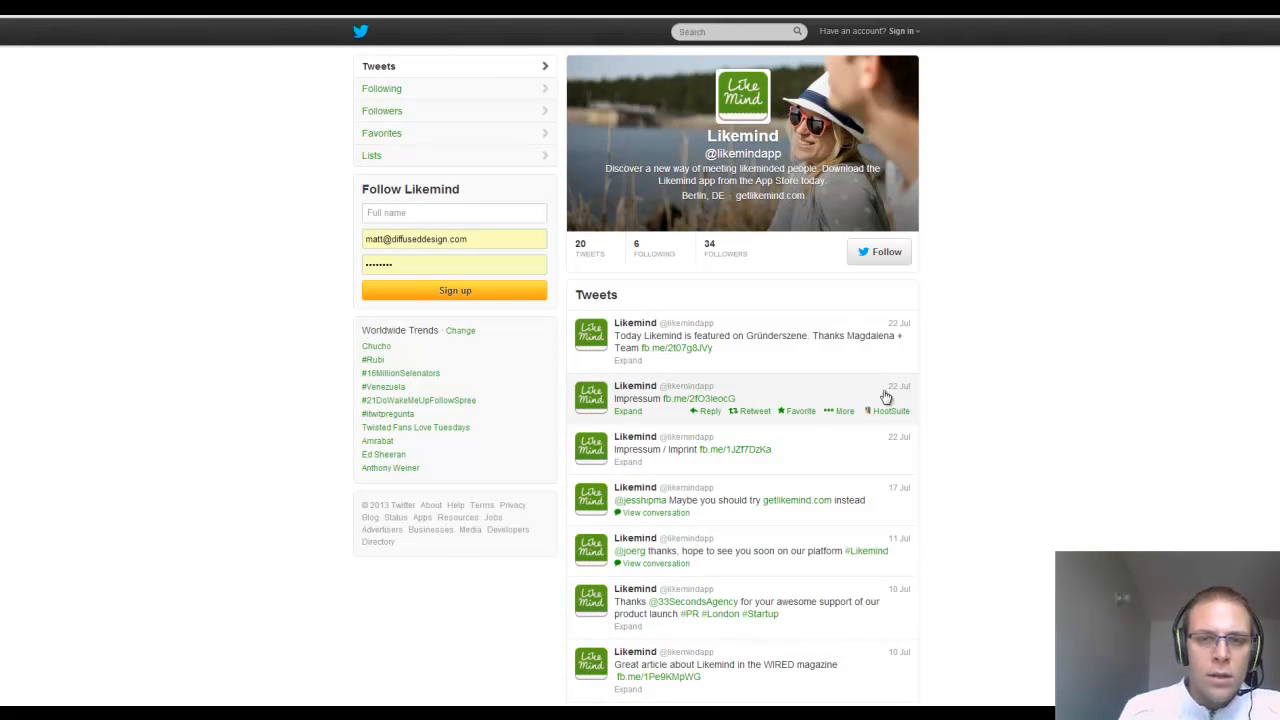
{"action": "scroll", "scroll_direction": "down", "scroll_amount": 3}
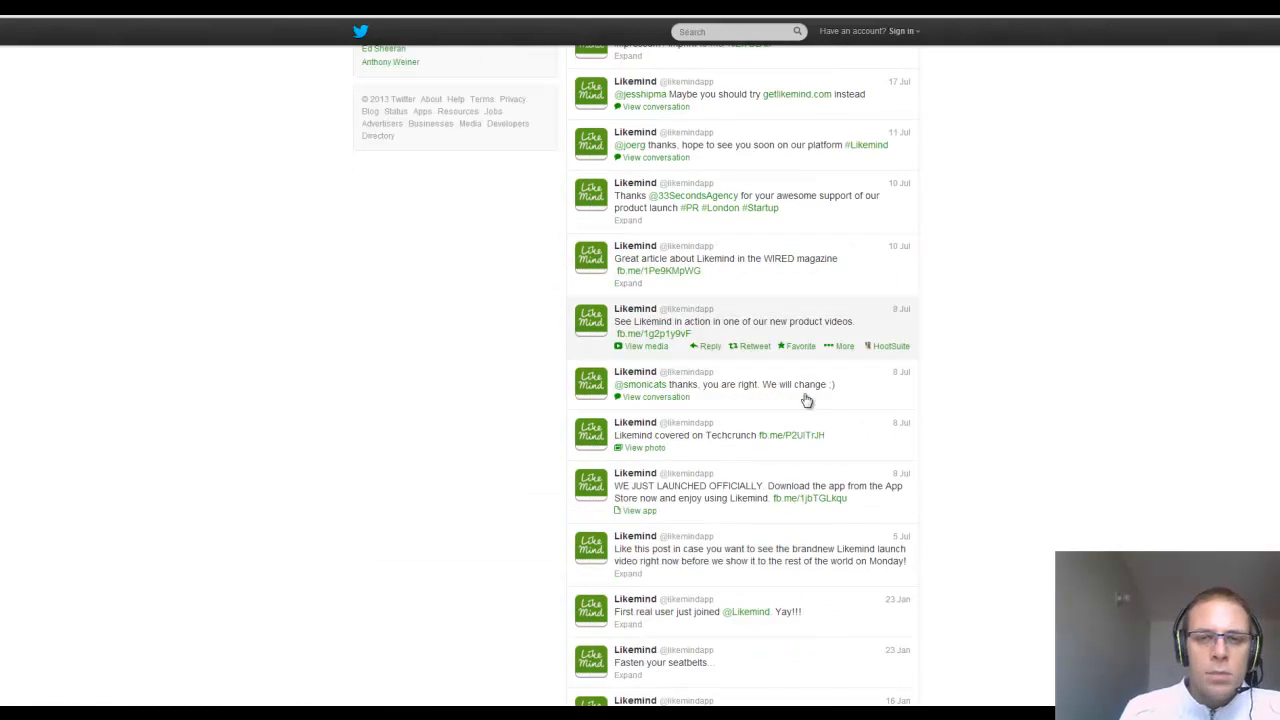
{"action": "mouse_move", "coordinate": [771, 304]}
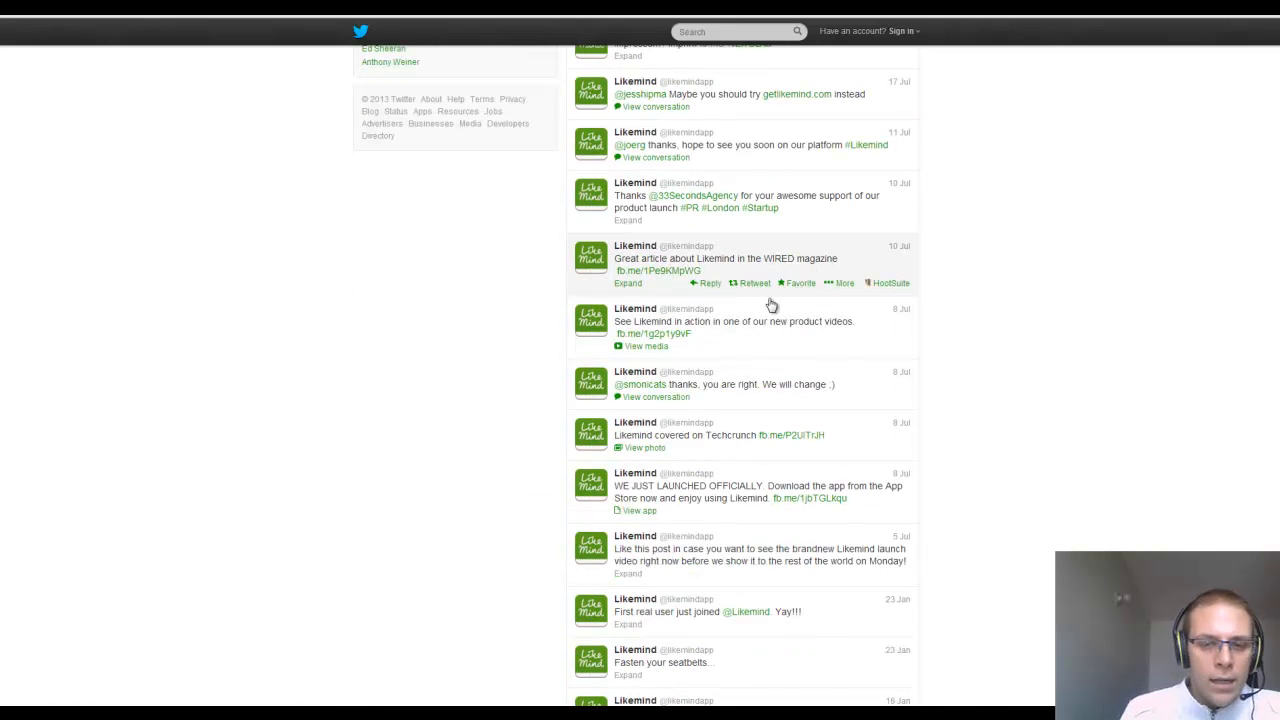
{"action": "scroll", "scroll_direction": "up", "scroll_amount": 3}
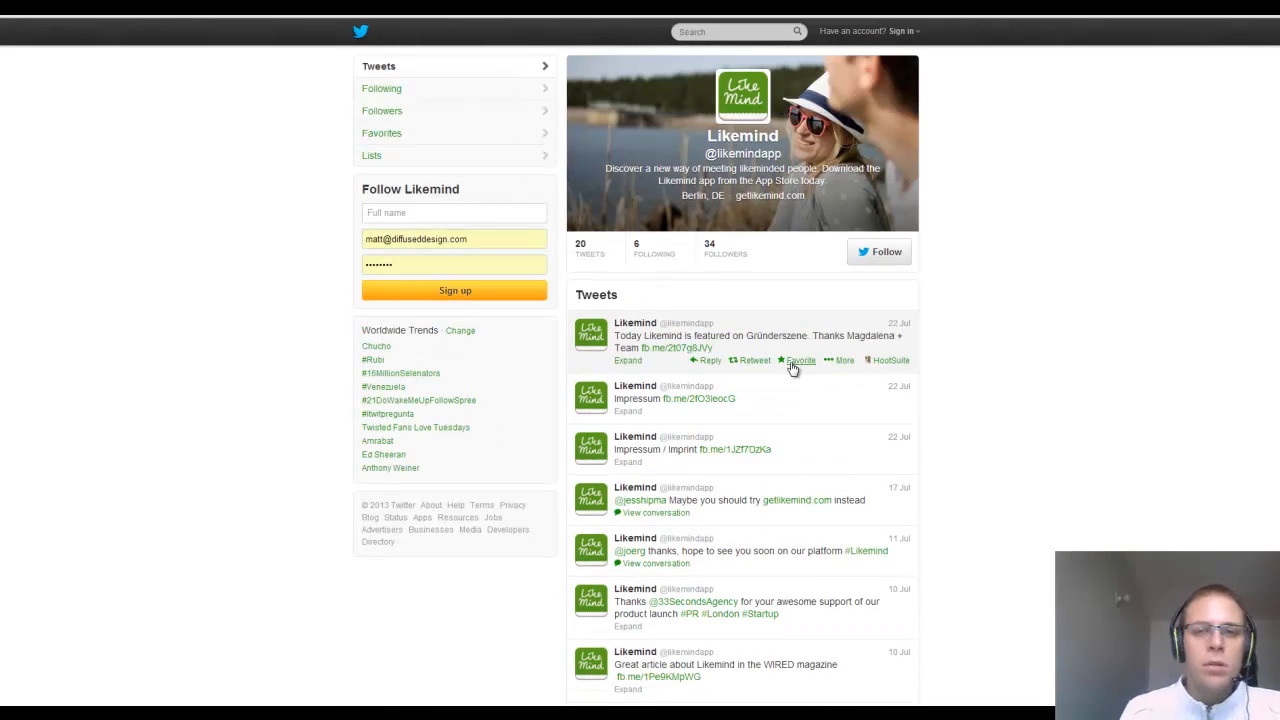
{"action": "scroll", "scroll_direction": "down", "scroll_amount": 3}
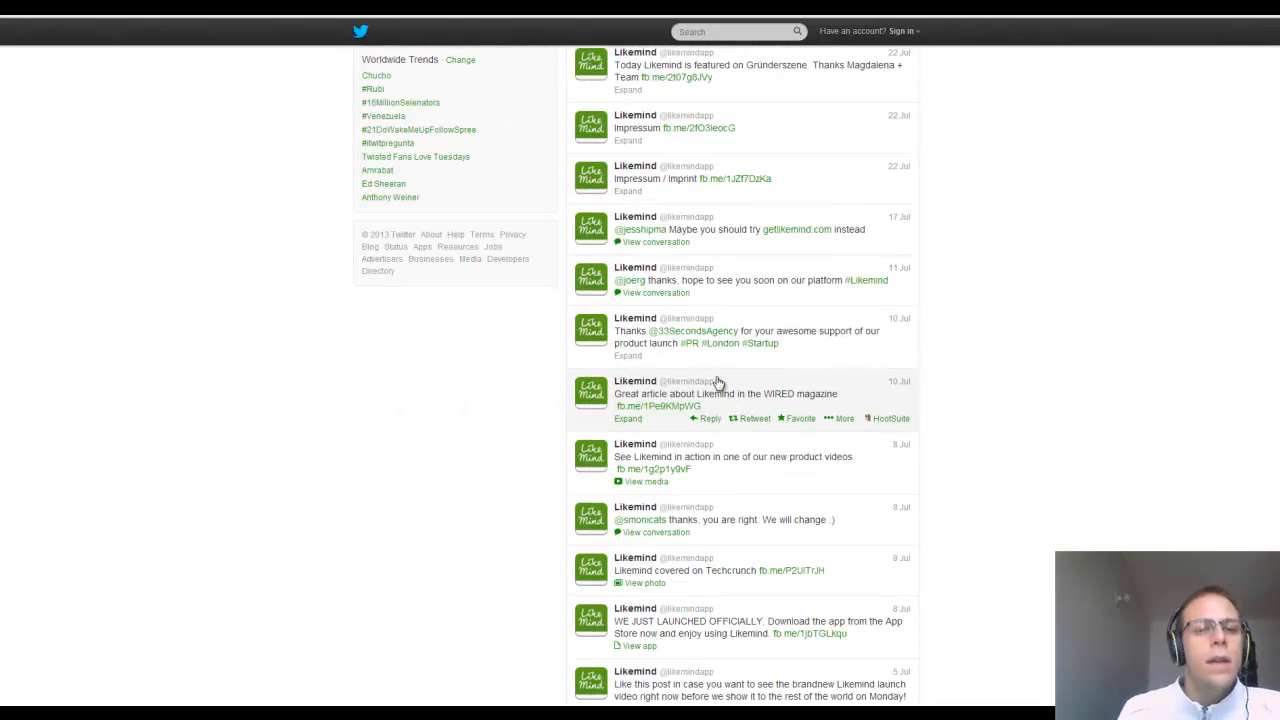
{"action": "scroll", "scroll_direction": "up", "scroll_amount": 3}
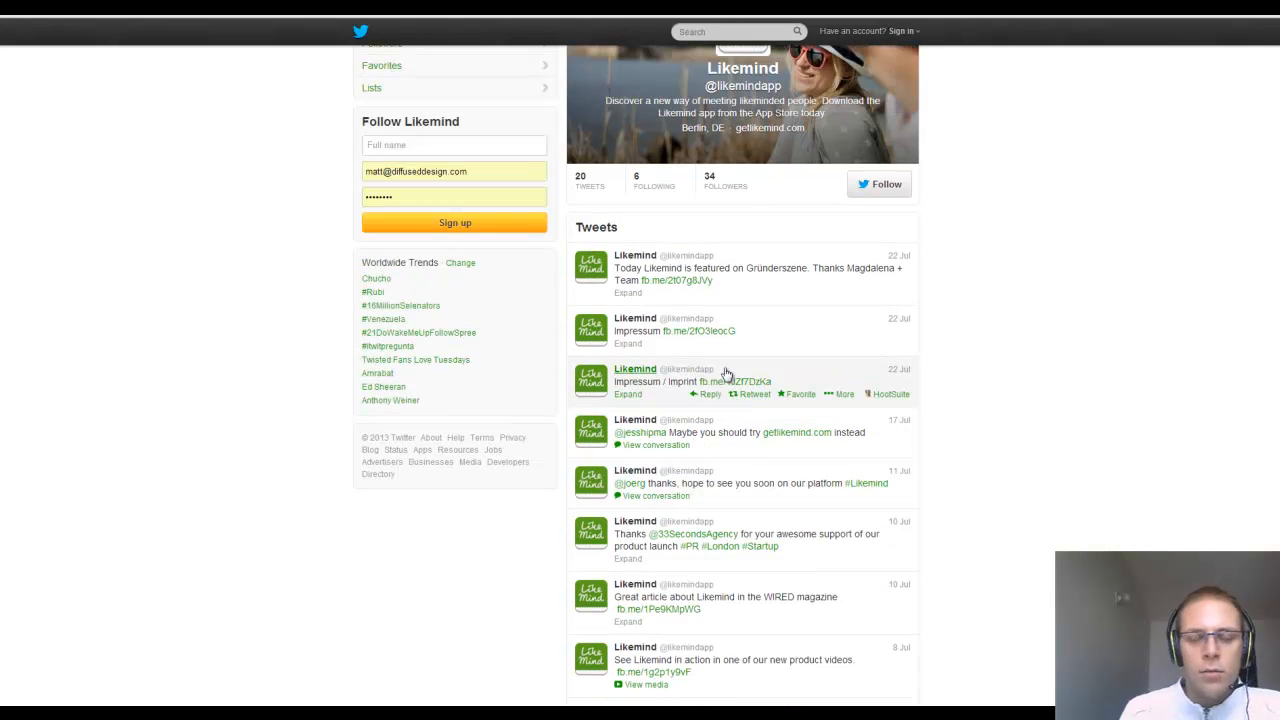
{"action": "scroll", "scroll_direction": "up", "scroll_amount": 3}
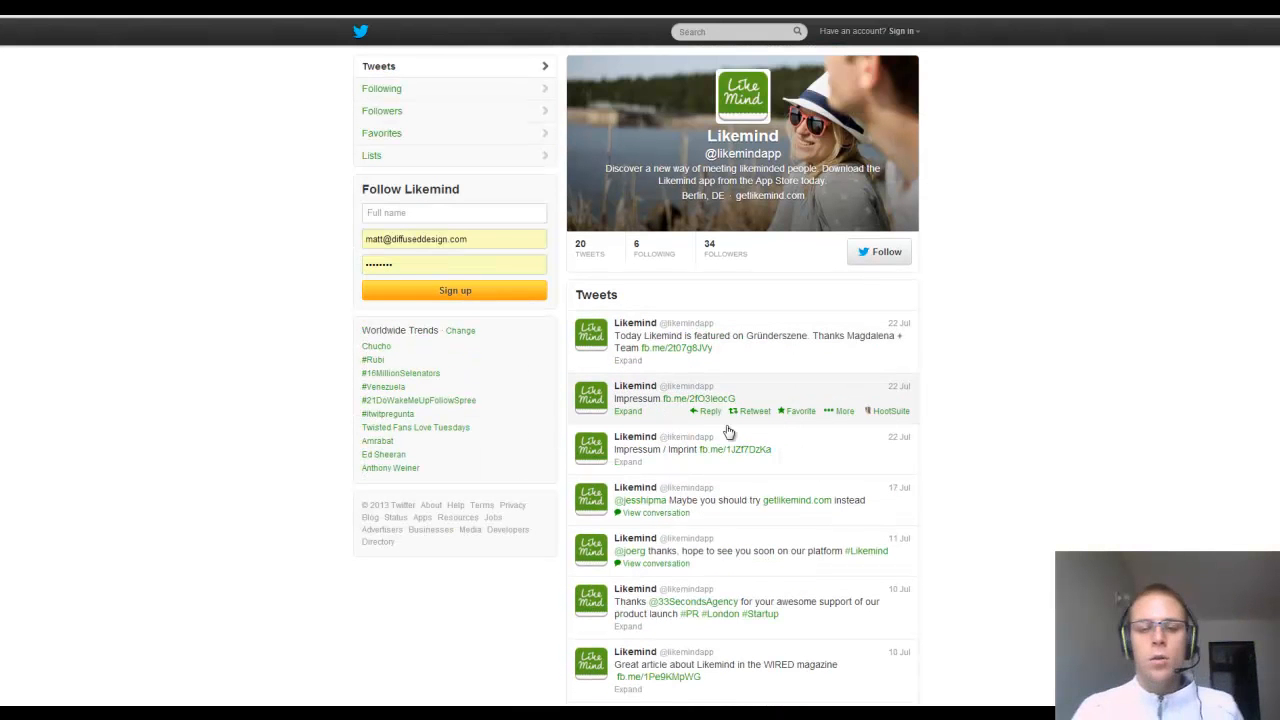
{"action": "mouse_move", "coordinate": [865, 453]}
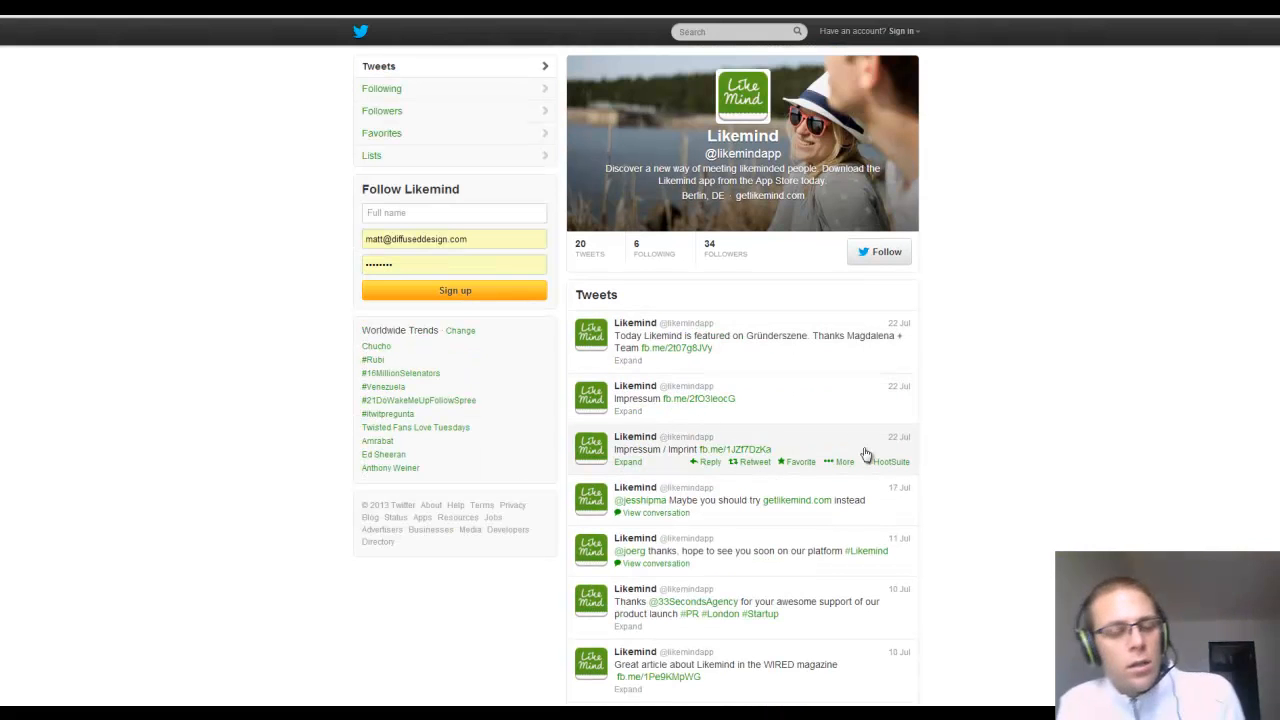
{"action": "mouse_move", "coordinate": [851, 434]}
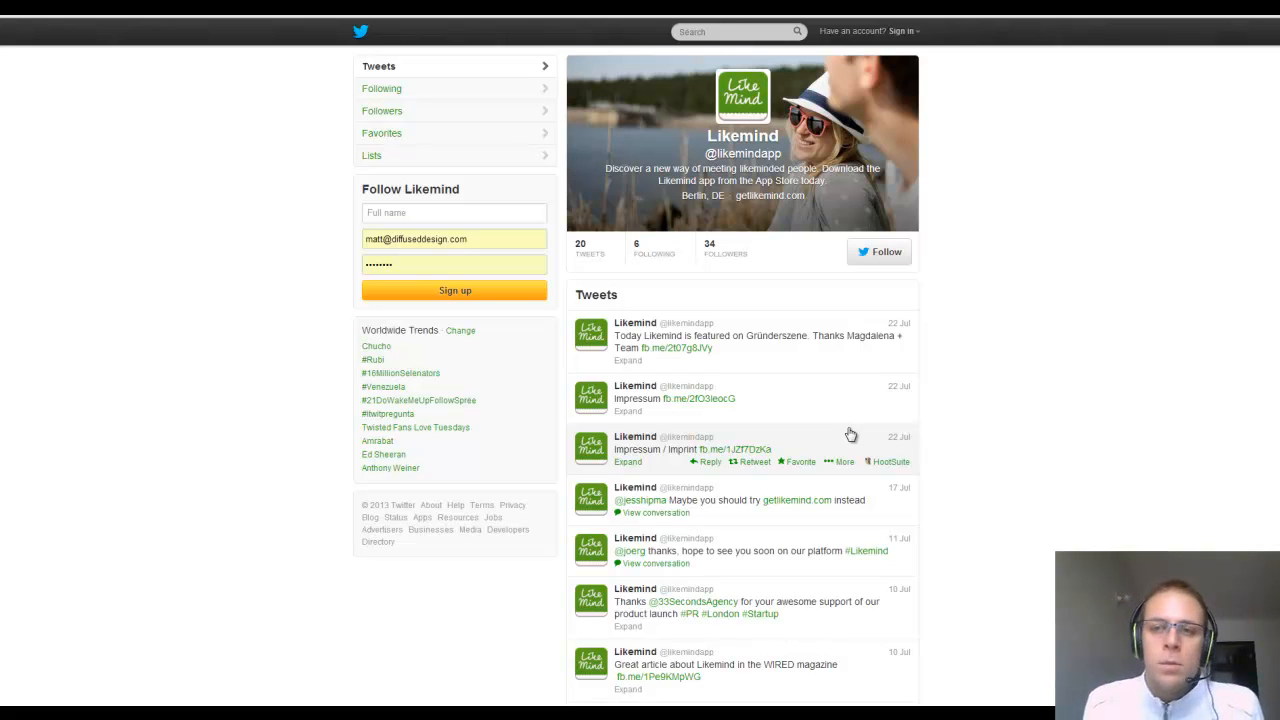
{"action": "mouse_move", "coordinate": [915, 120]}
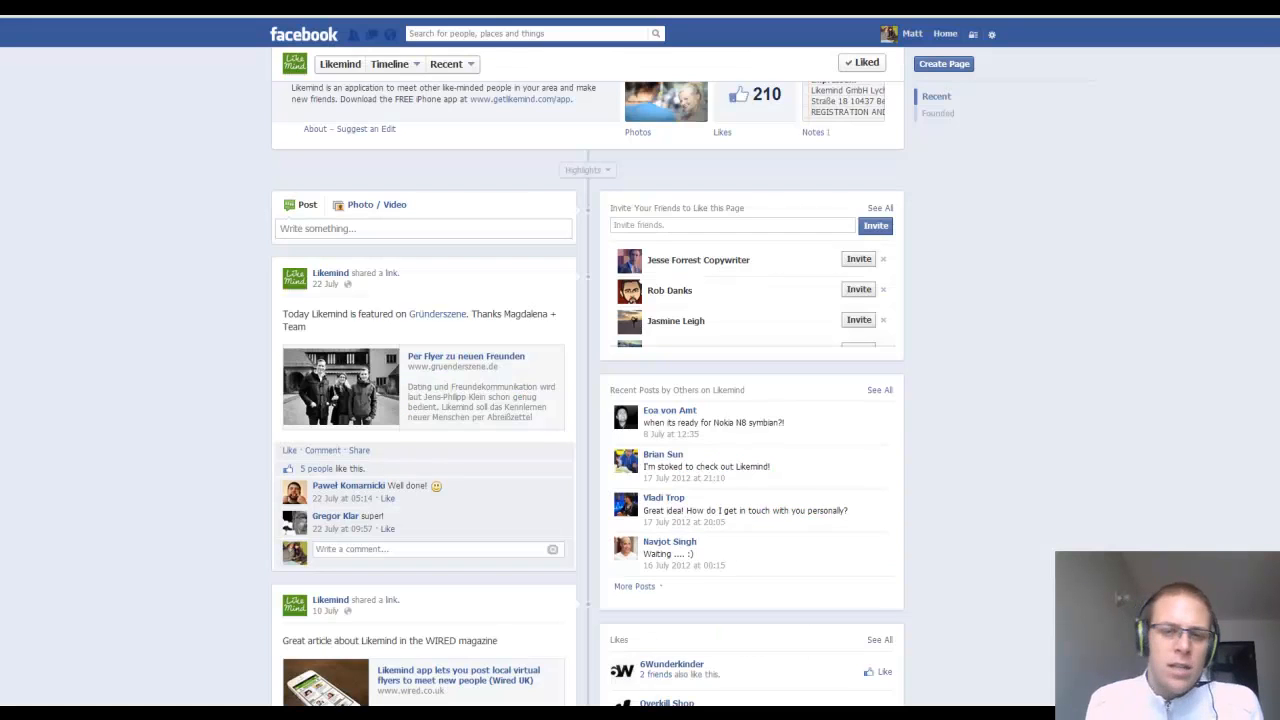
- Scroll to the top of the Likemind Facebook page showing its cover and 210 likes
{"action": "scroll", "scroll_direction": "up", "scroll_amount": 3}
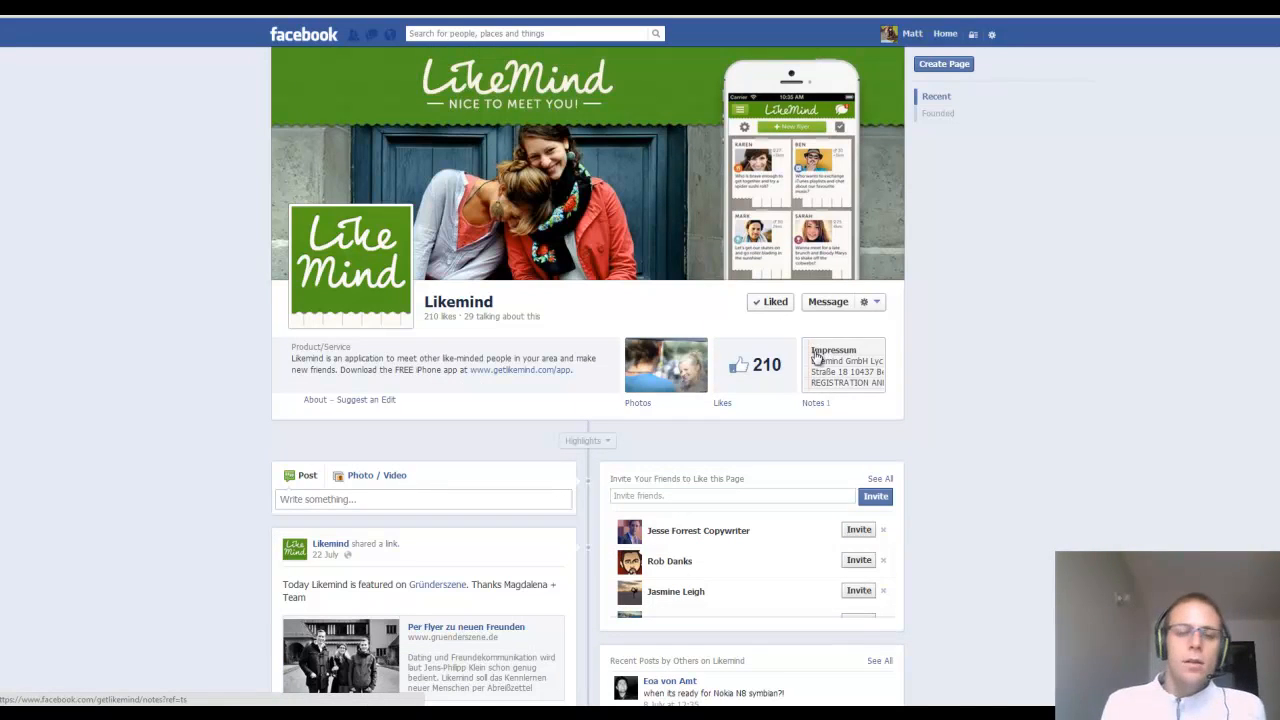
{"action": "mouse_move", "coordinate": [797, 324]}
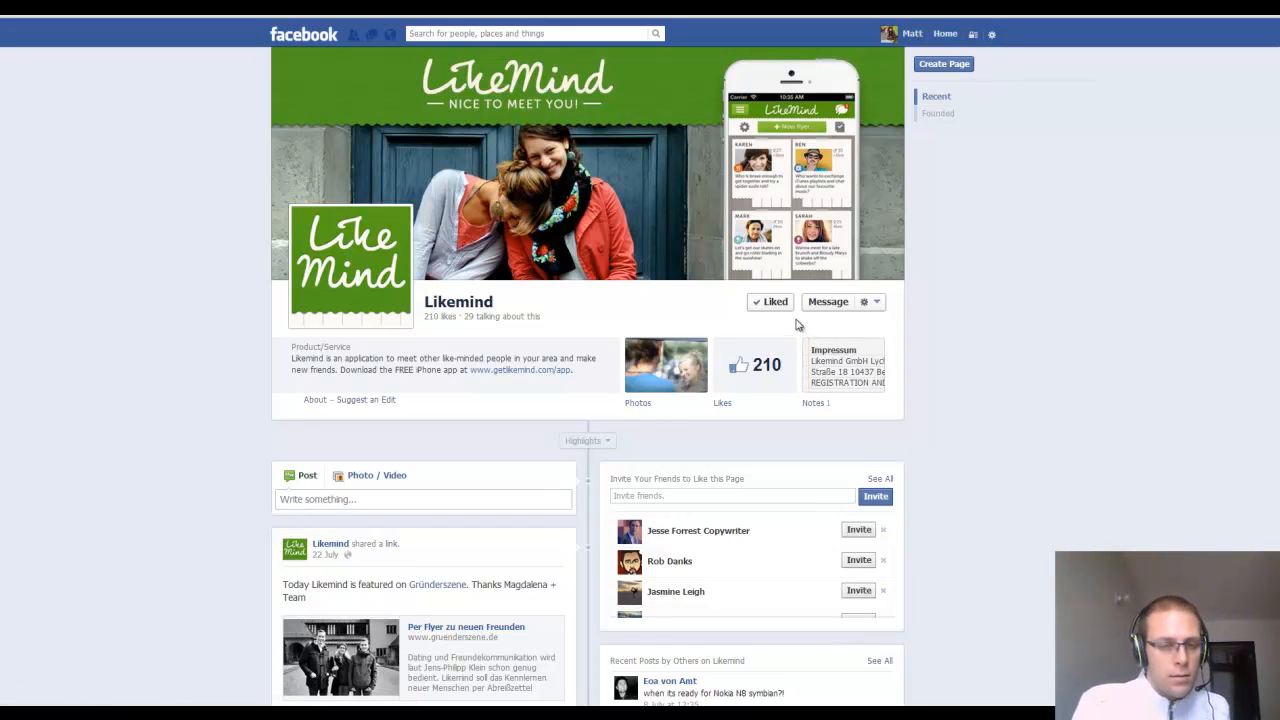